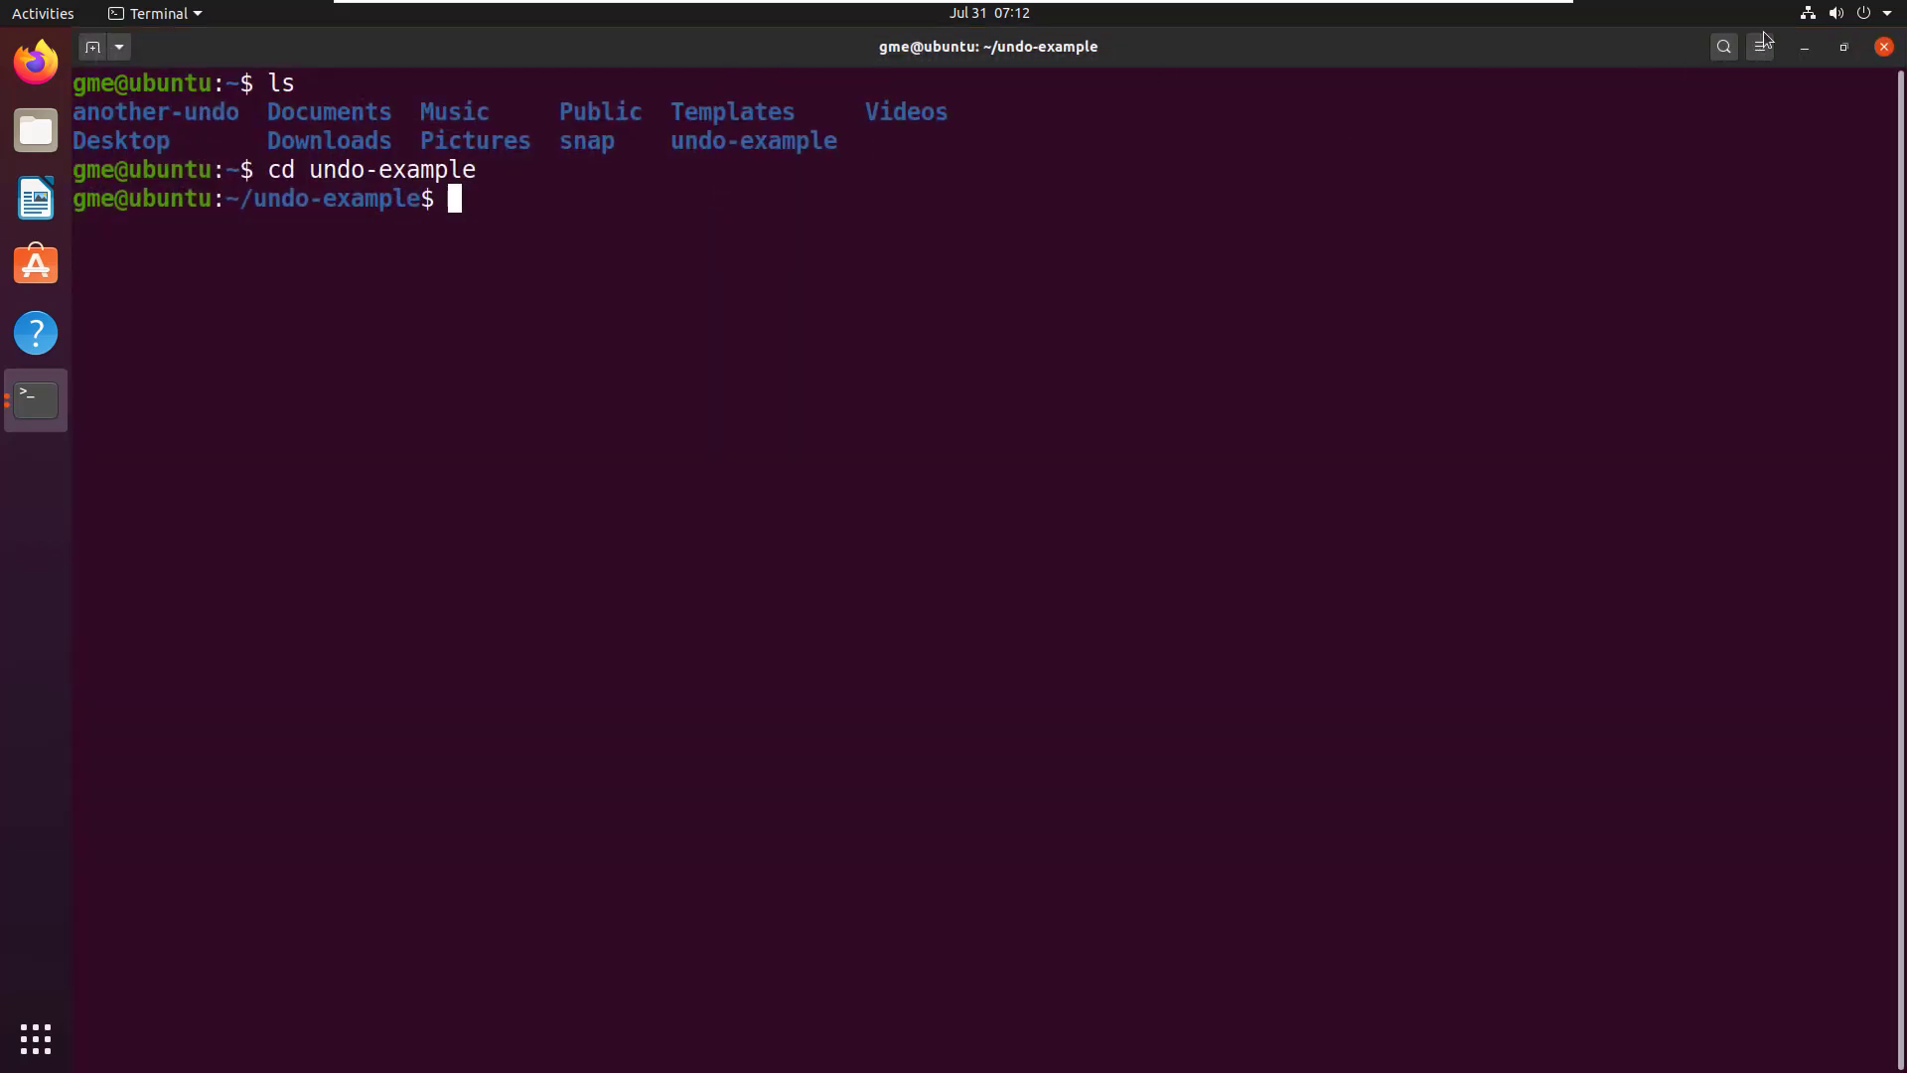
Initialize the Git repository, stage alpha.html with git add . and prepare the first commit command
{"action": "left_click", "coordinate": [1839, 48]}
{"action": "type", "text": "git ini"}
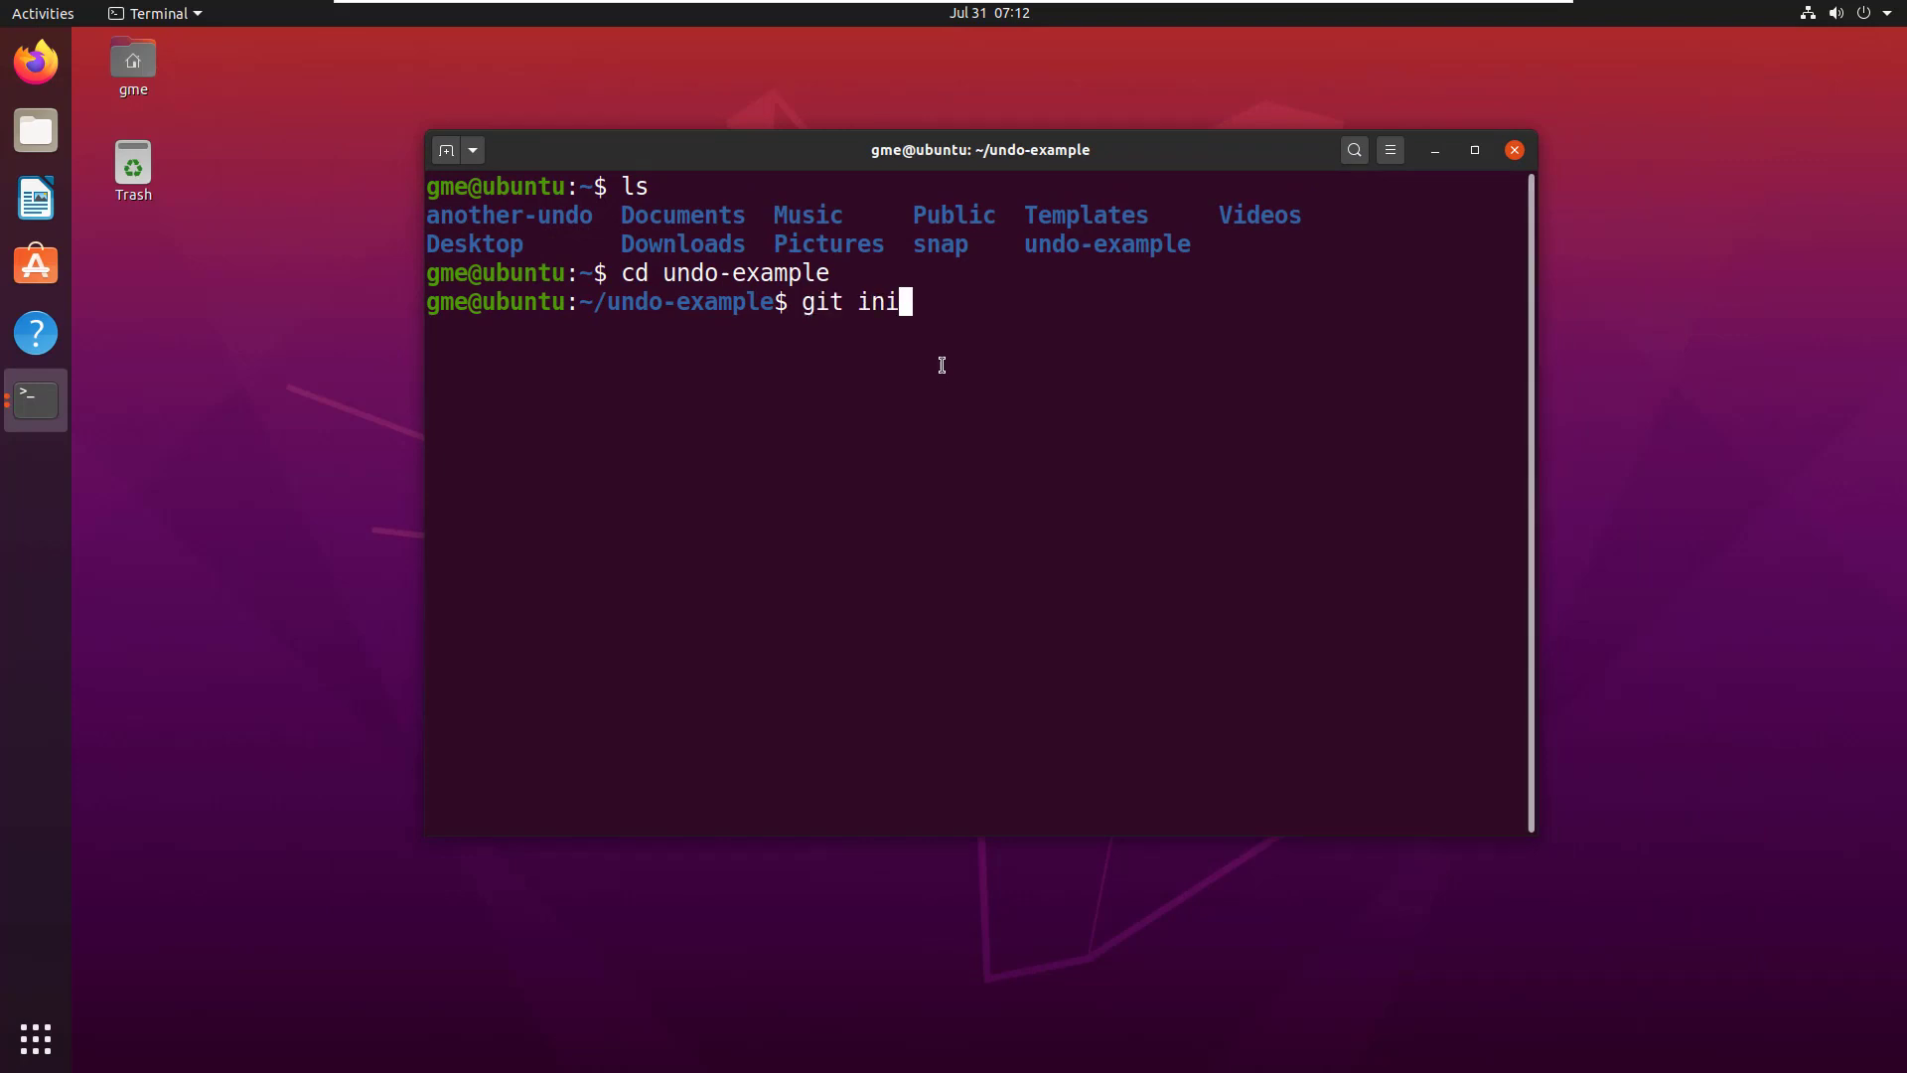
{"action": "key", "text": "Return"}
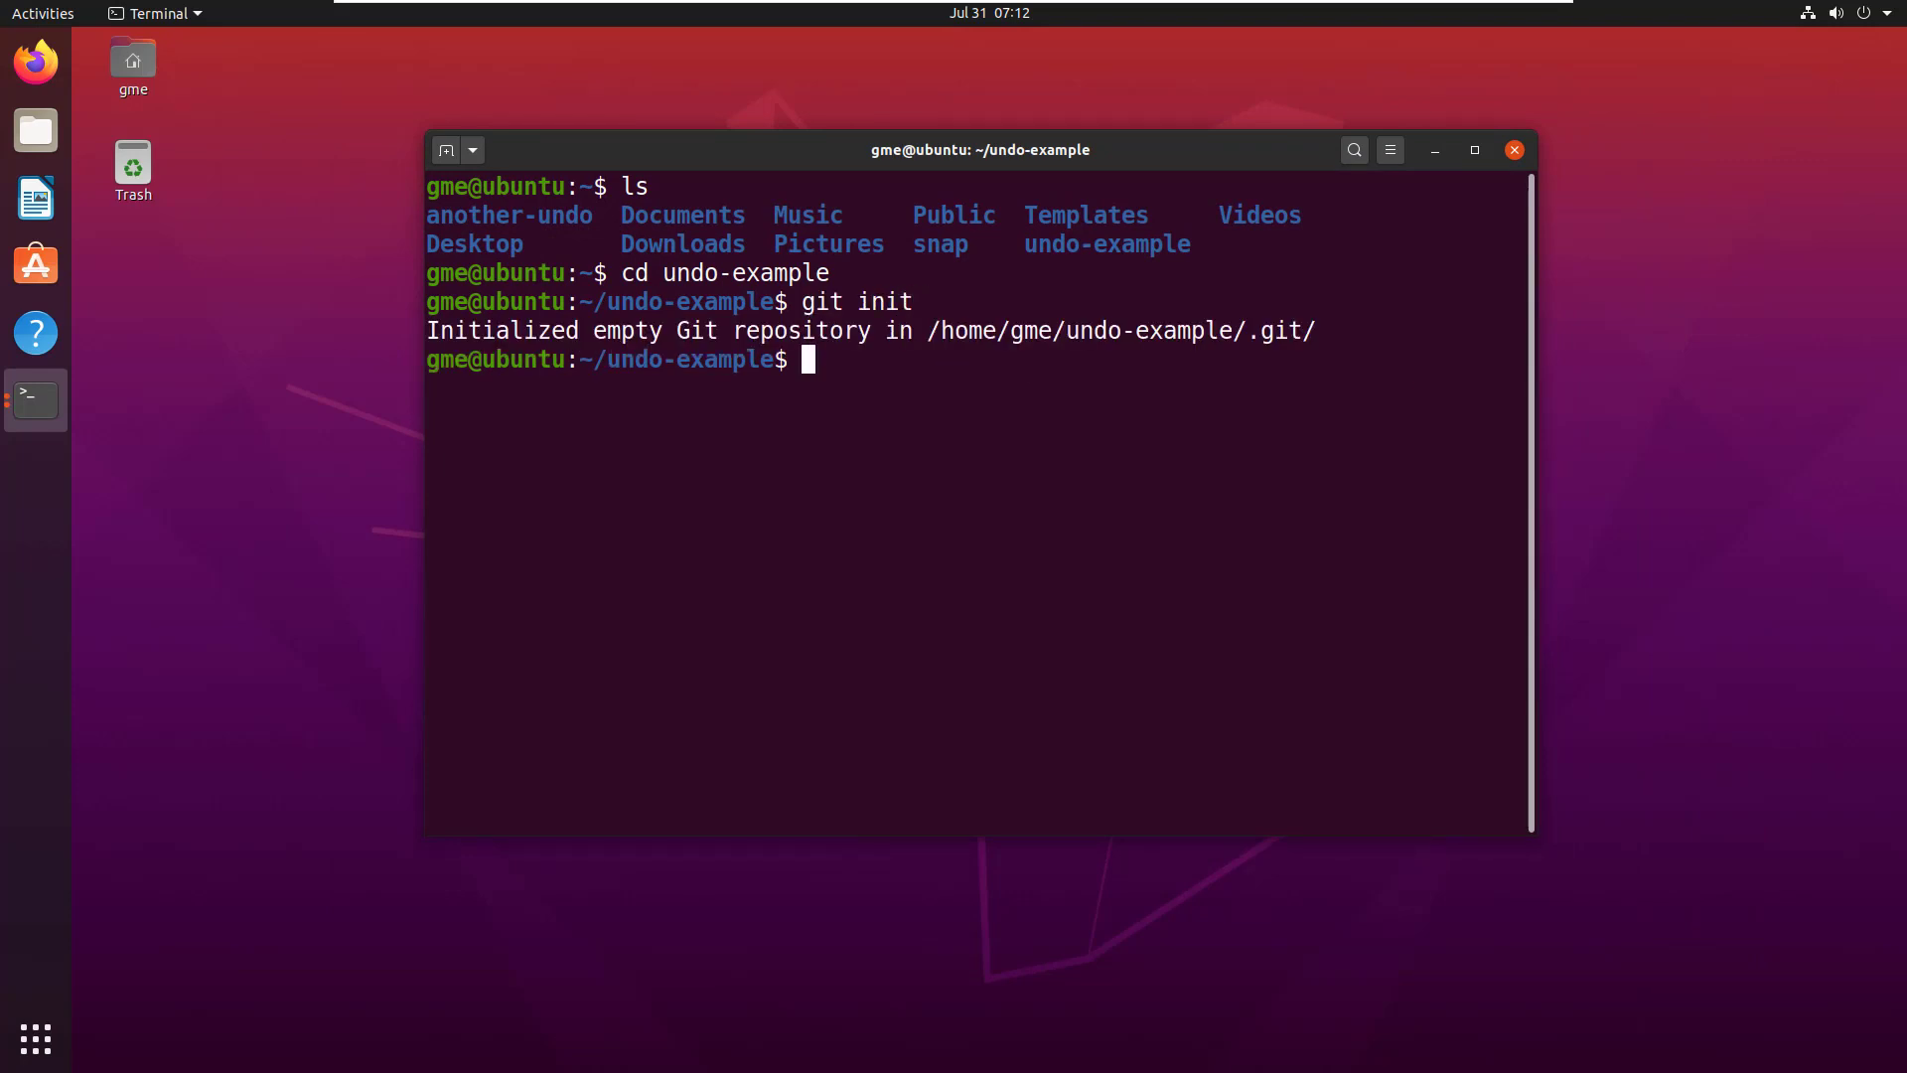
{"action": "mouse_move", "coordinate": [906, 391]}
{"action": "type", "text": "echo 'alice' > alpha.html"}
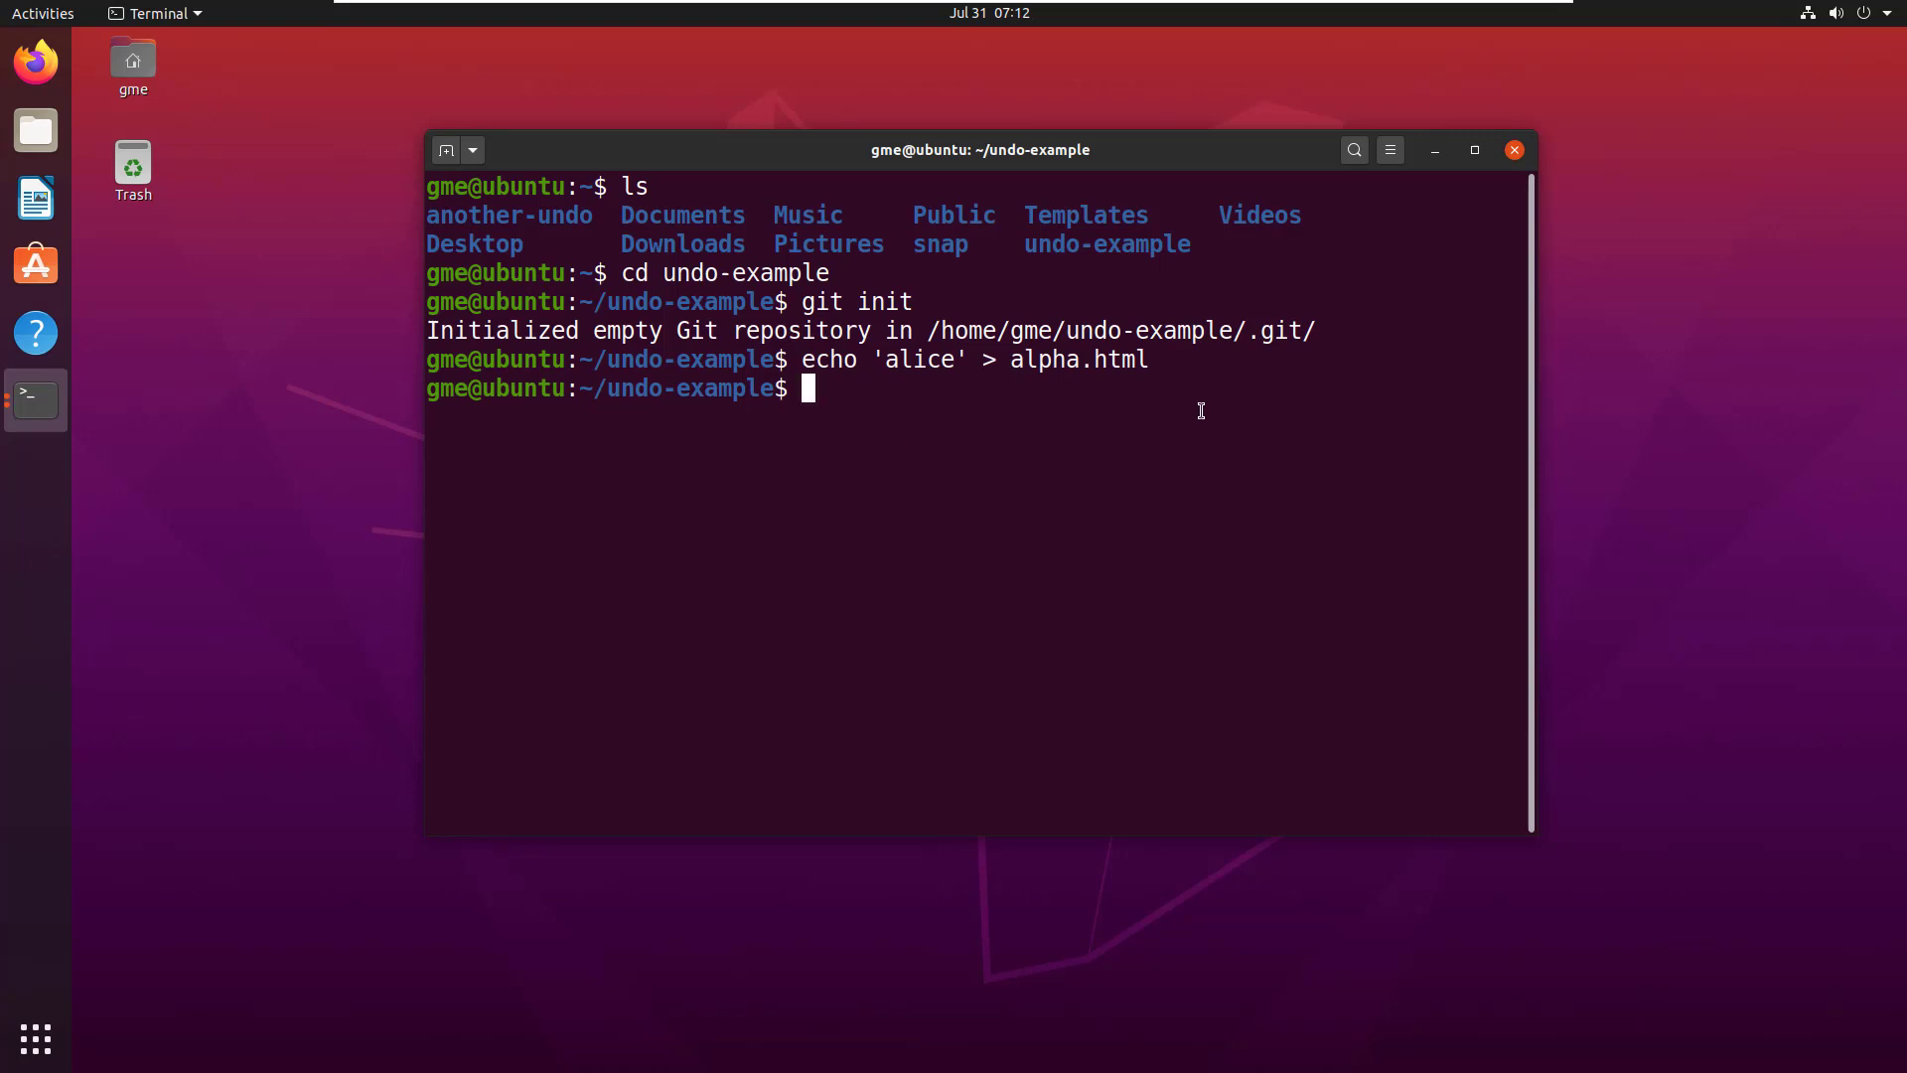
{"action": "type", "text": "git add"}
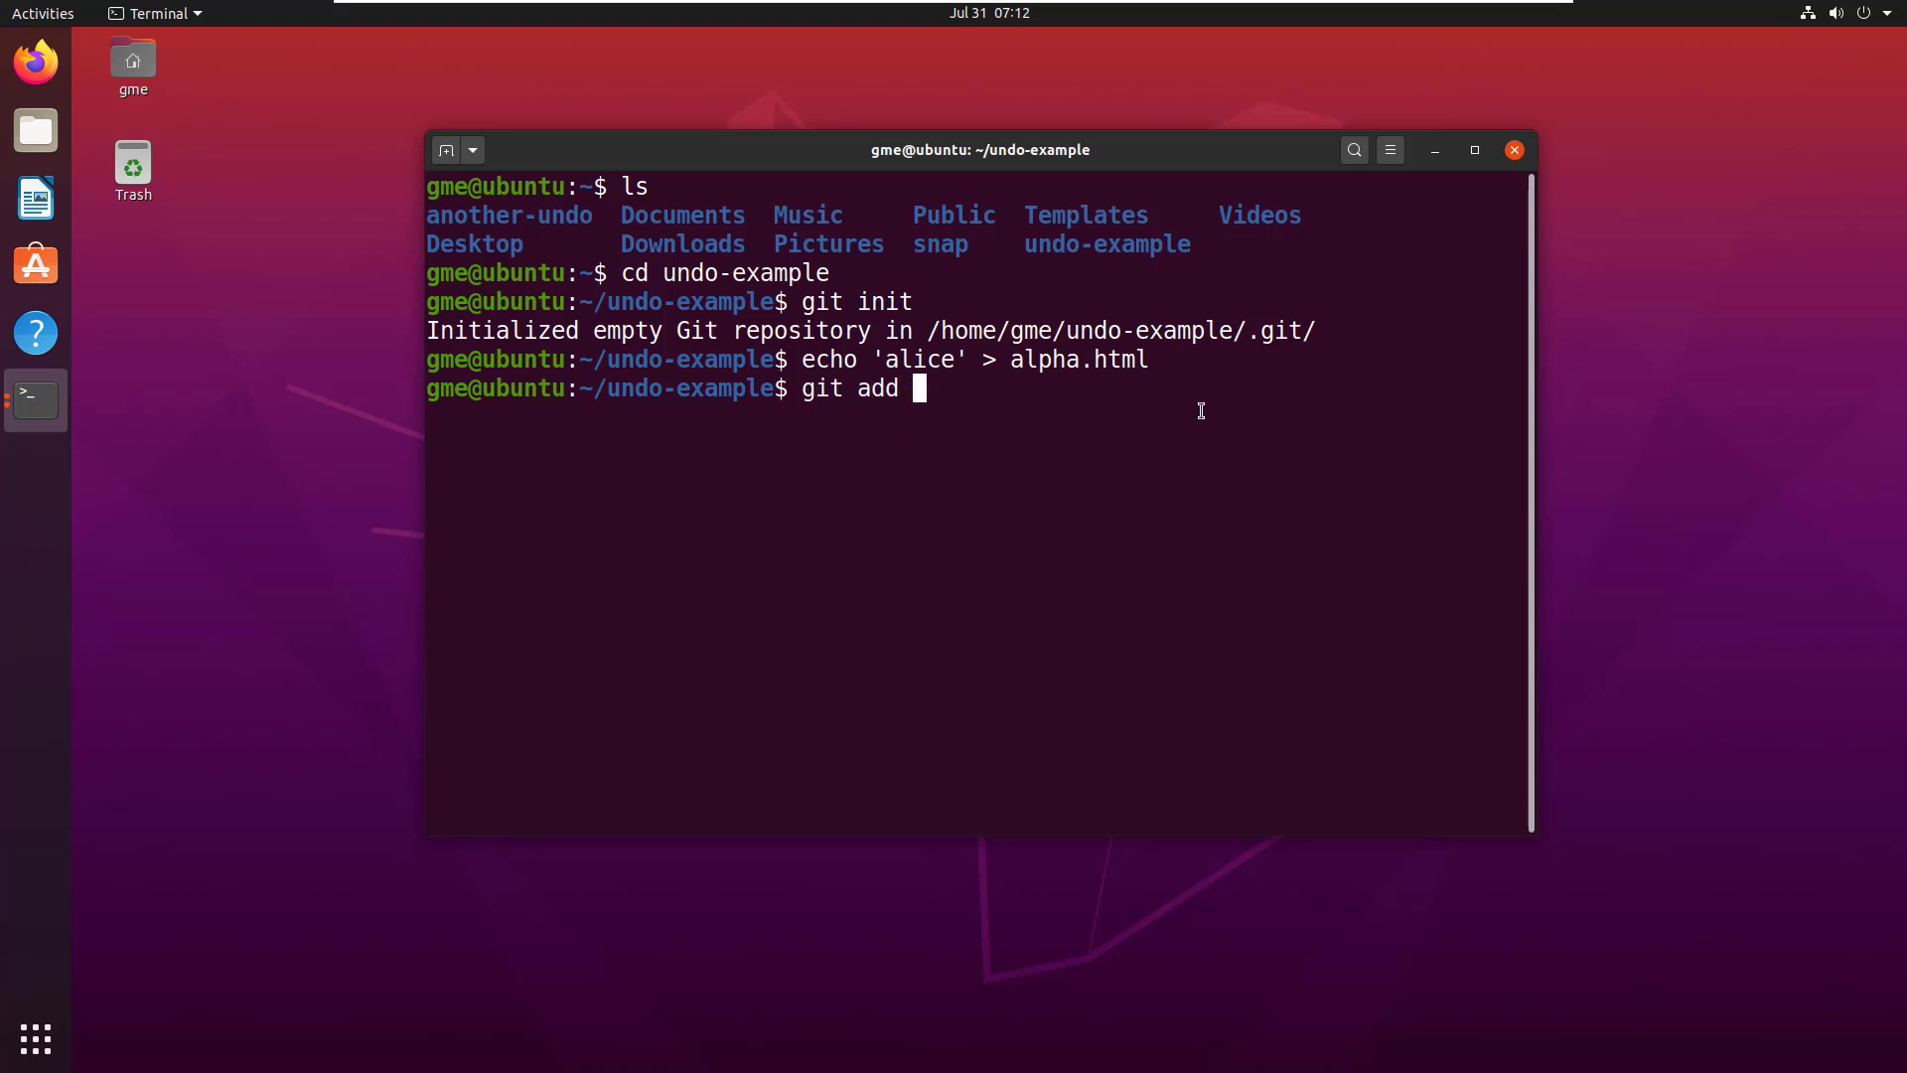
{"action": "type", "text": "."}
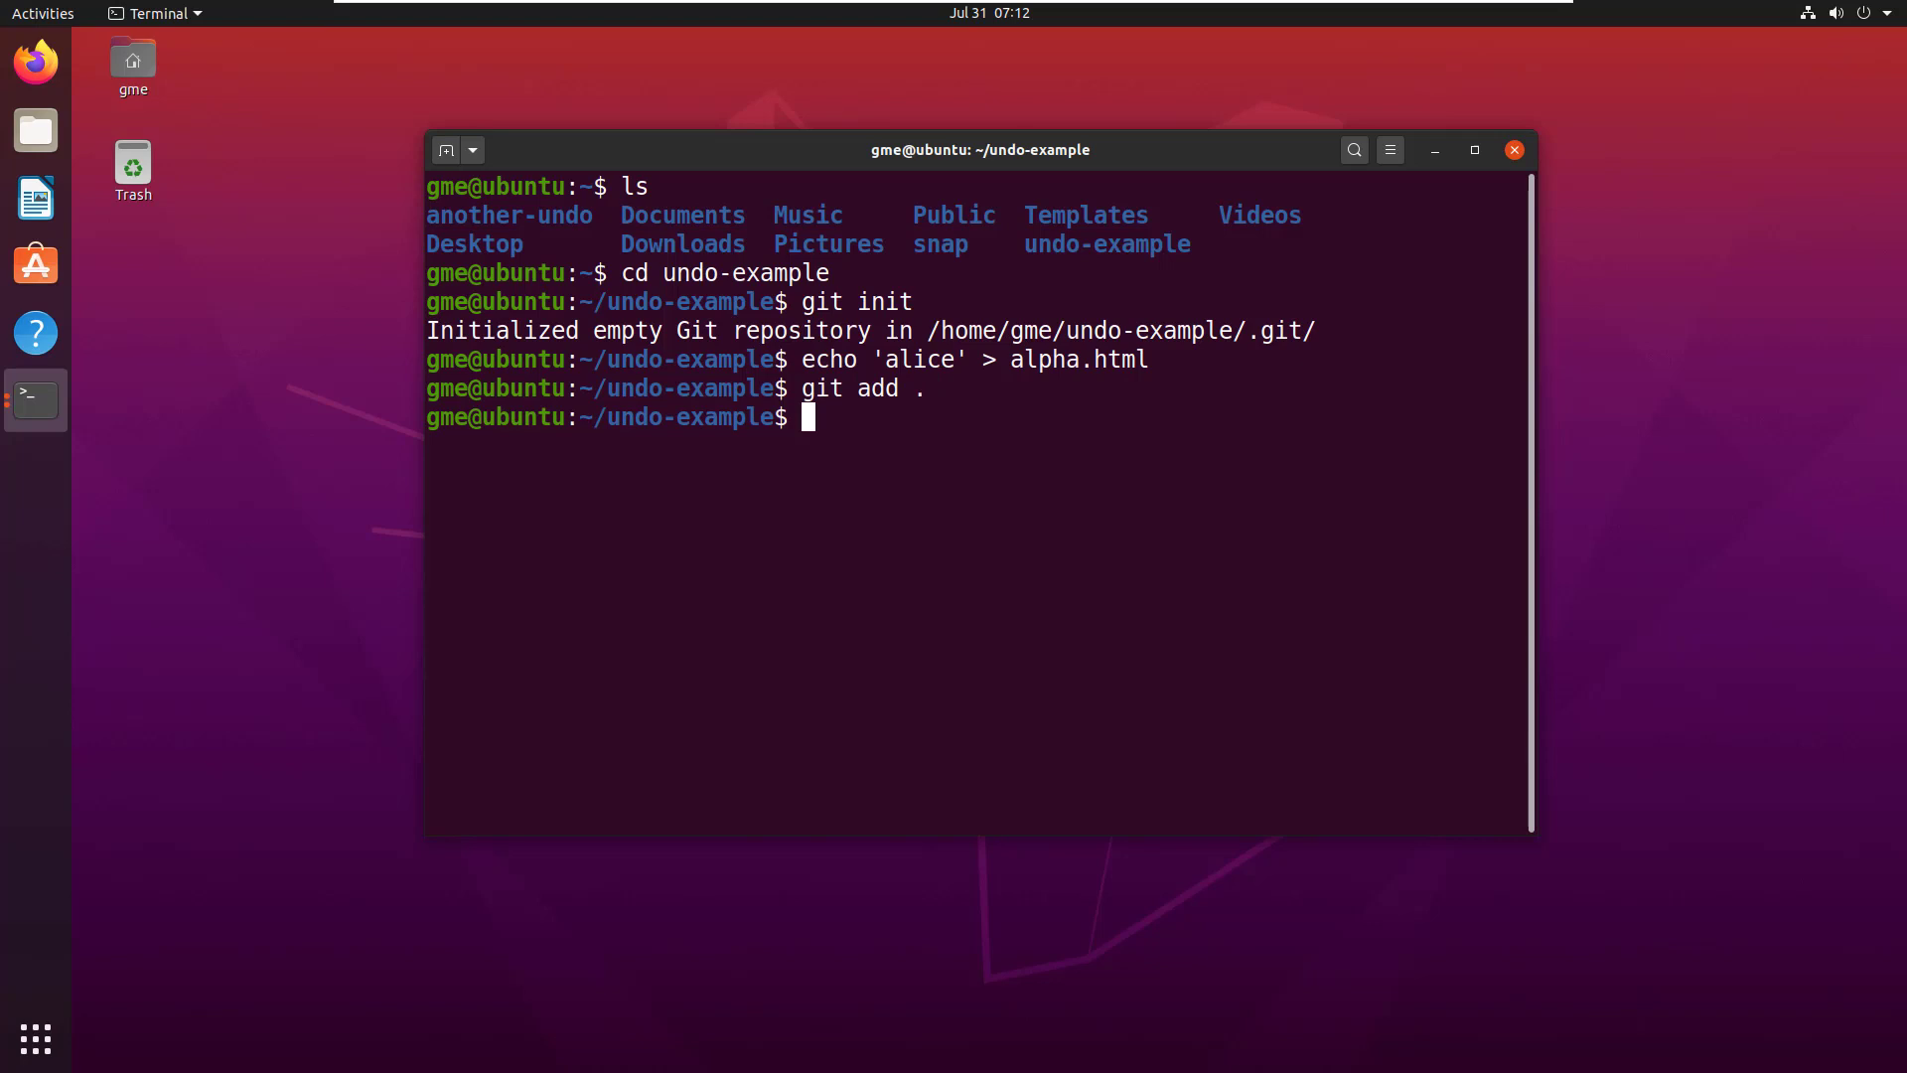
{"action": "right_click", "coordinate": [837, 421]}
{"action": "type", "text": "git commit -m \"1st git commit: 1 file"}
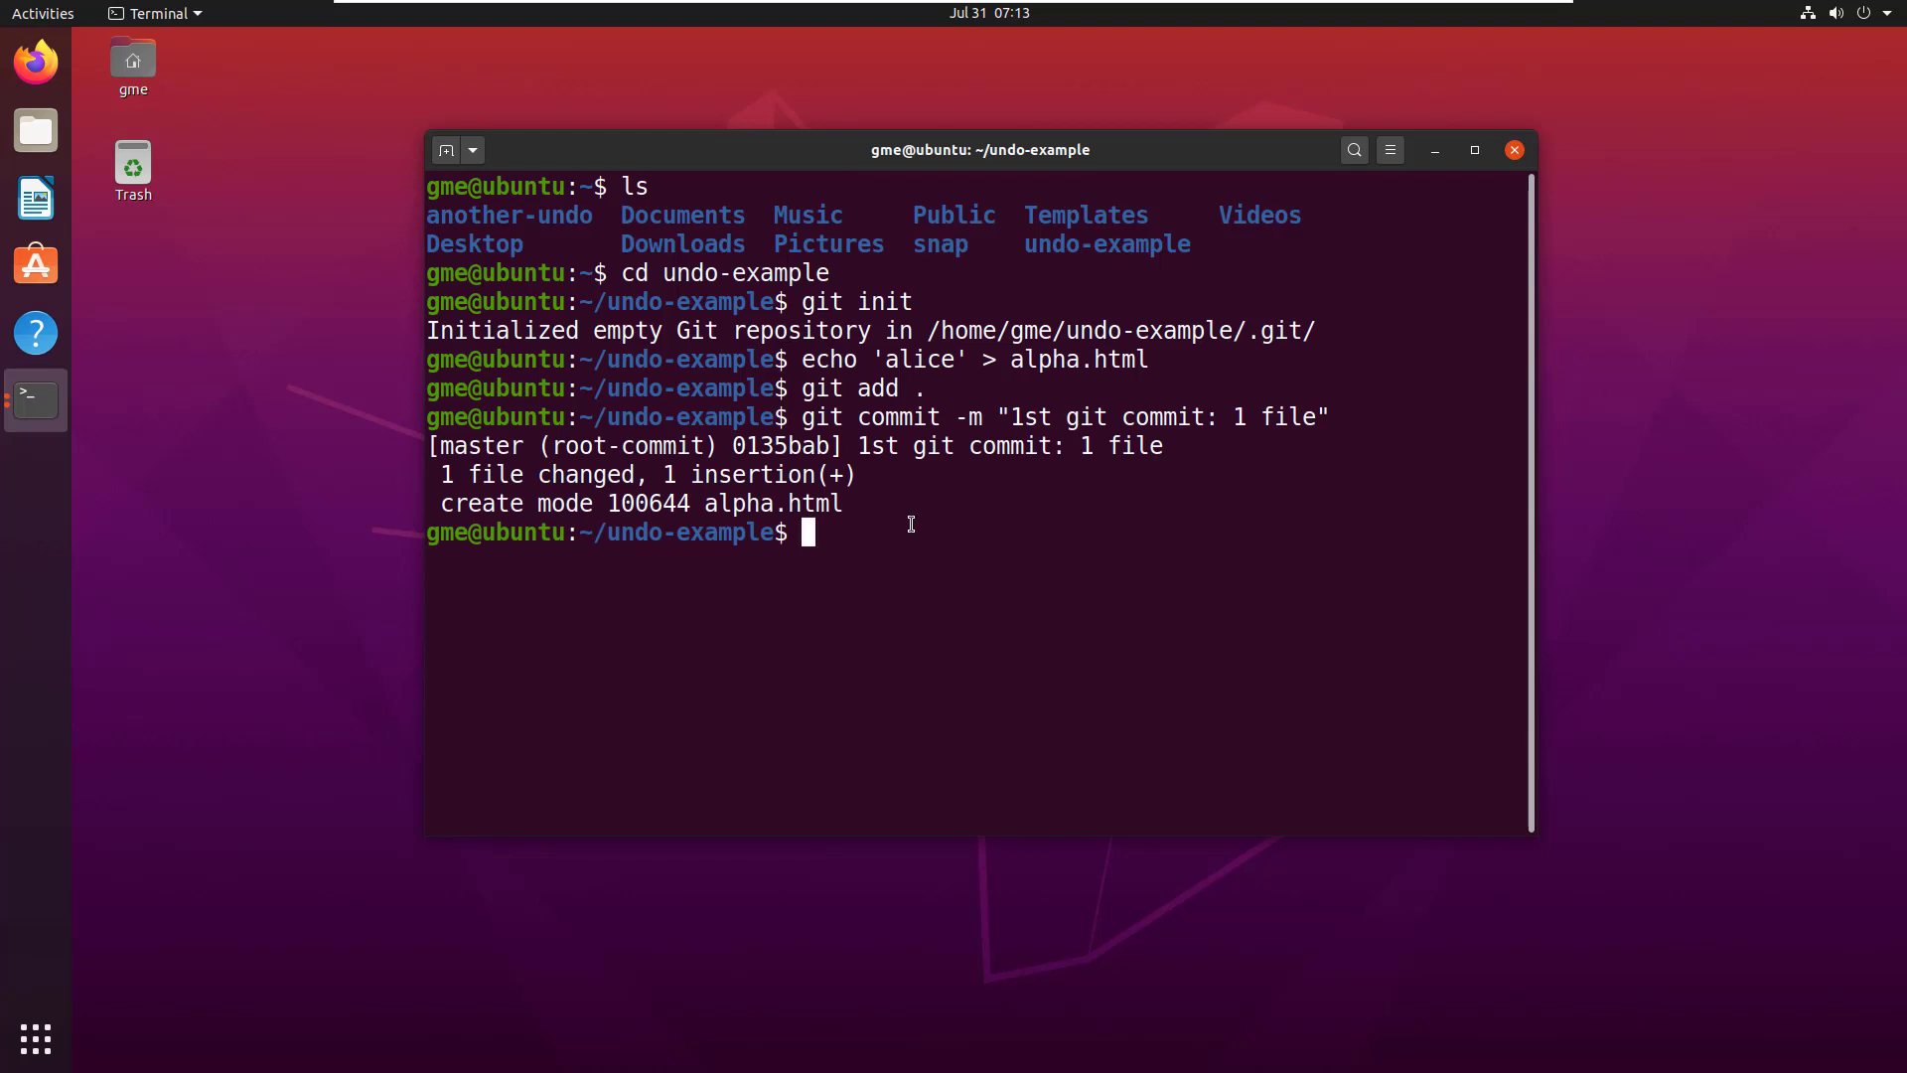
Create beta.html ('becky') and charlie.html, committing each as '2nd git commit: 2 files' and the 3rd commit
{"action": "type", "text": "echo 'becky' > beta.html"}
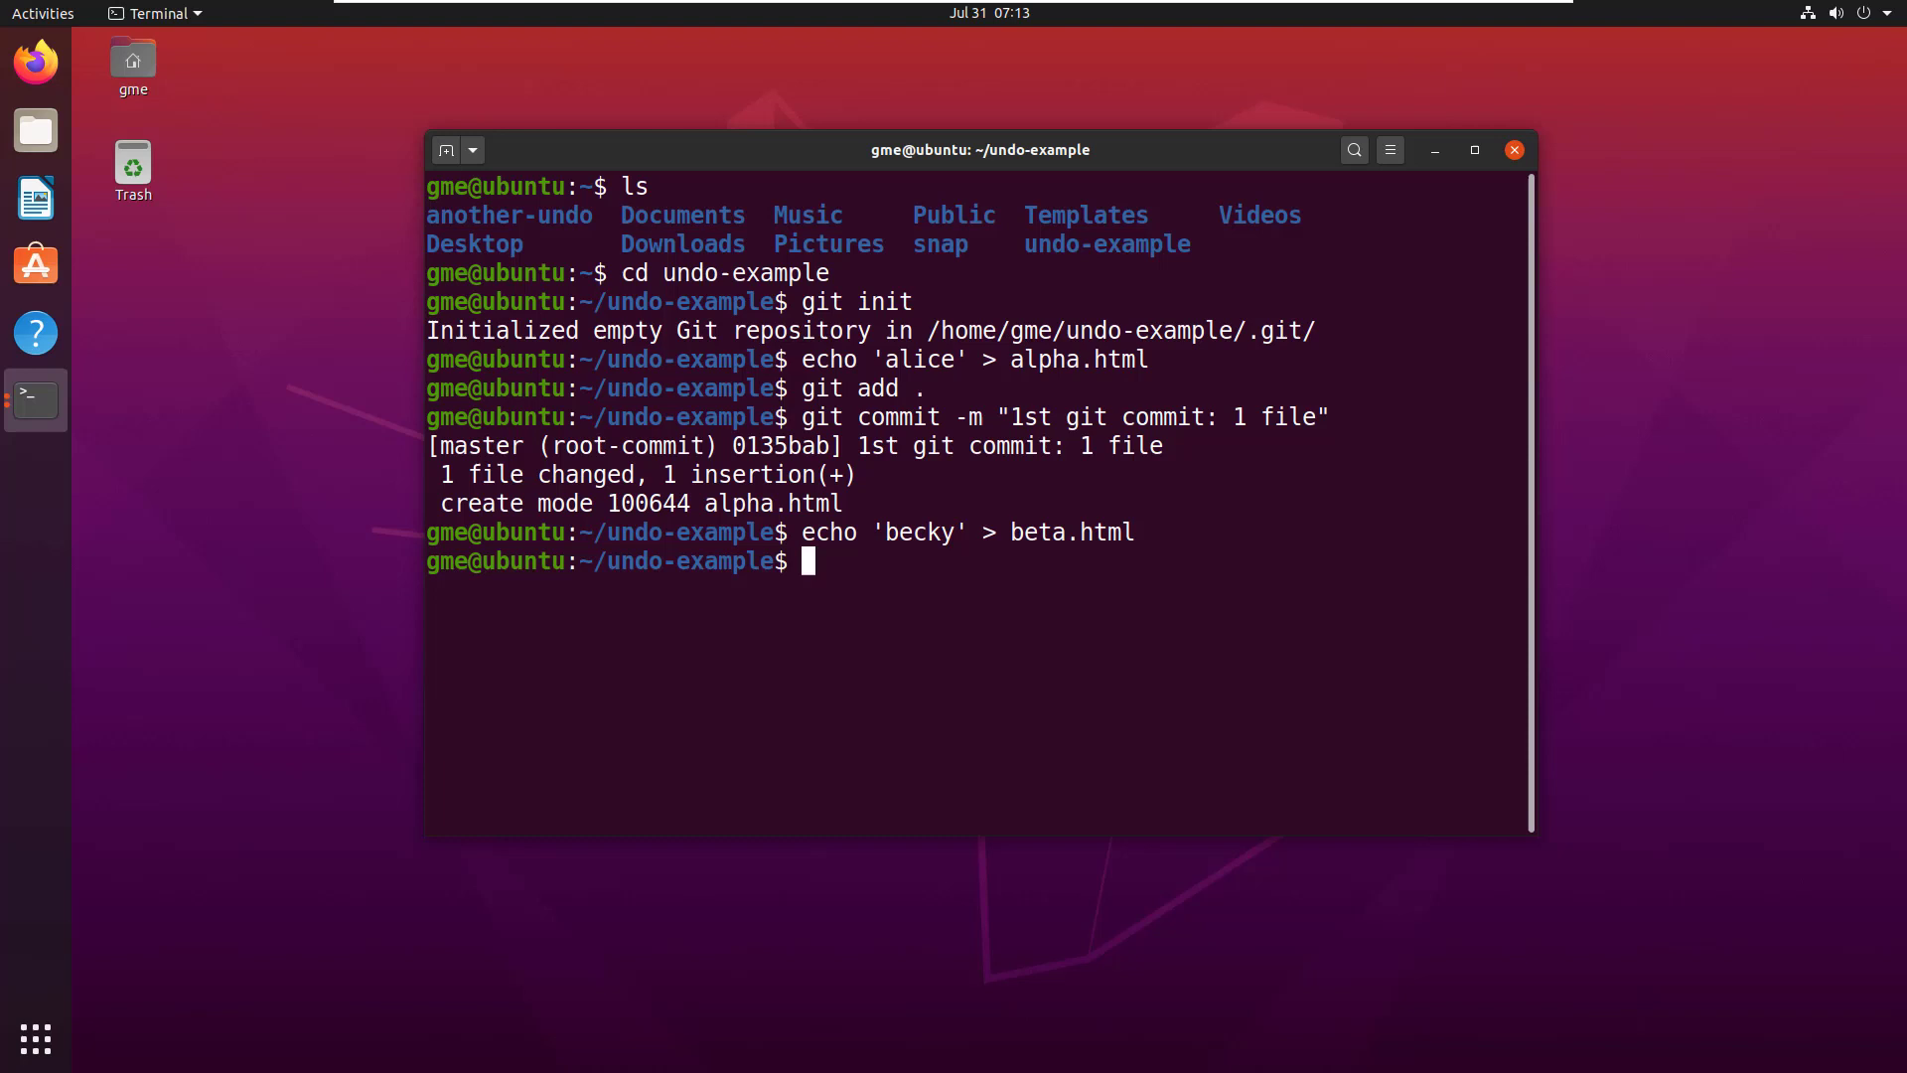
{"action": "mouse_move", "coordinate": [1438, 489]}
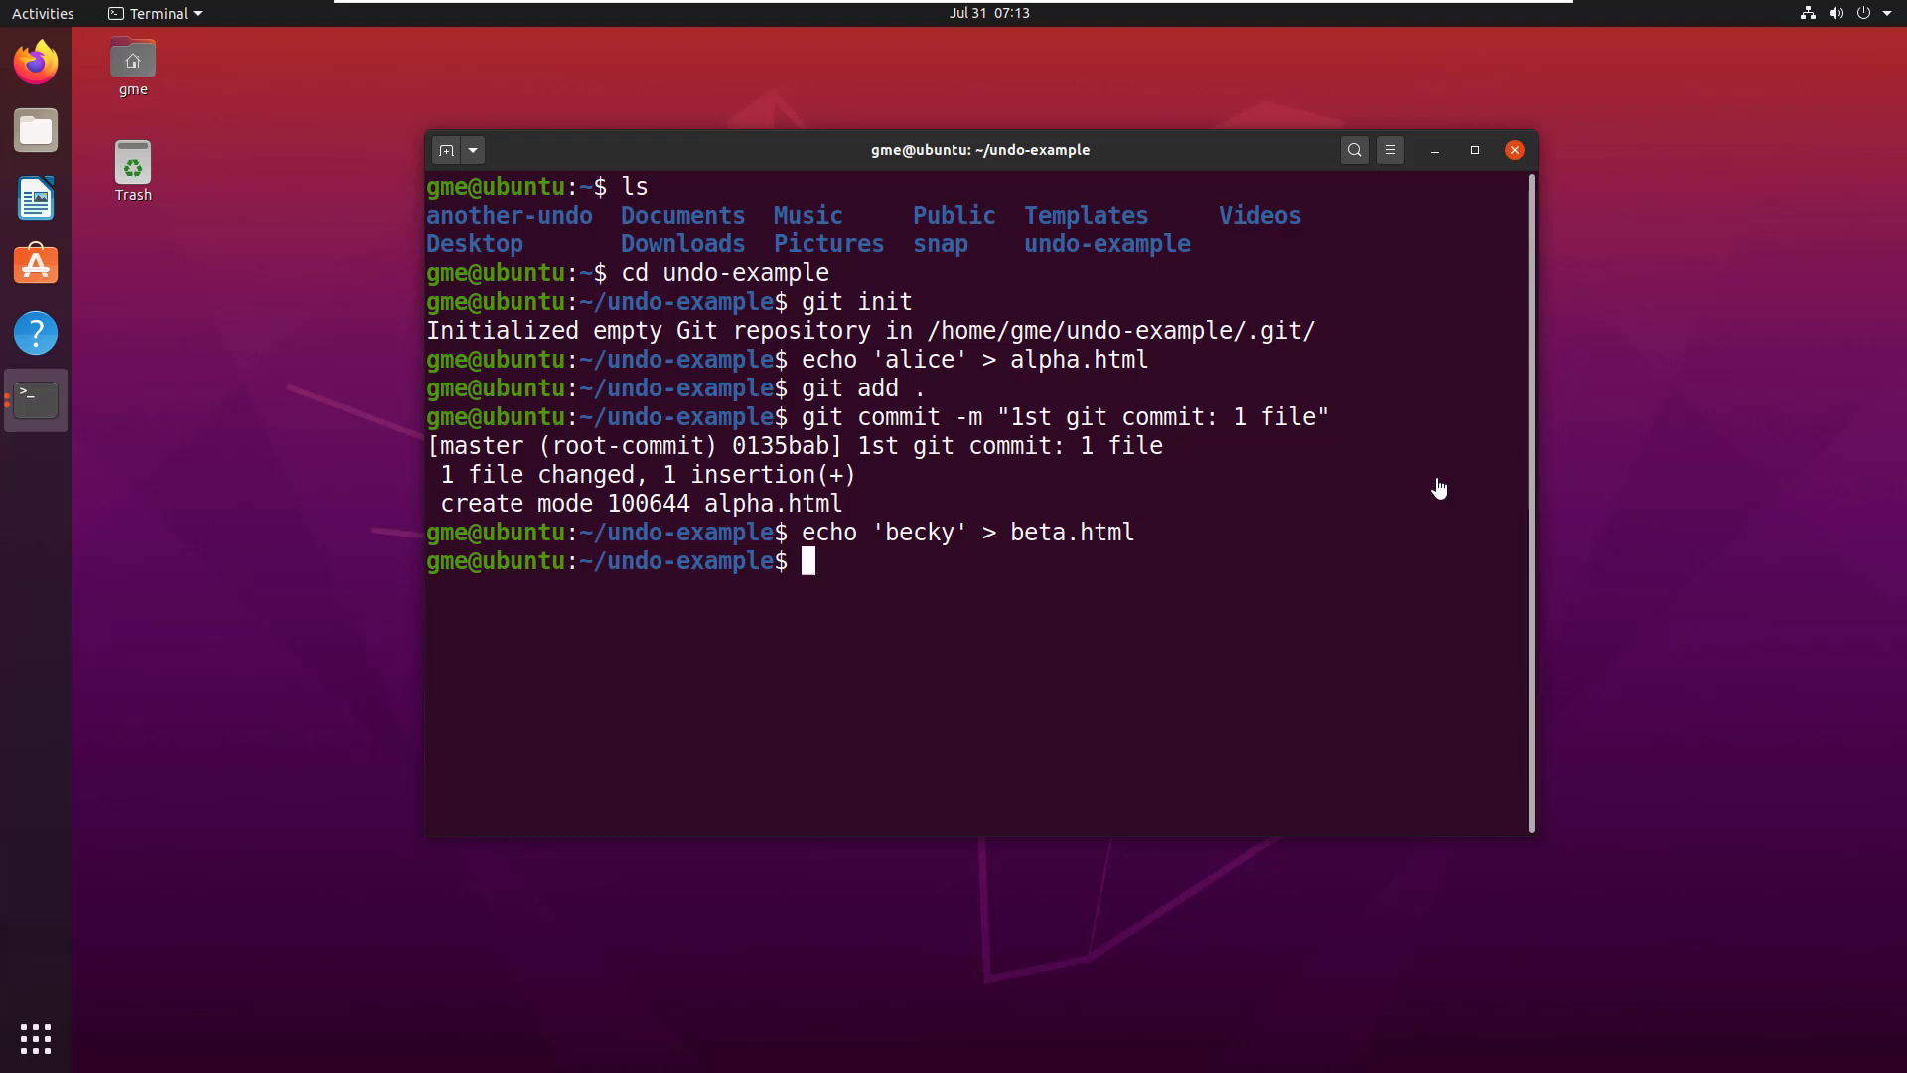
{"action": "mouse_move", "coordinate": [967, 640]}
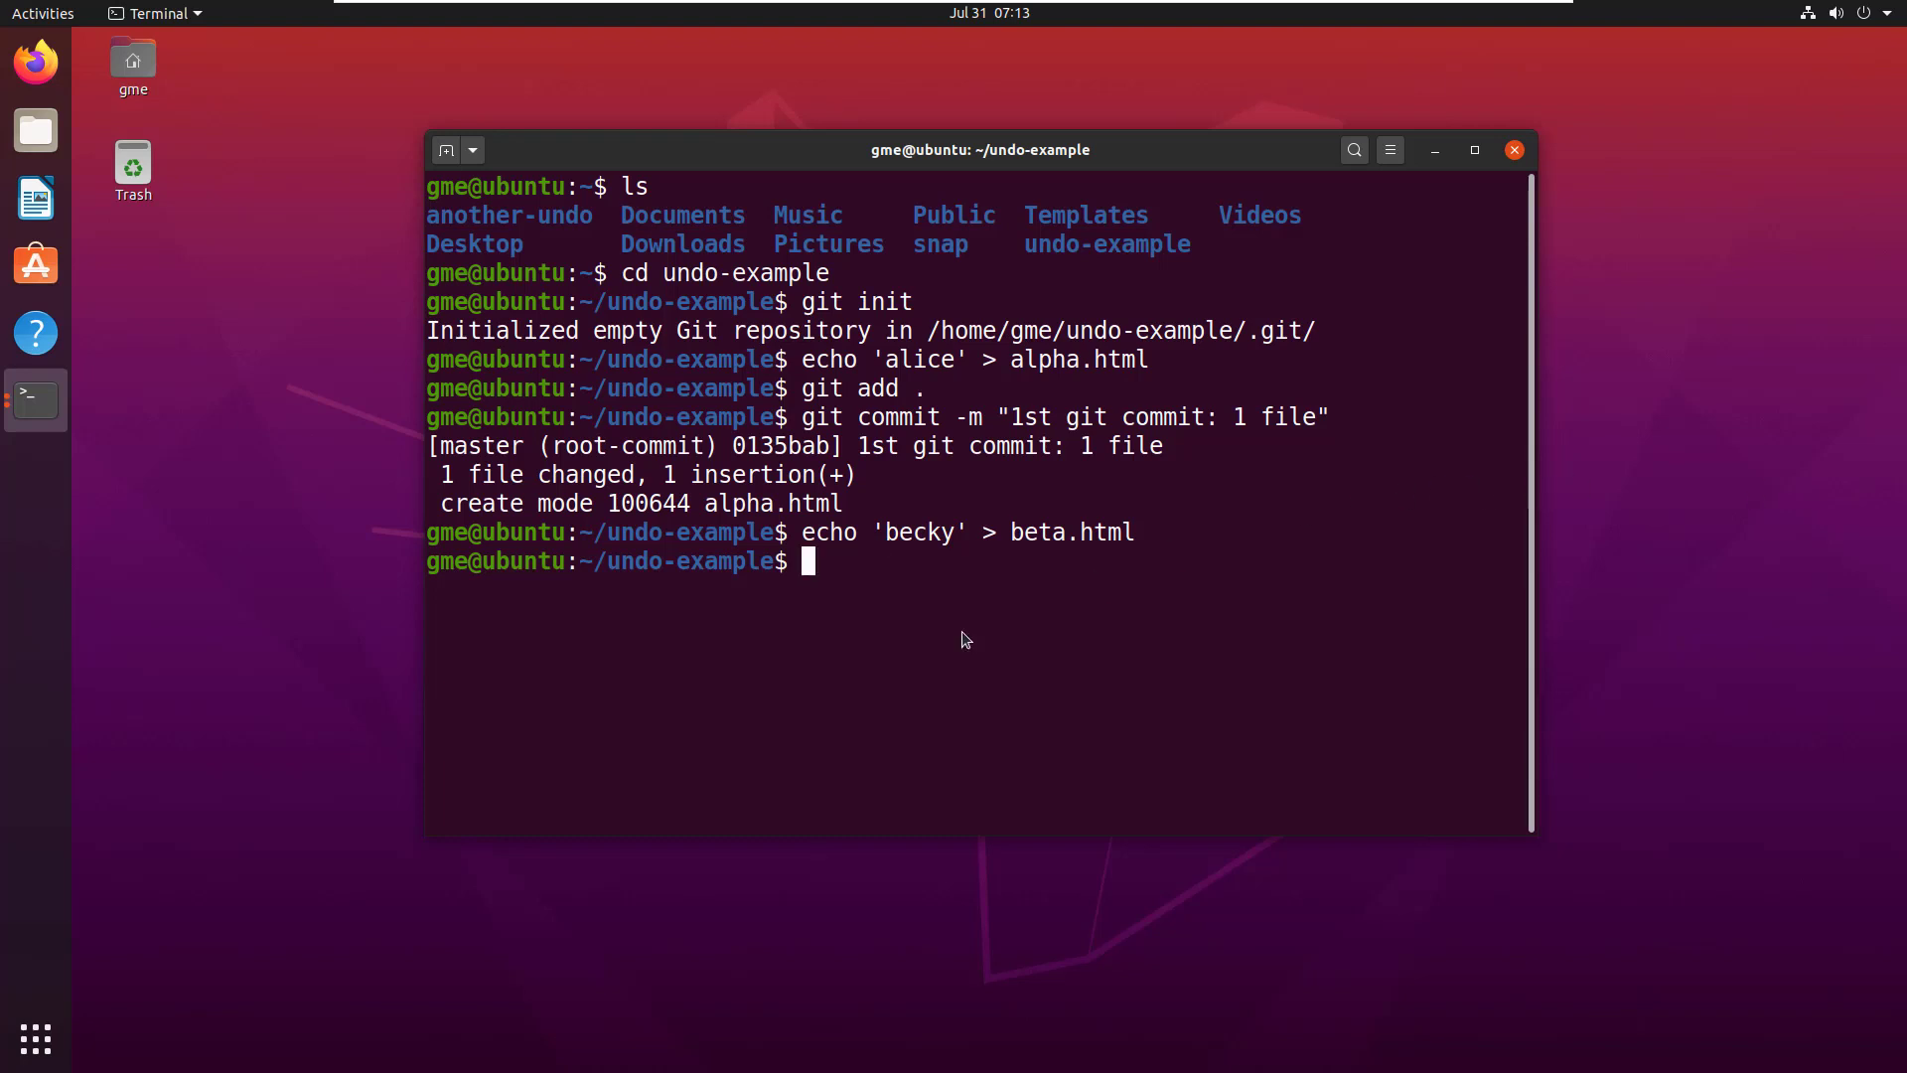
{"action": "type", "text": "git add . && git commit -m \"2nd git commit: 2 files\""}
{"action": "type", "text": "echo 'callie' > charlie.html"}
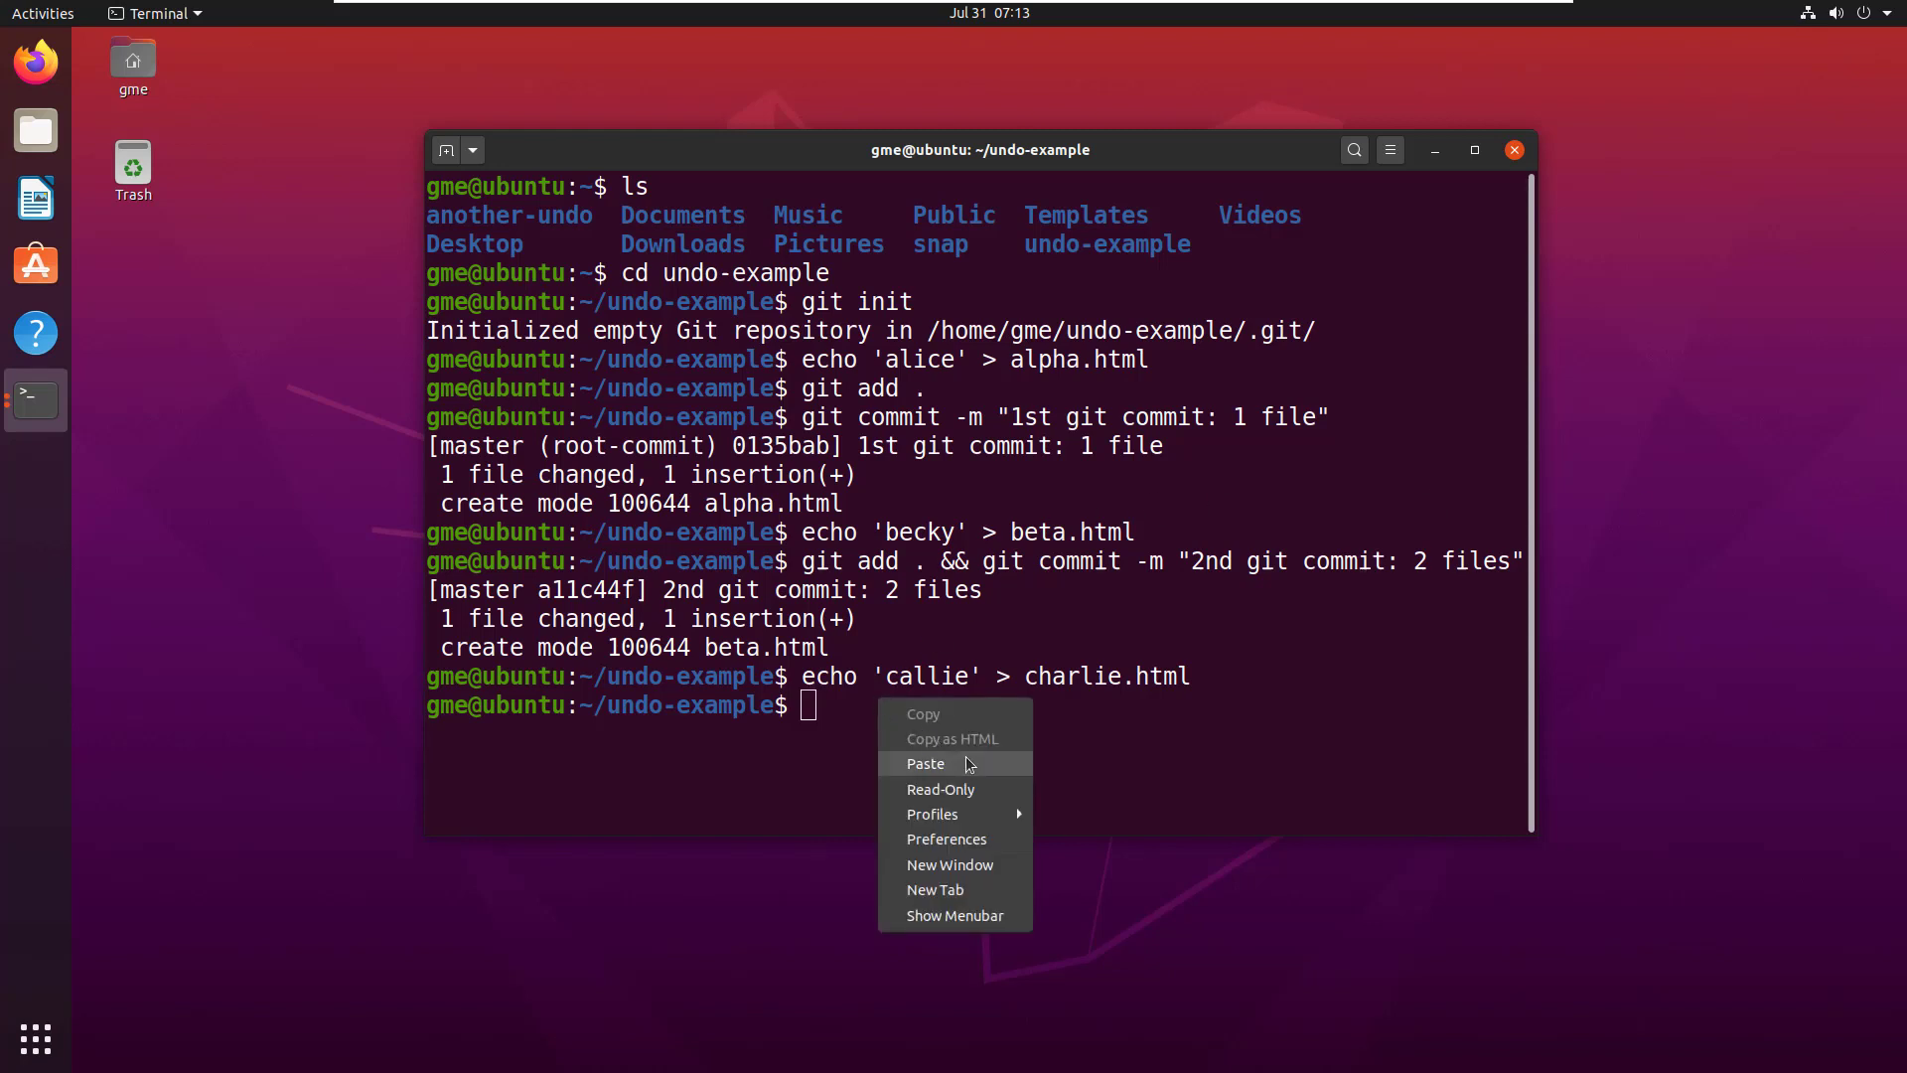
{"action": "left_click", "coordinate": [926, 763]}
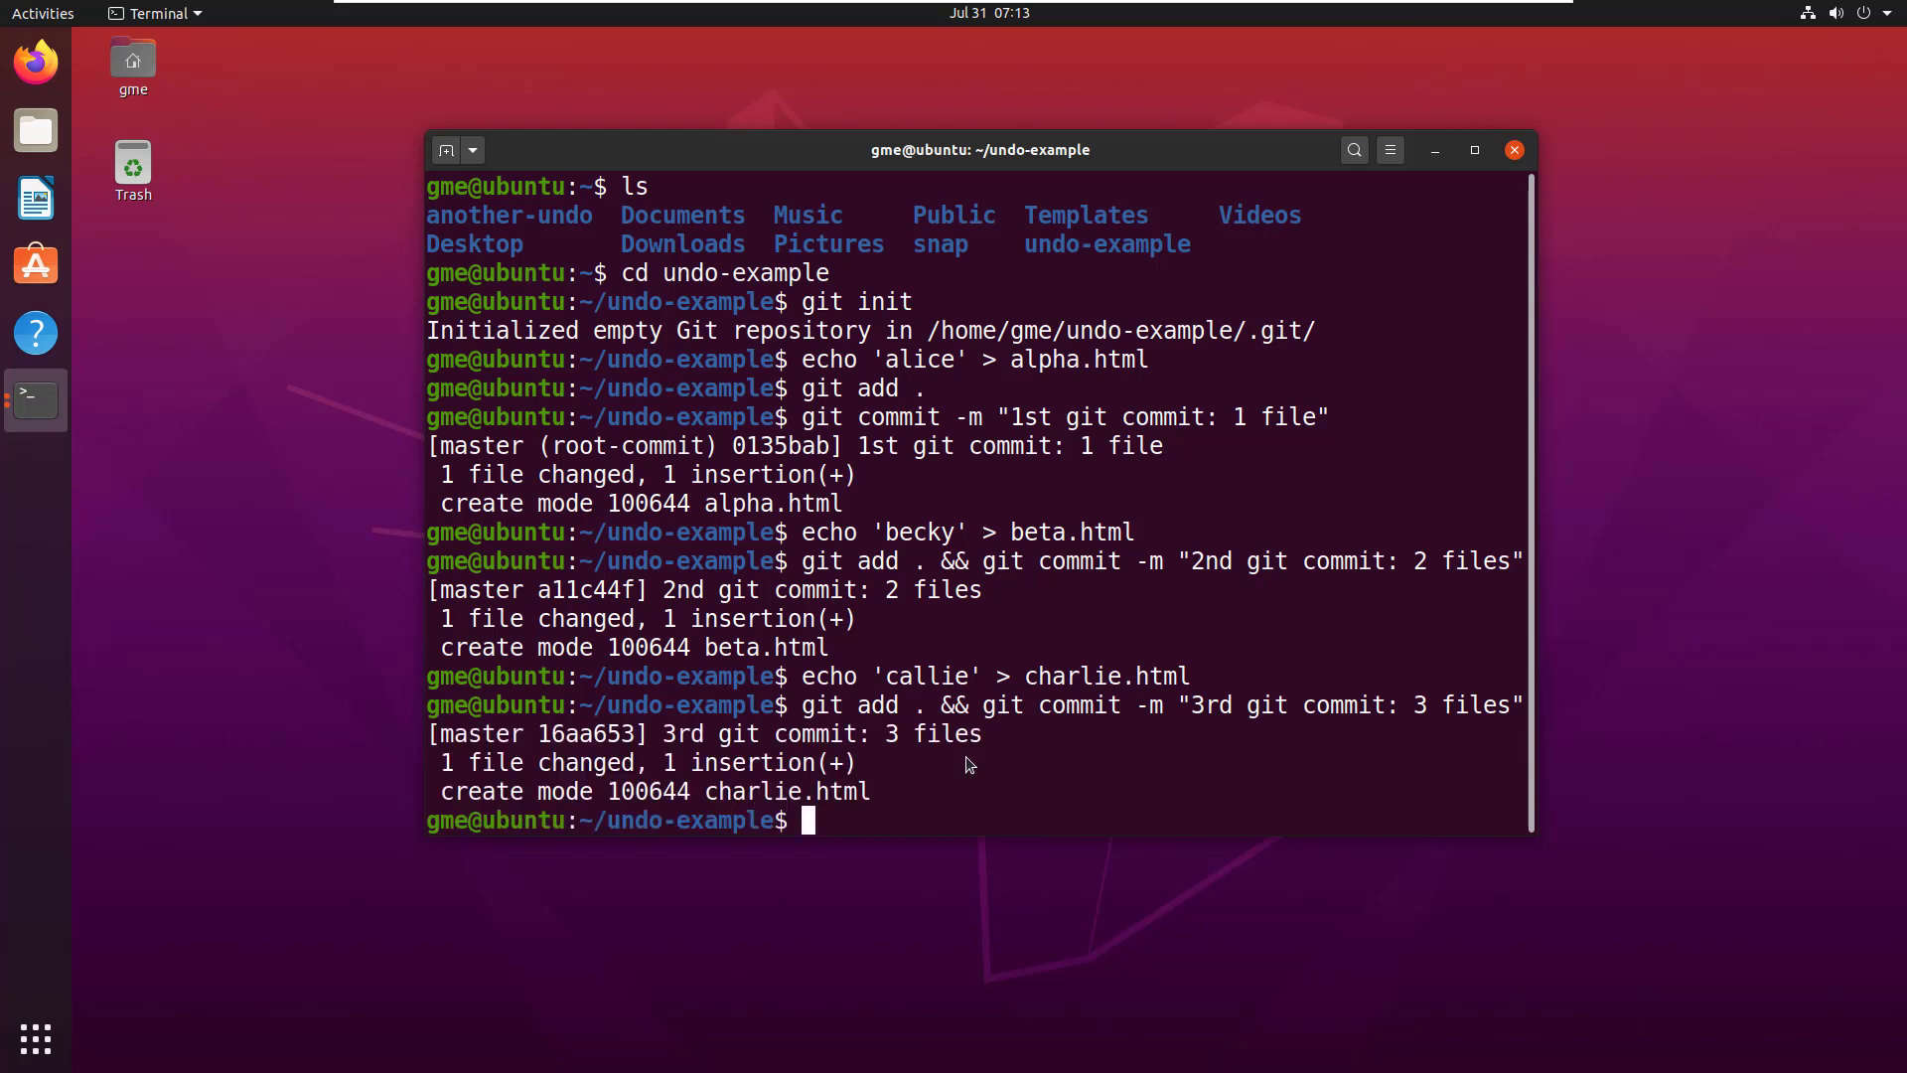
{"action": "type", "text": "git"}
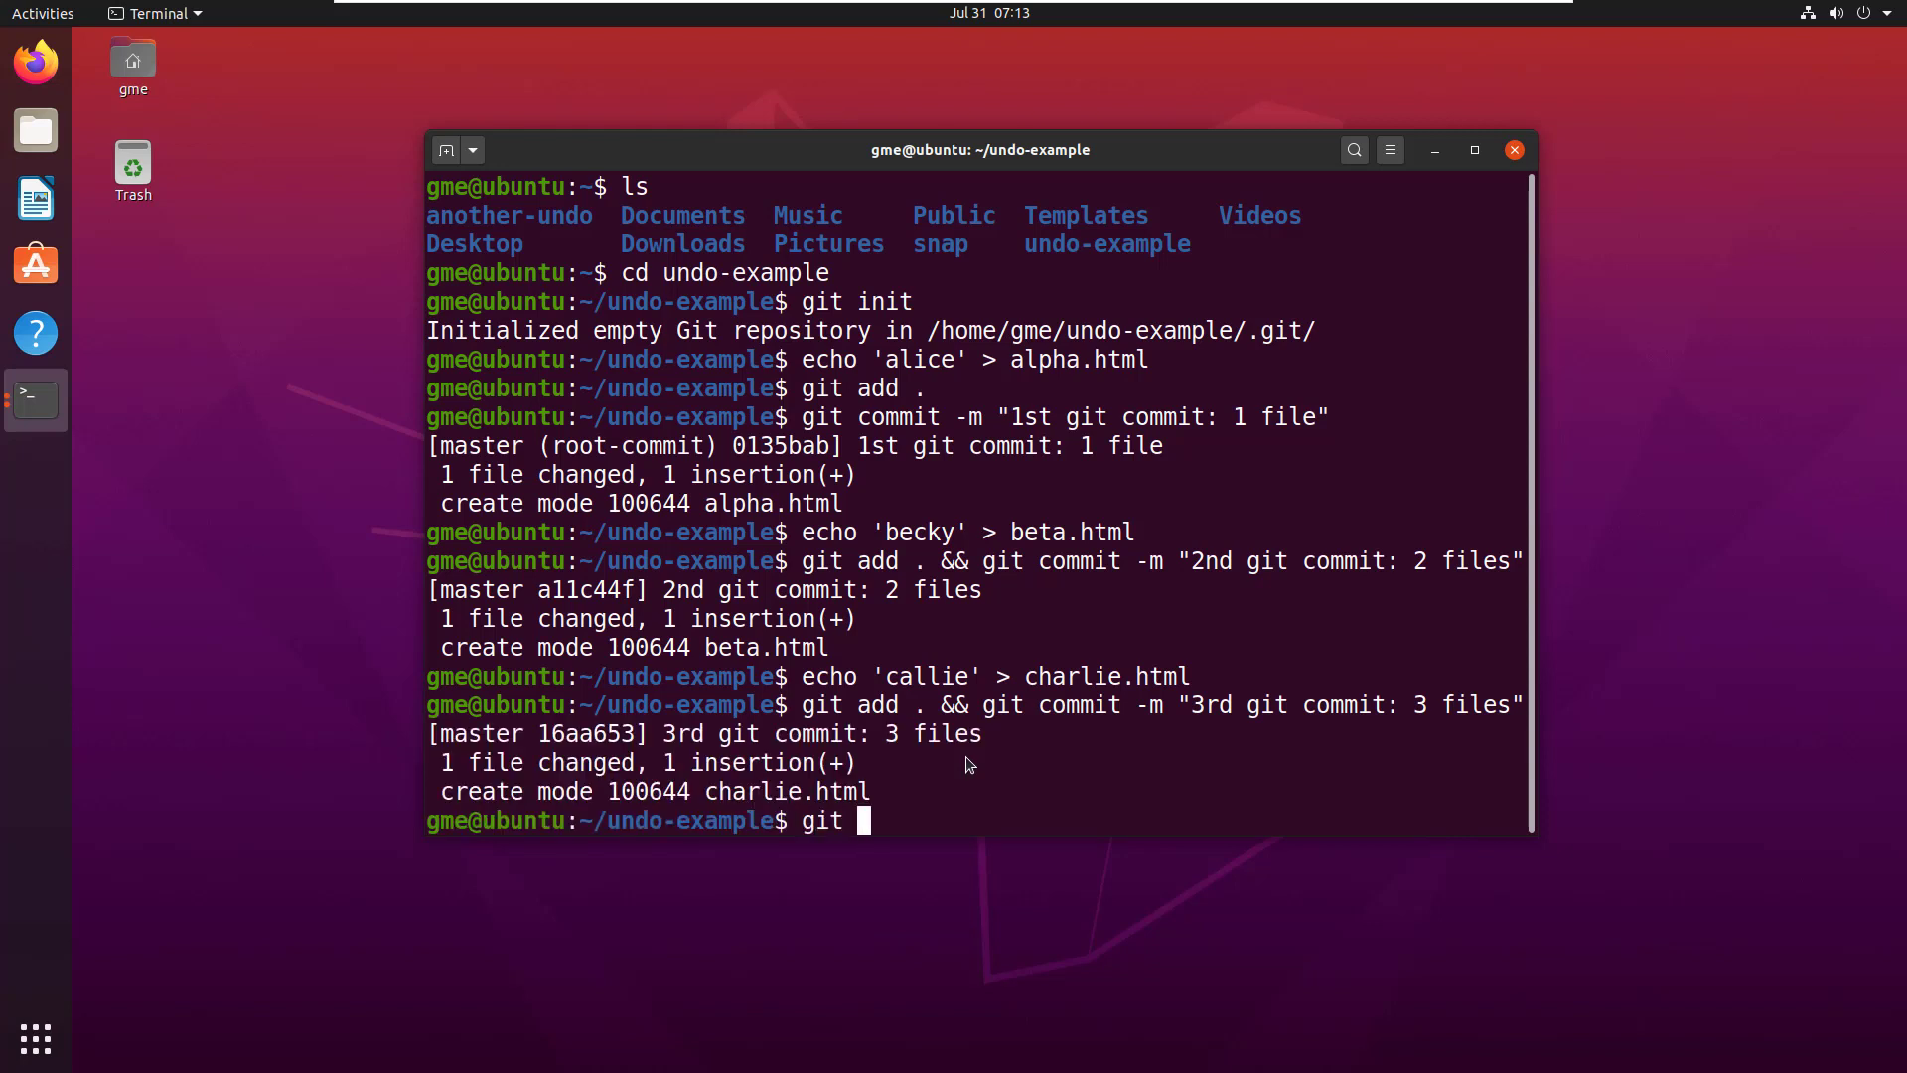
Run git reflog and pick out the second commit's hash a11c44f for the revert
{"action": "type", "text": "reflog"}
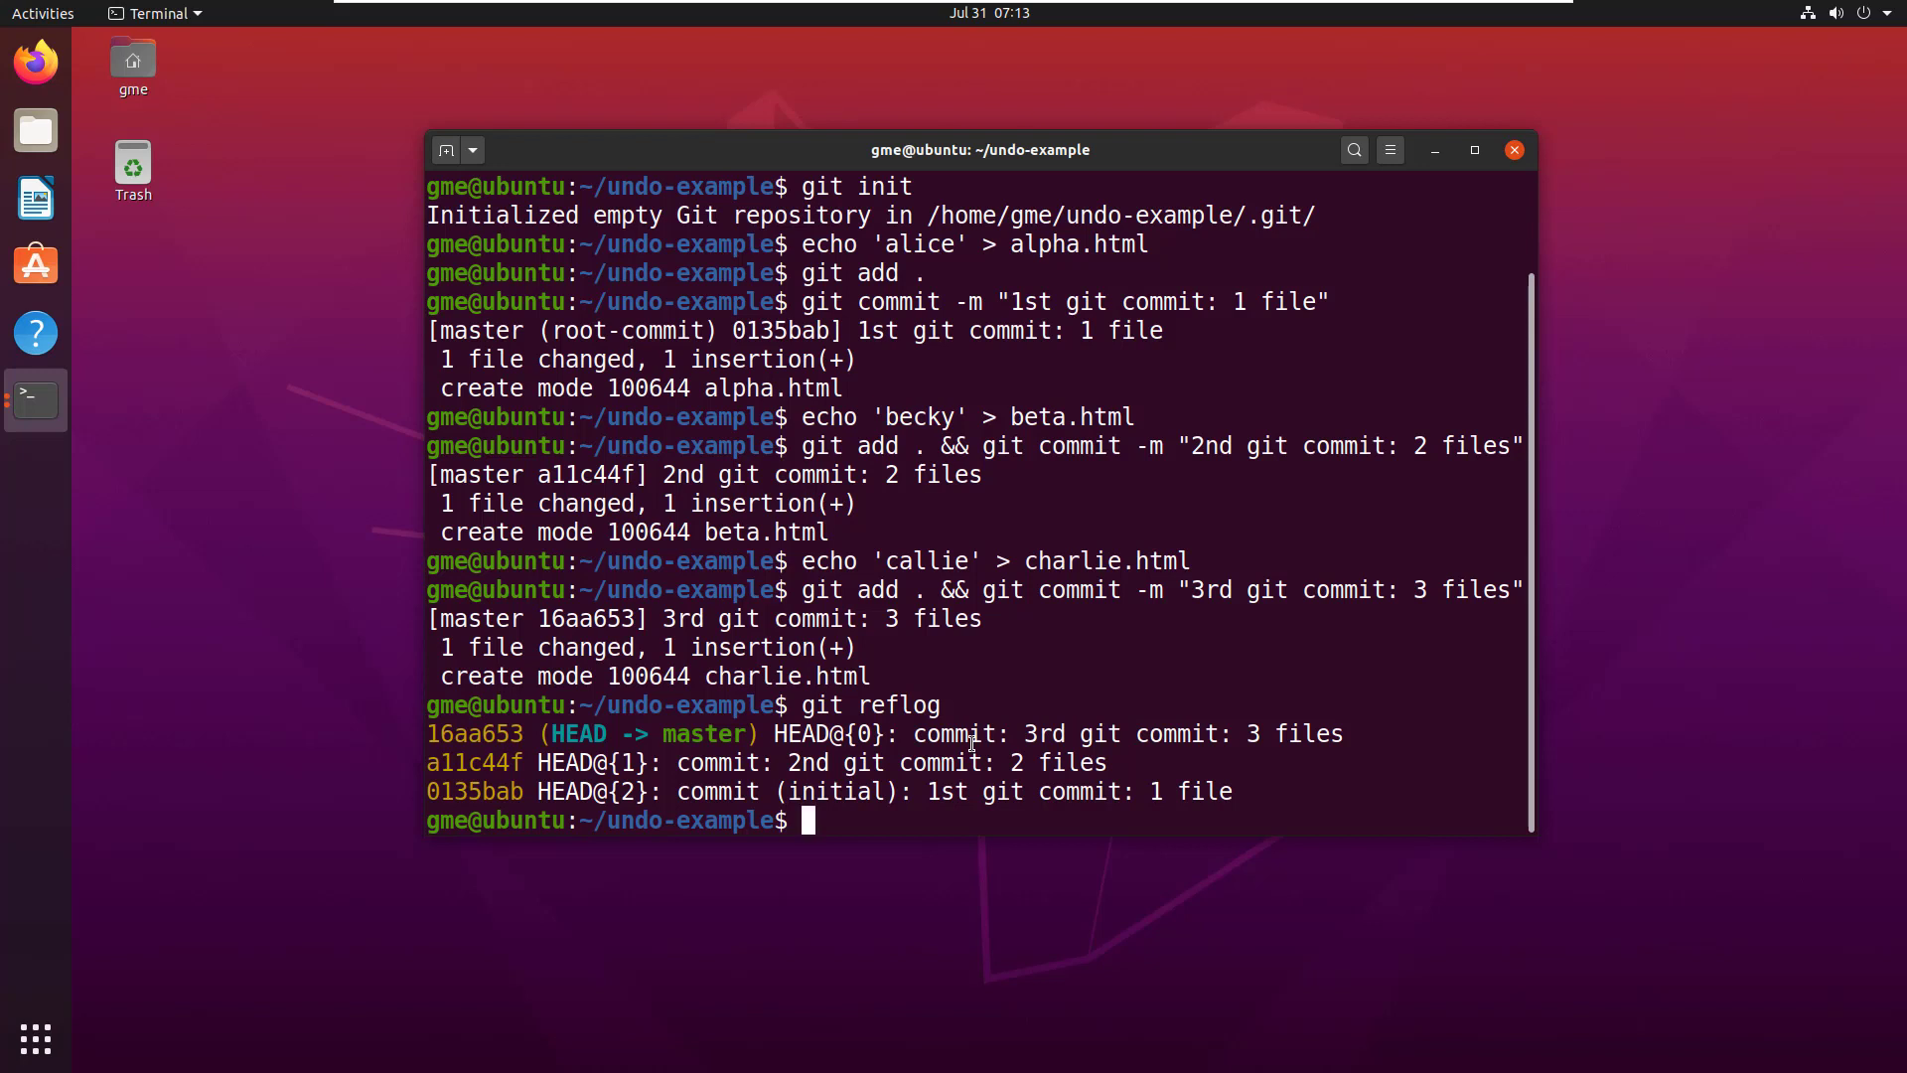
{"action": "double_click", "coordinate": [475, 763]}
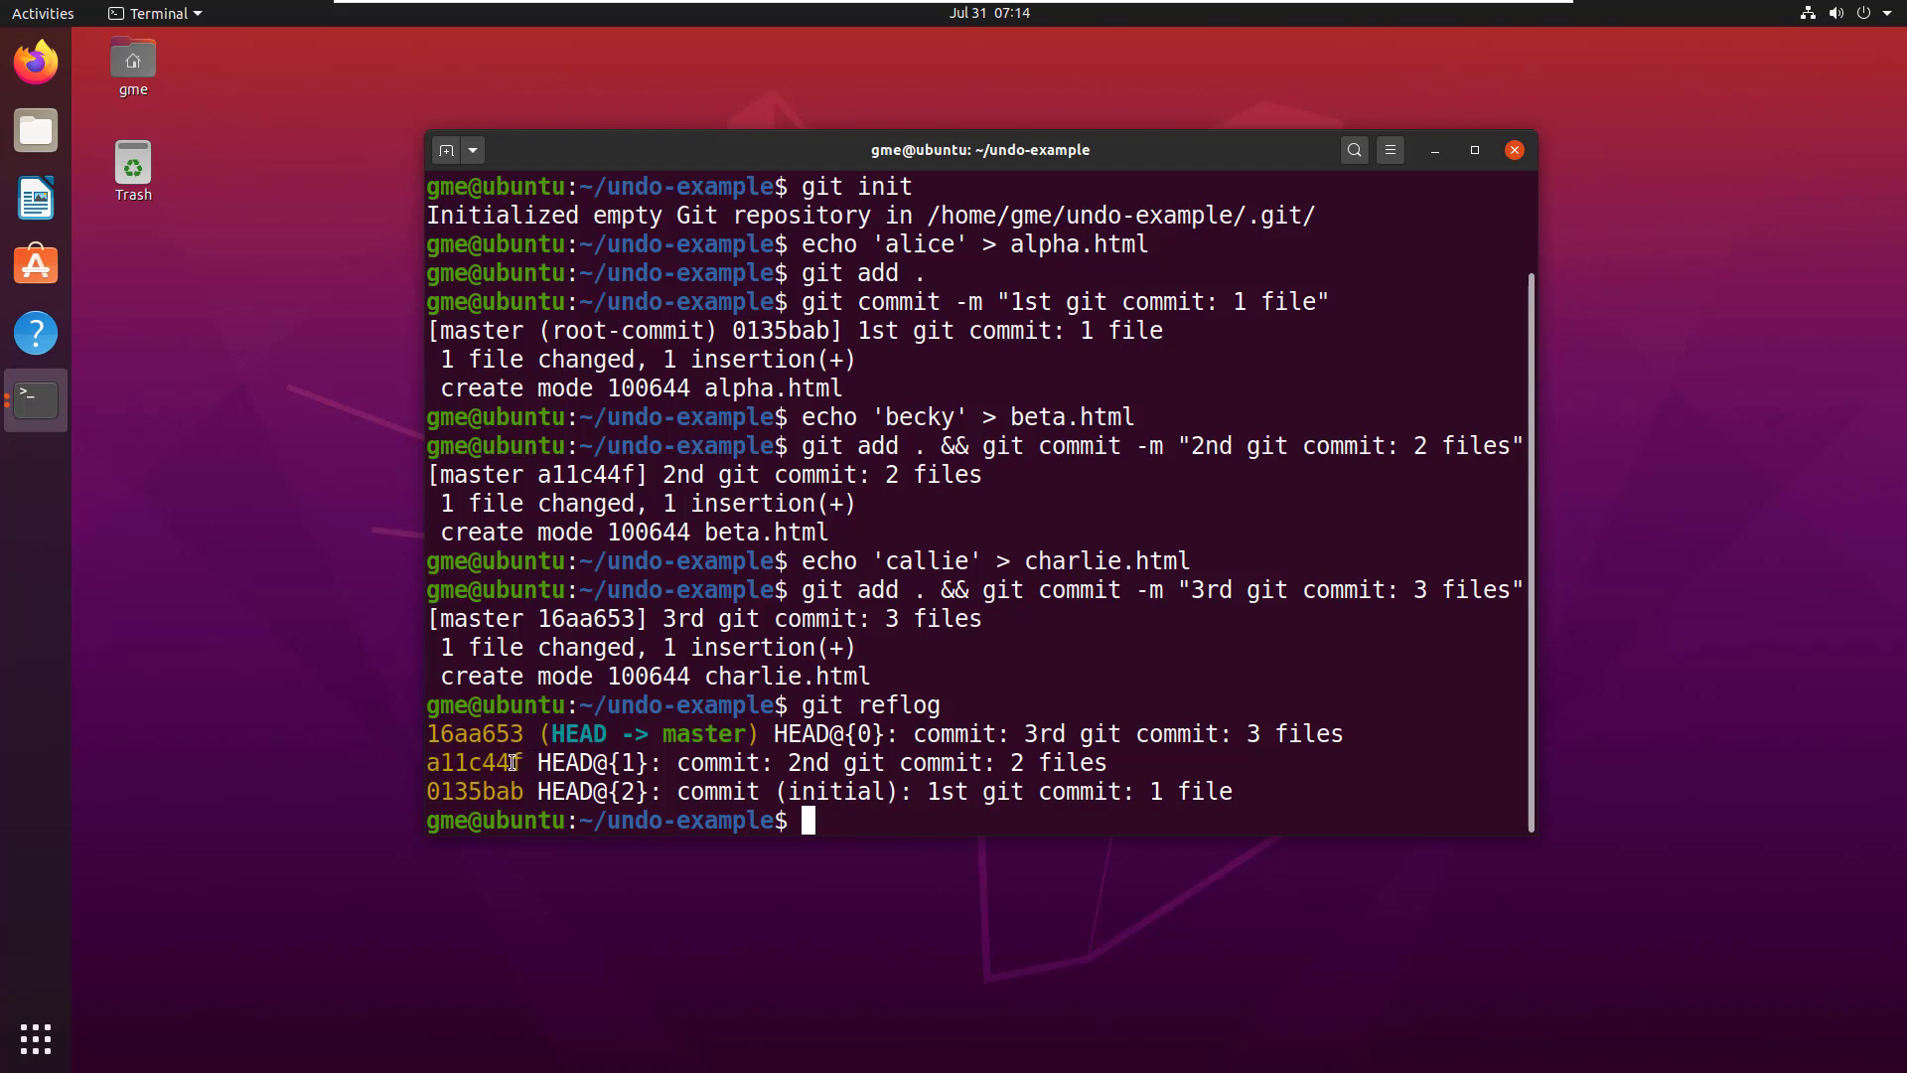
{"action": "double_click", "coordinate": [473, 763]}
{"action": "type", "text": "ls"}
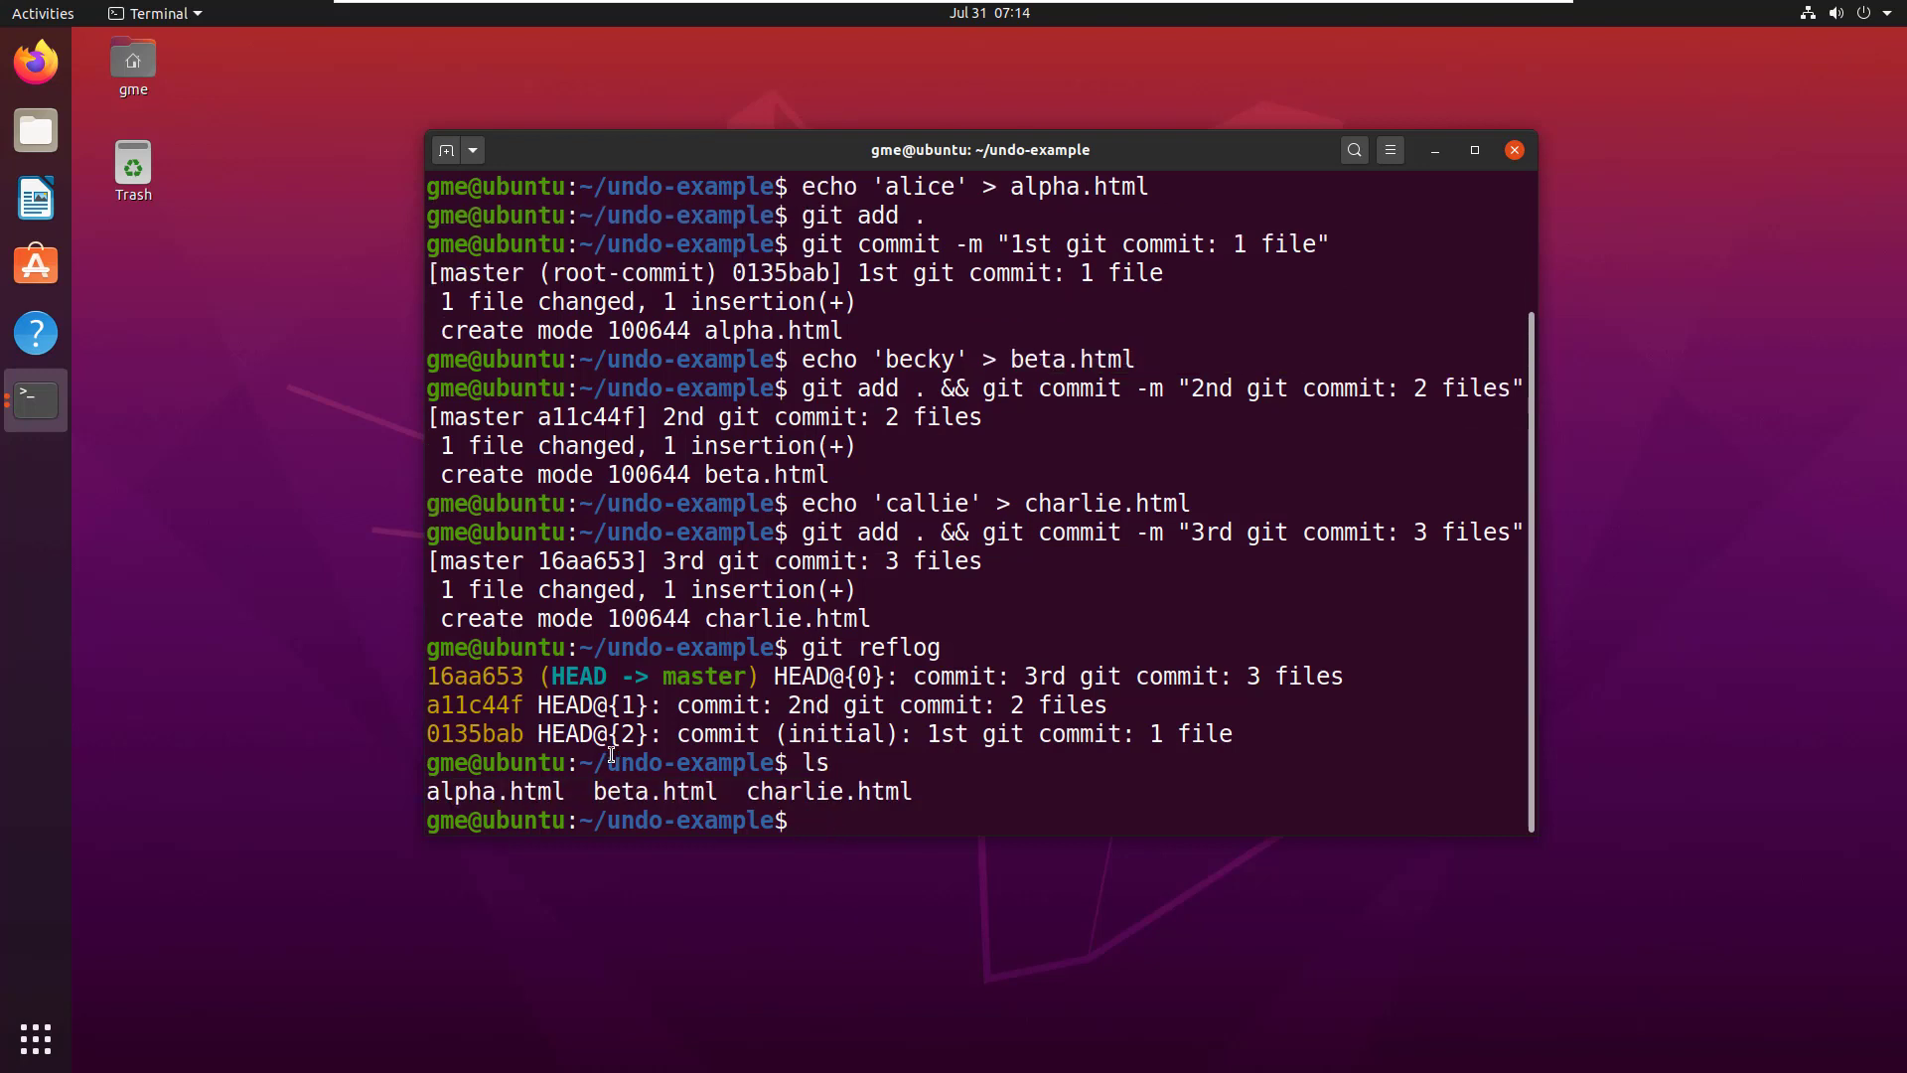
{"action": "double_click", "coordinate": [473, 706]}
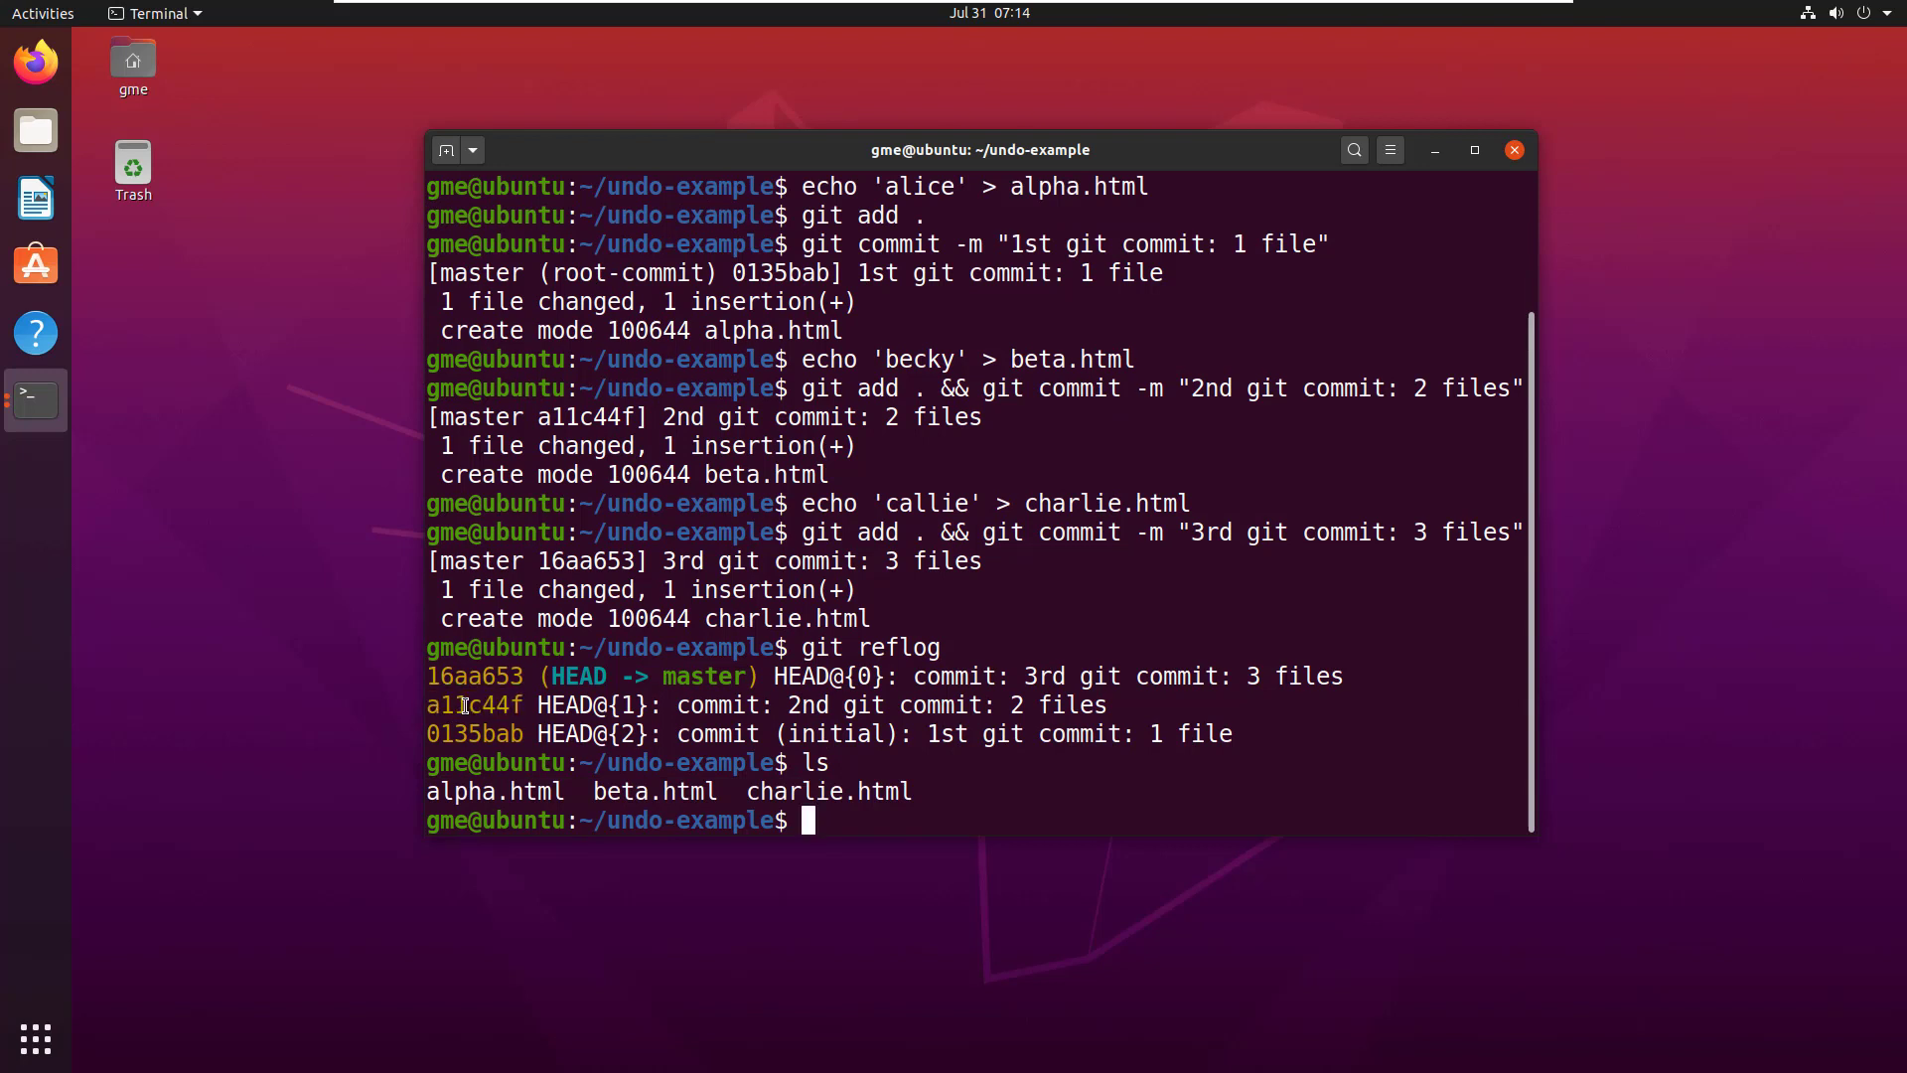
{"action": "double_click", "coordinate": [473, 705]}
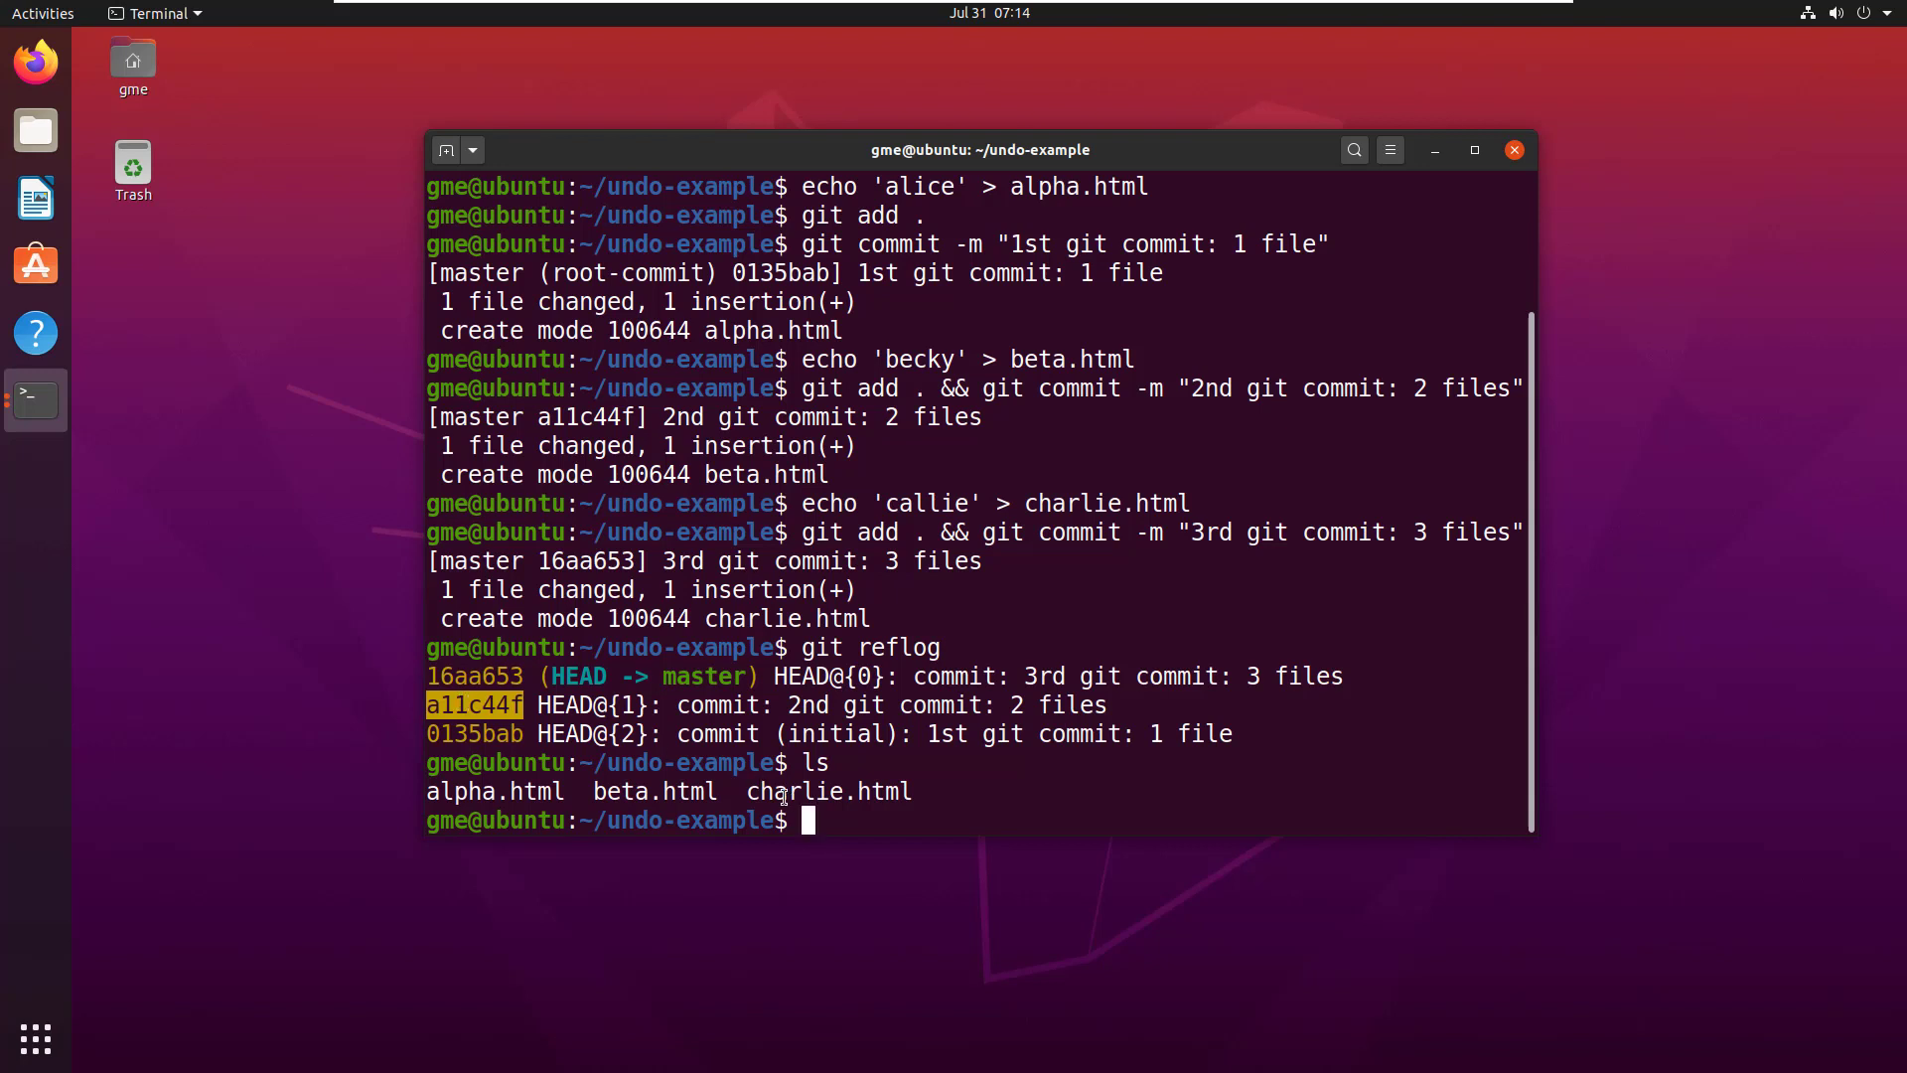
{"action": "type", "text": "git revert"}
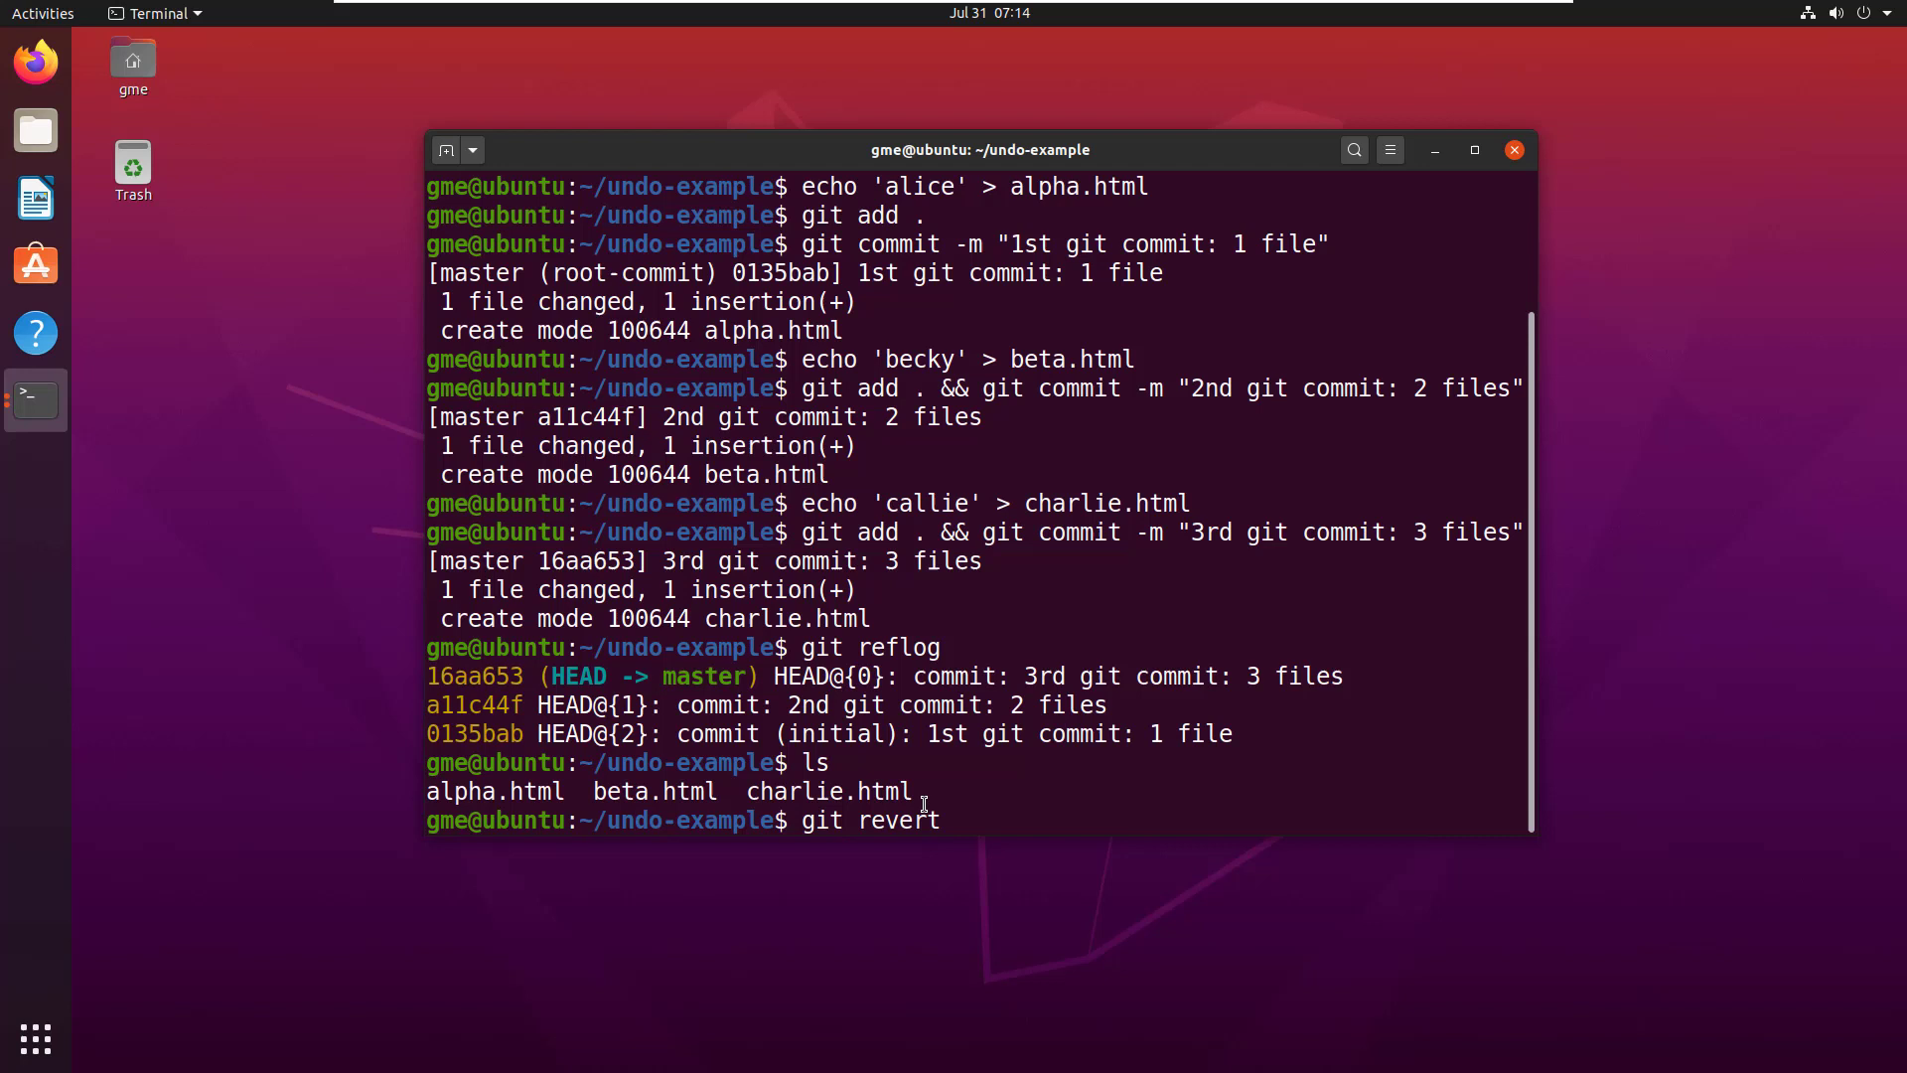
{"action": "mouse_move", "coordinate": [571, 762]}
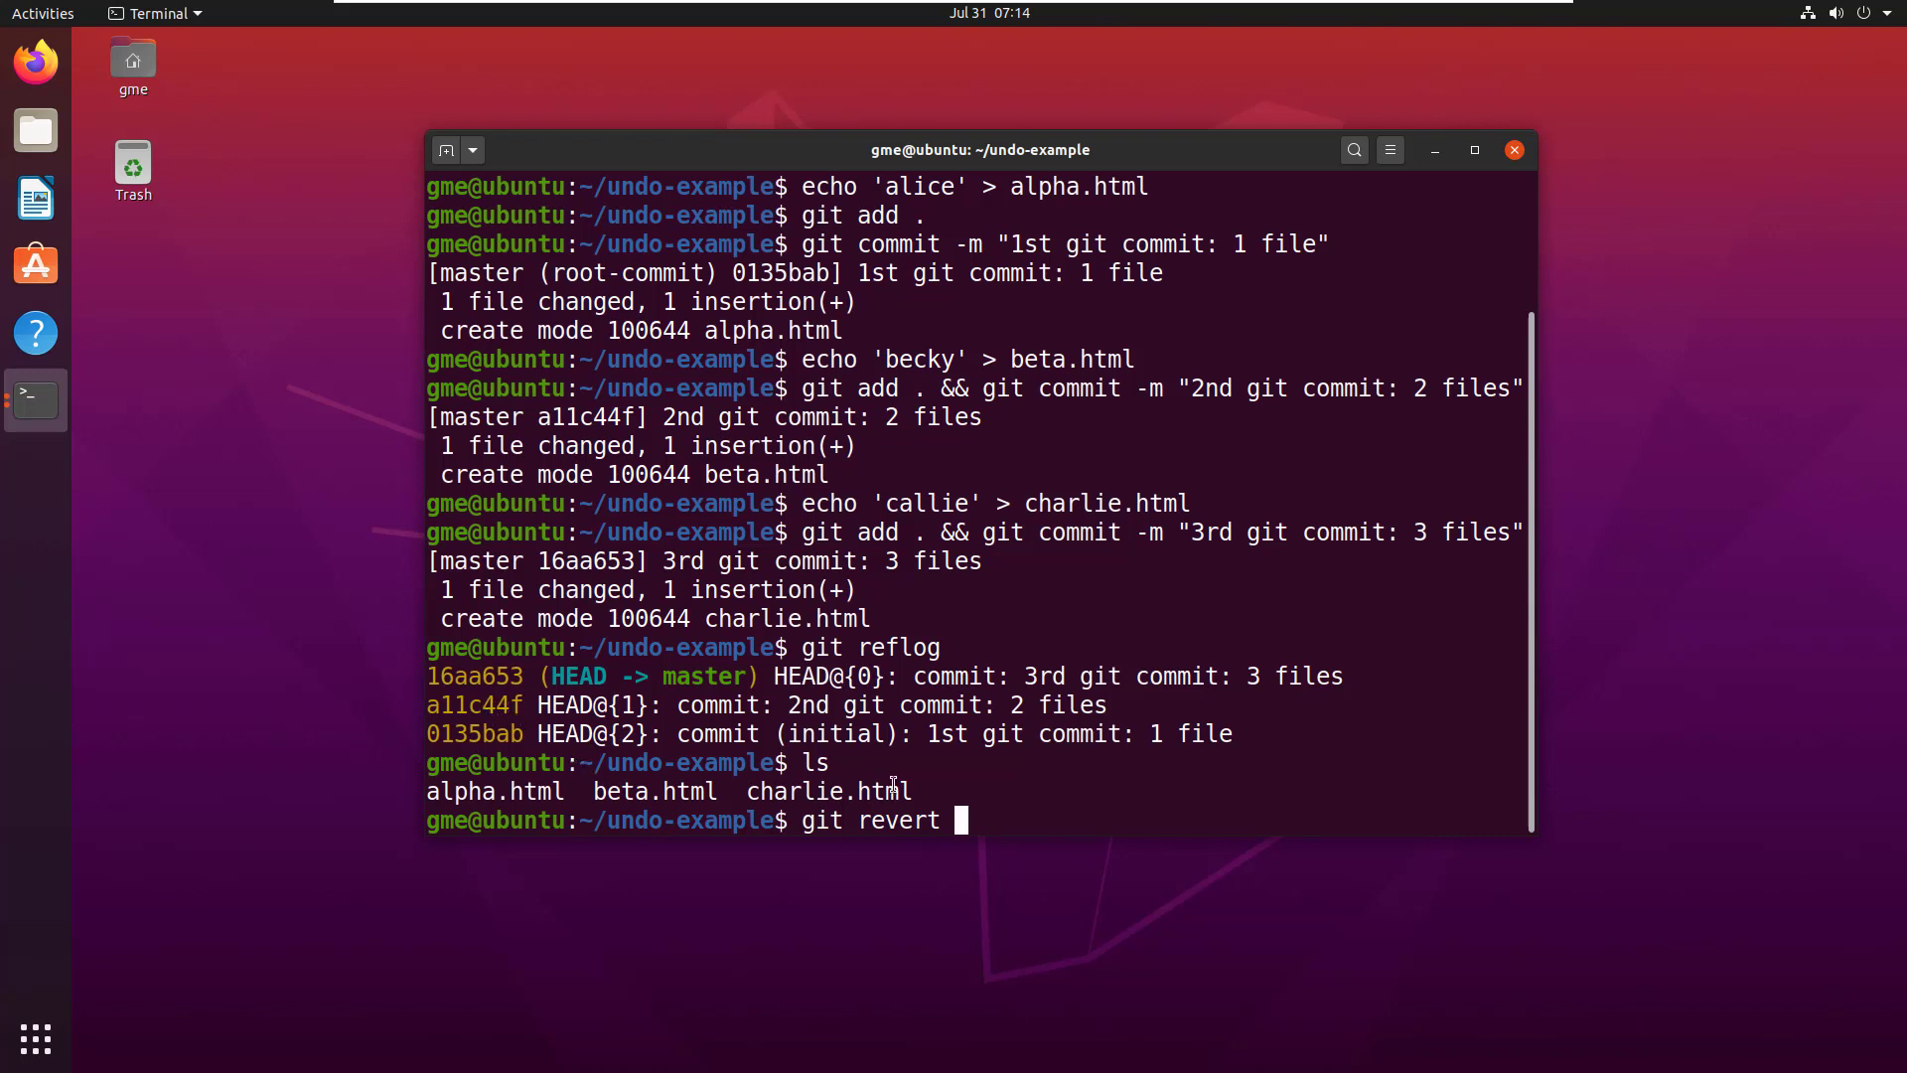
Revert commit a11c44f, accepting the default message in nano to create the revert commit
{"action": "type", "text": "a11"}
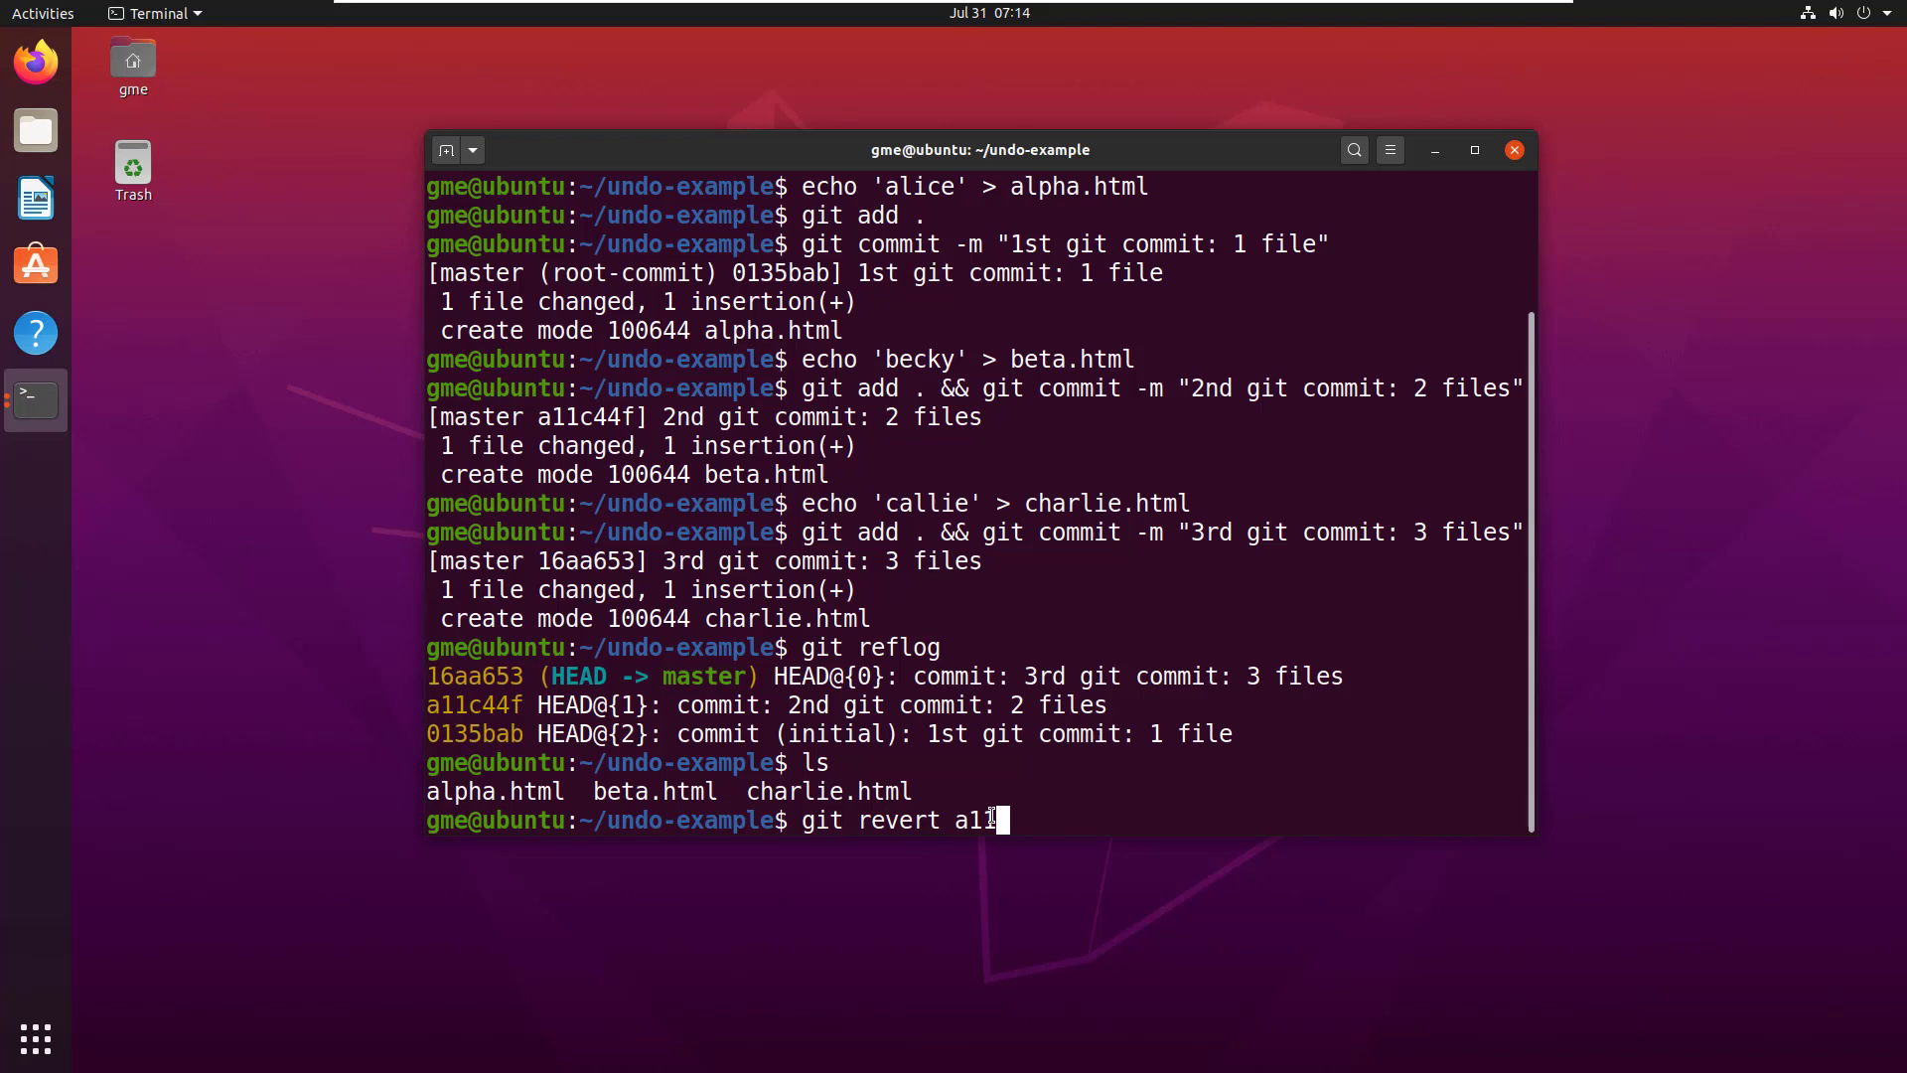
{"action": "type", "text": "c44f"}
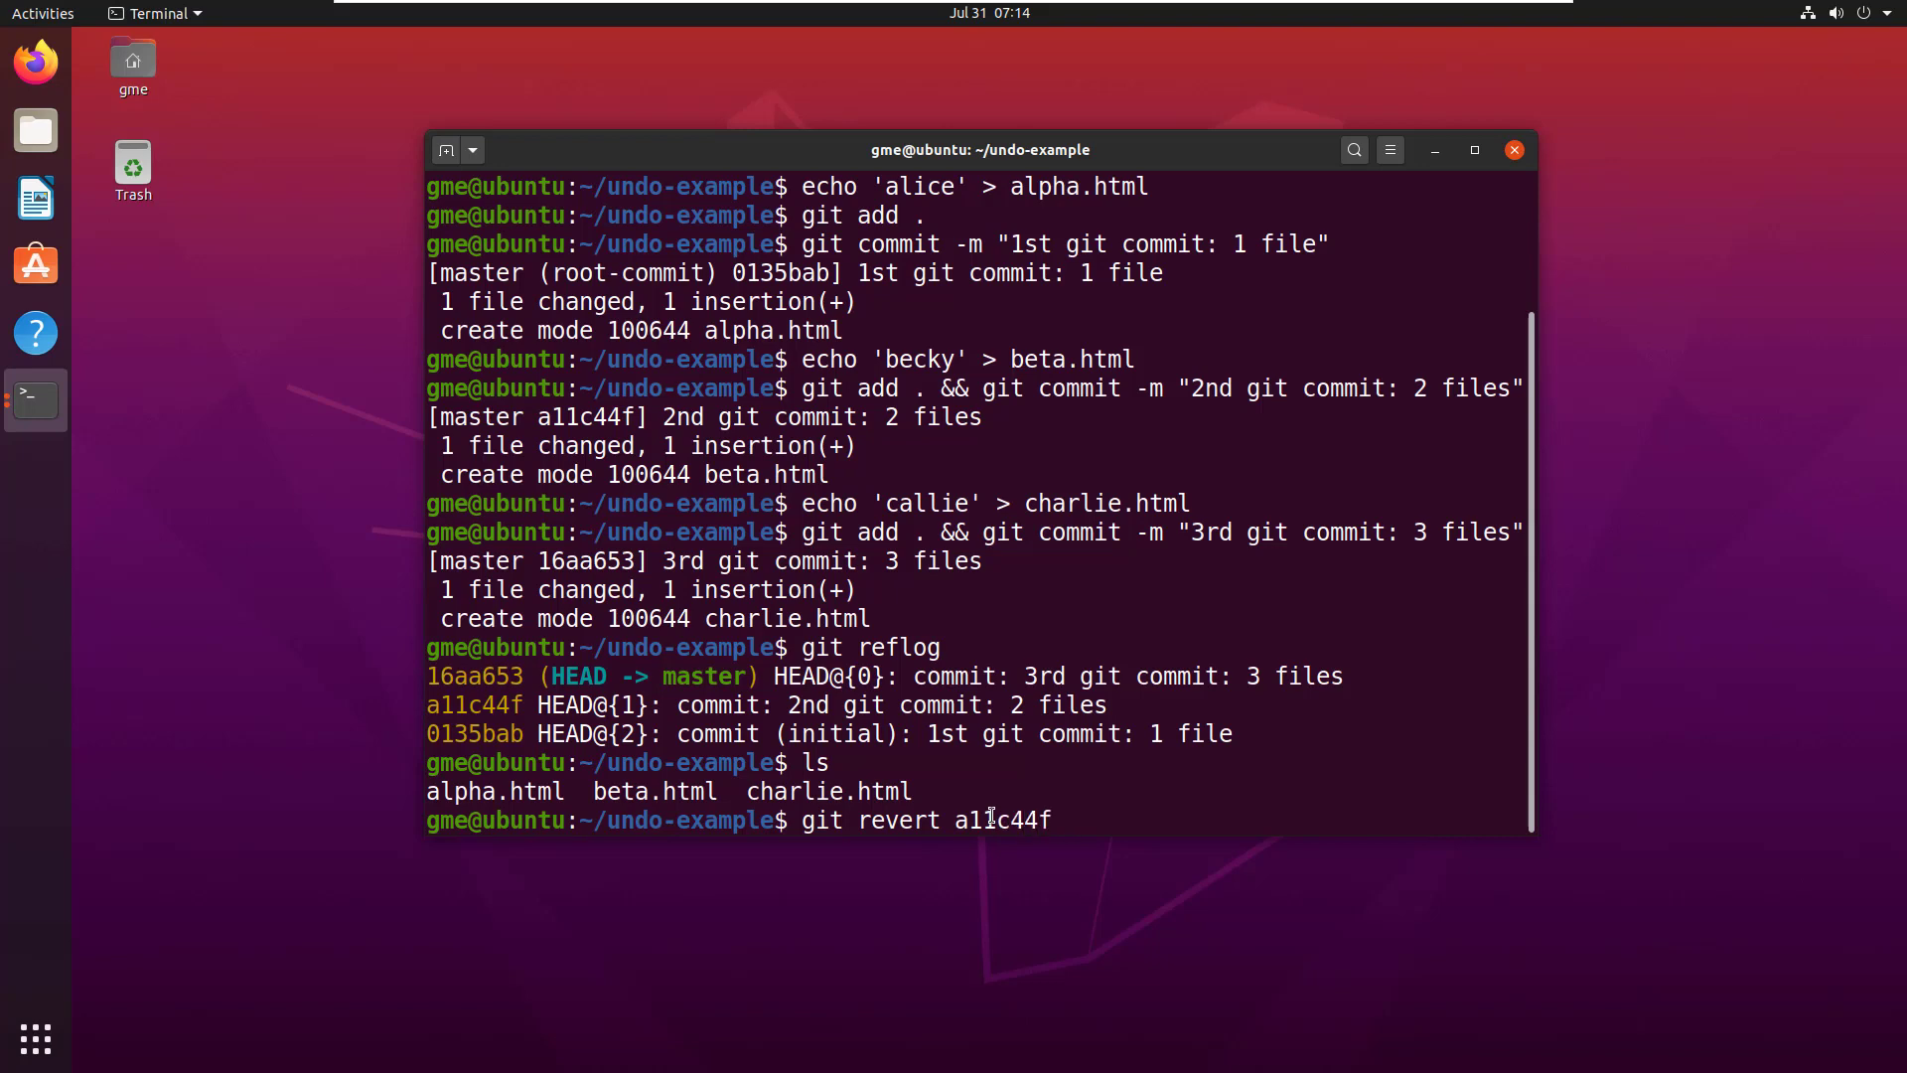
{"action": "key", "text": "Return"}
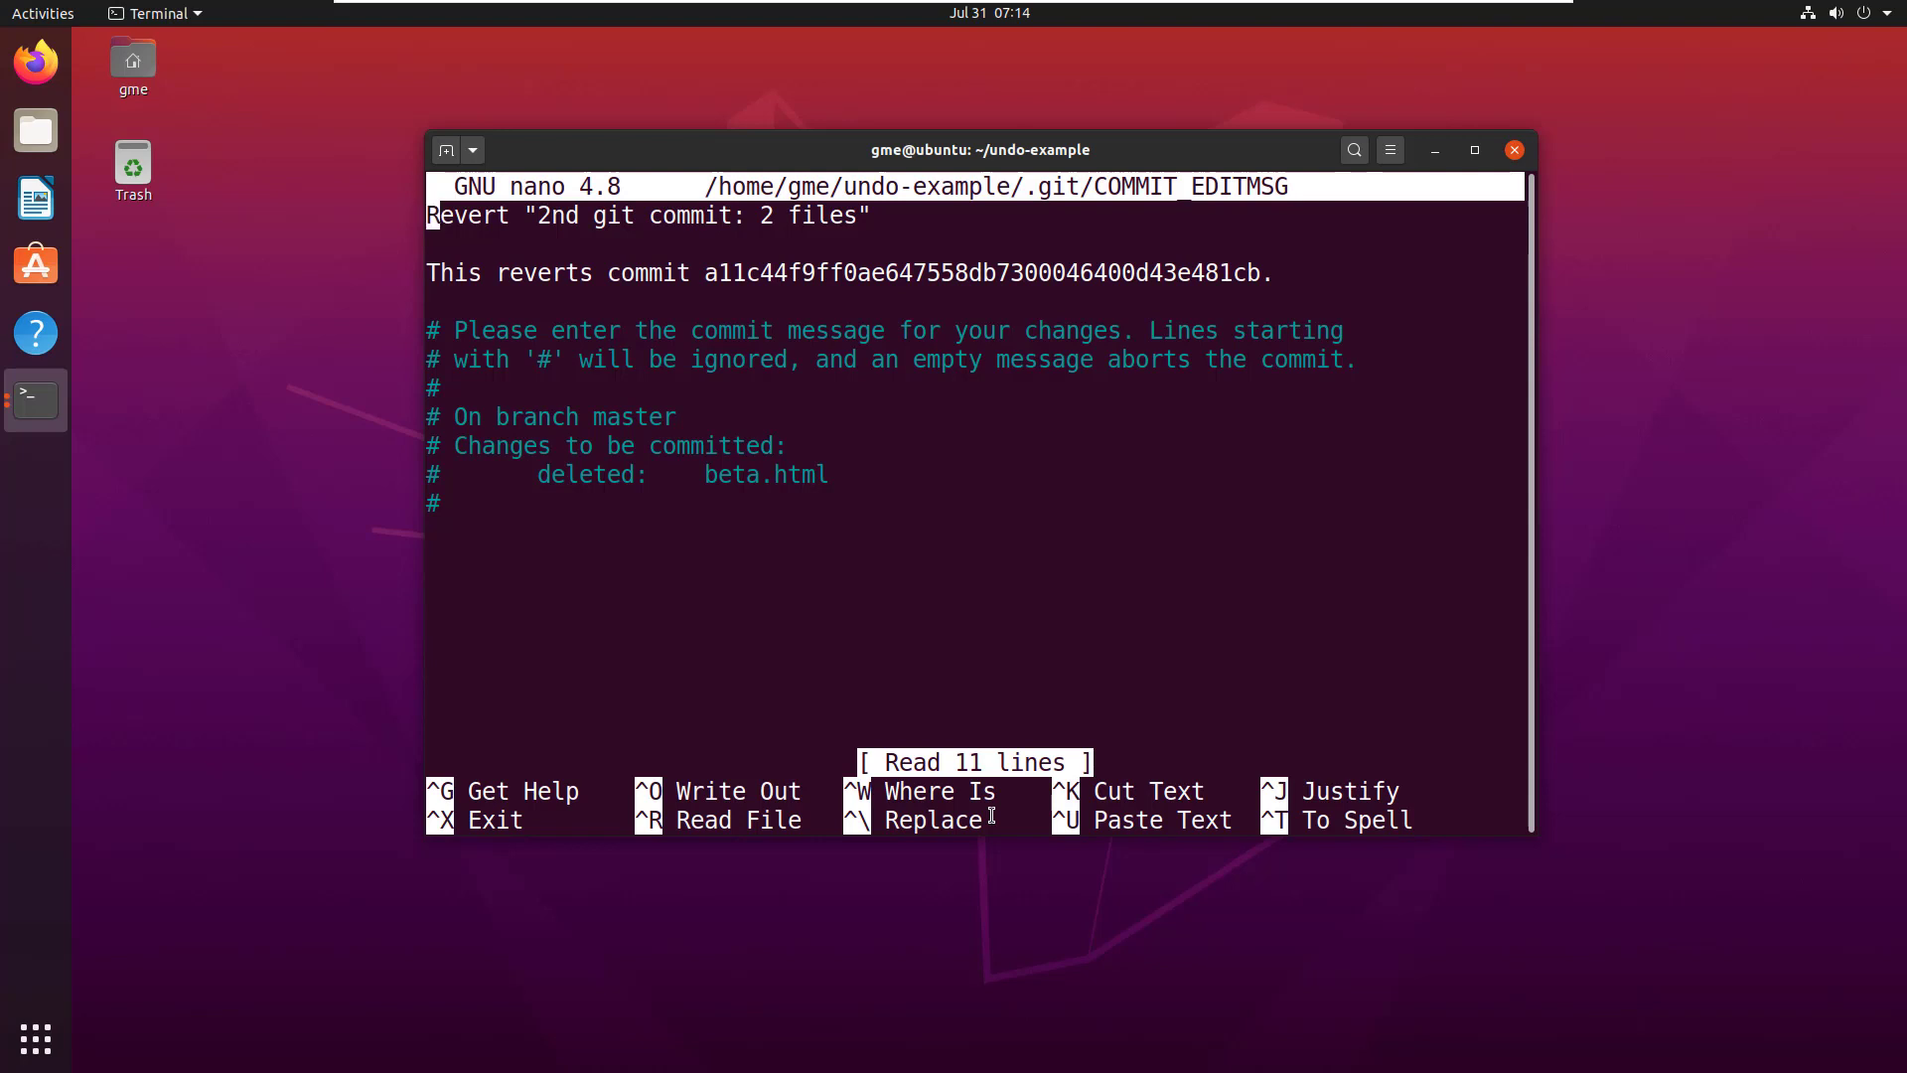
{"action": "key", "text": "ctrl+x"}
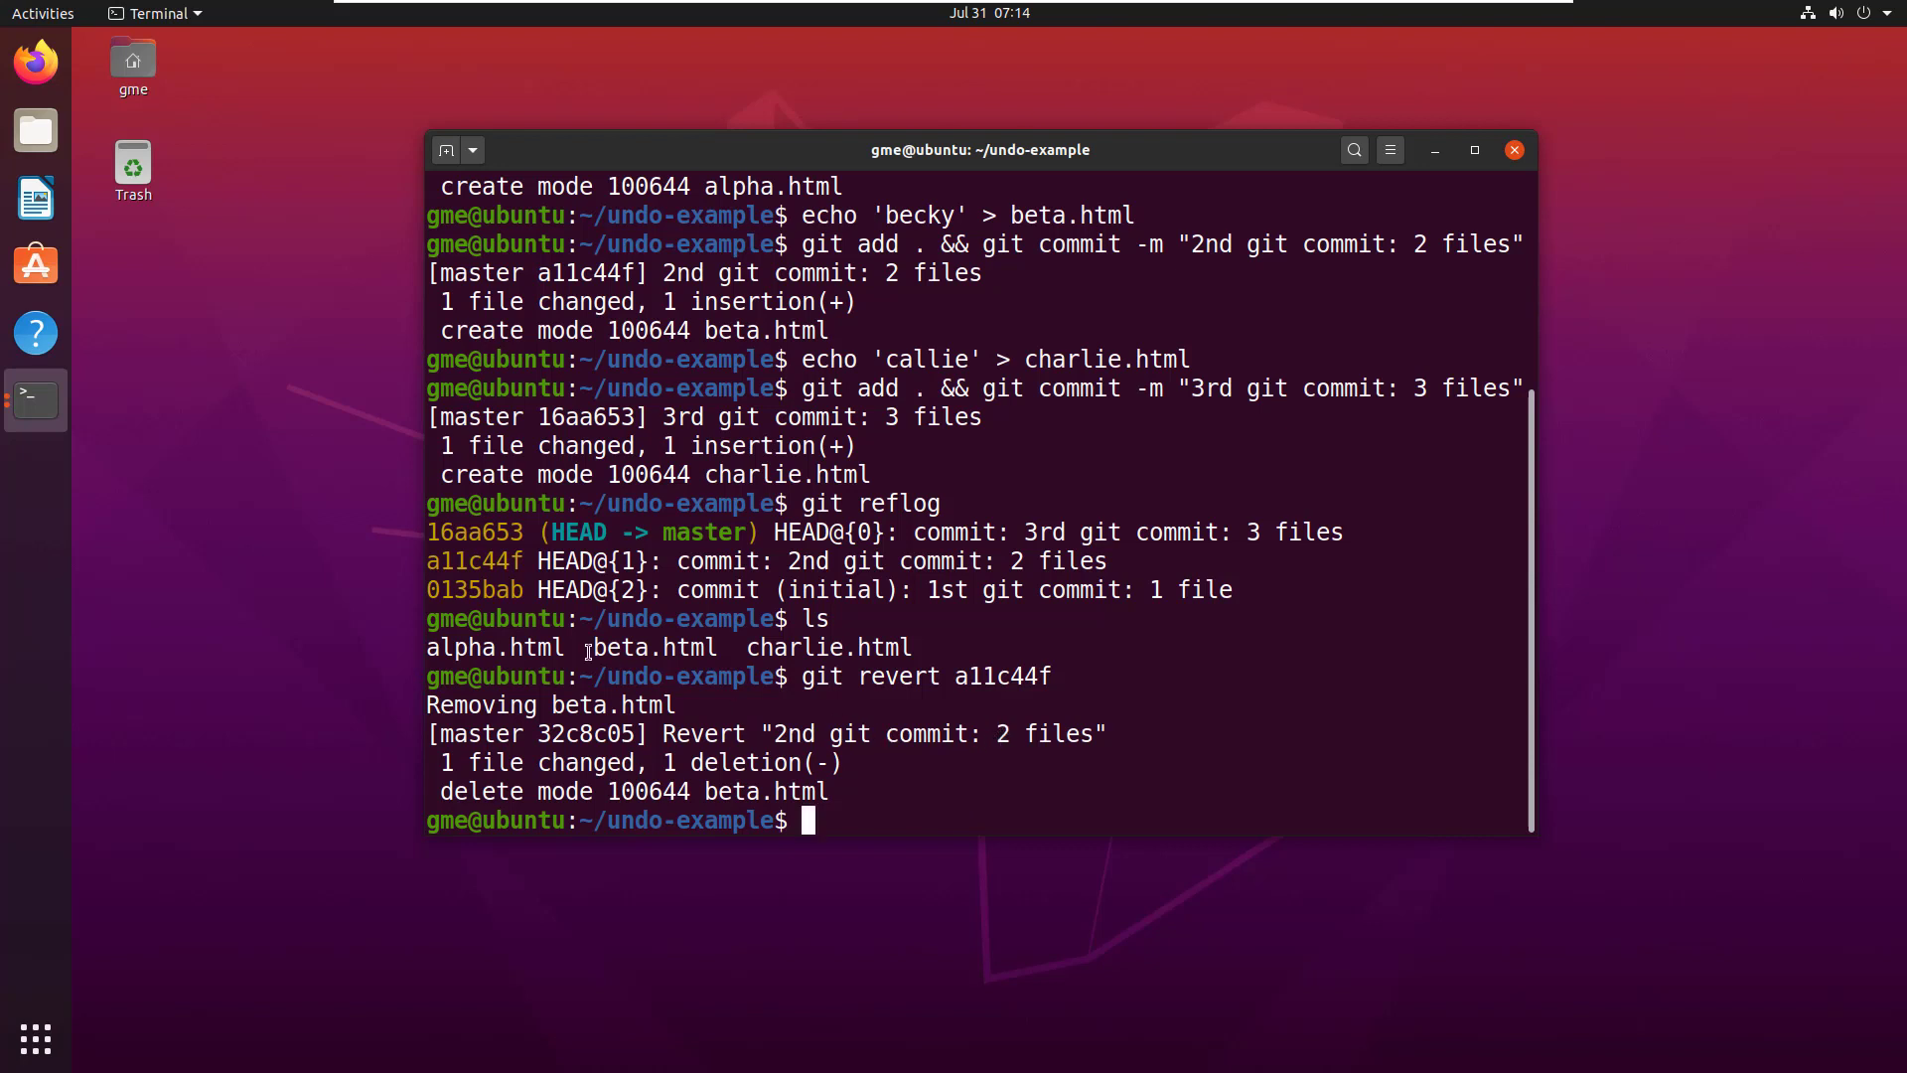
List the directory showing only alpha.html and charlie.html, then pick out hashes 0135bab and a11c44f
{"action": "type", "text": "ls"}
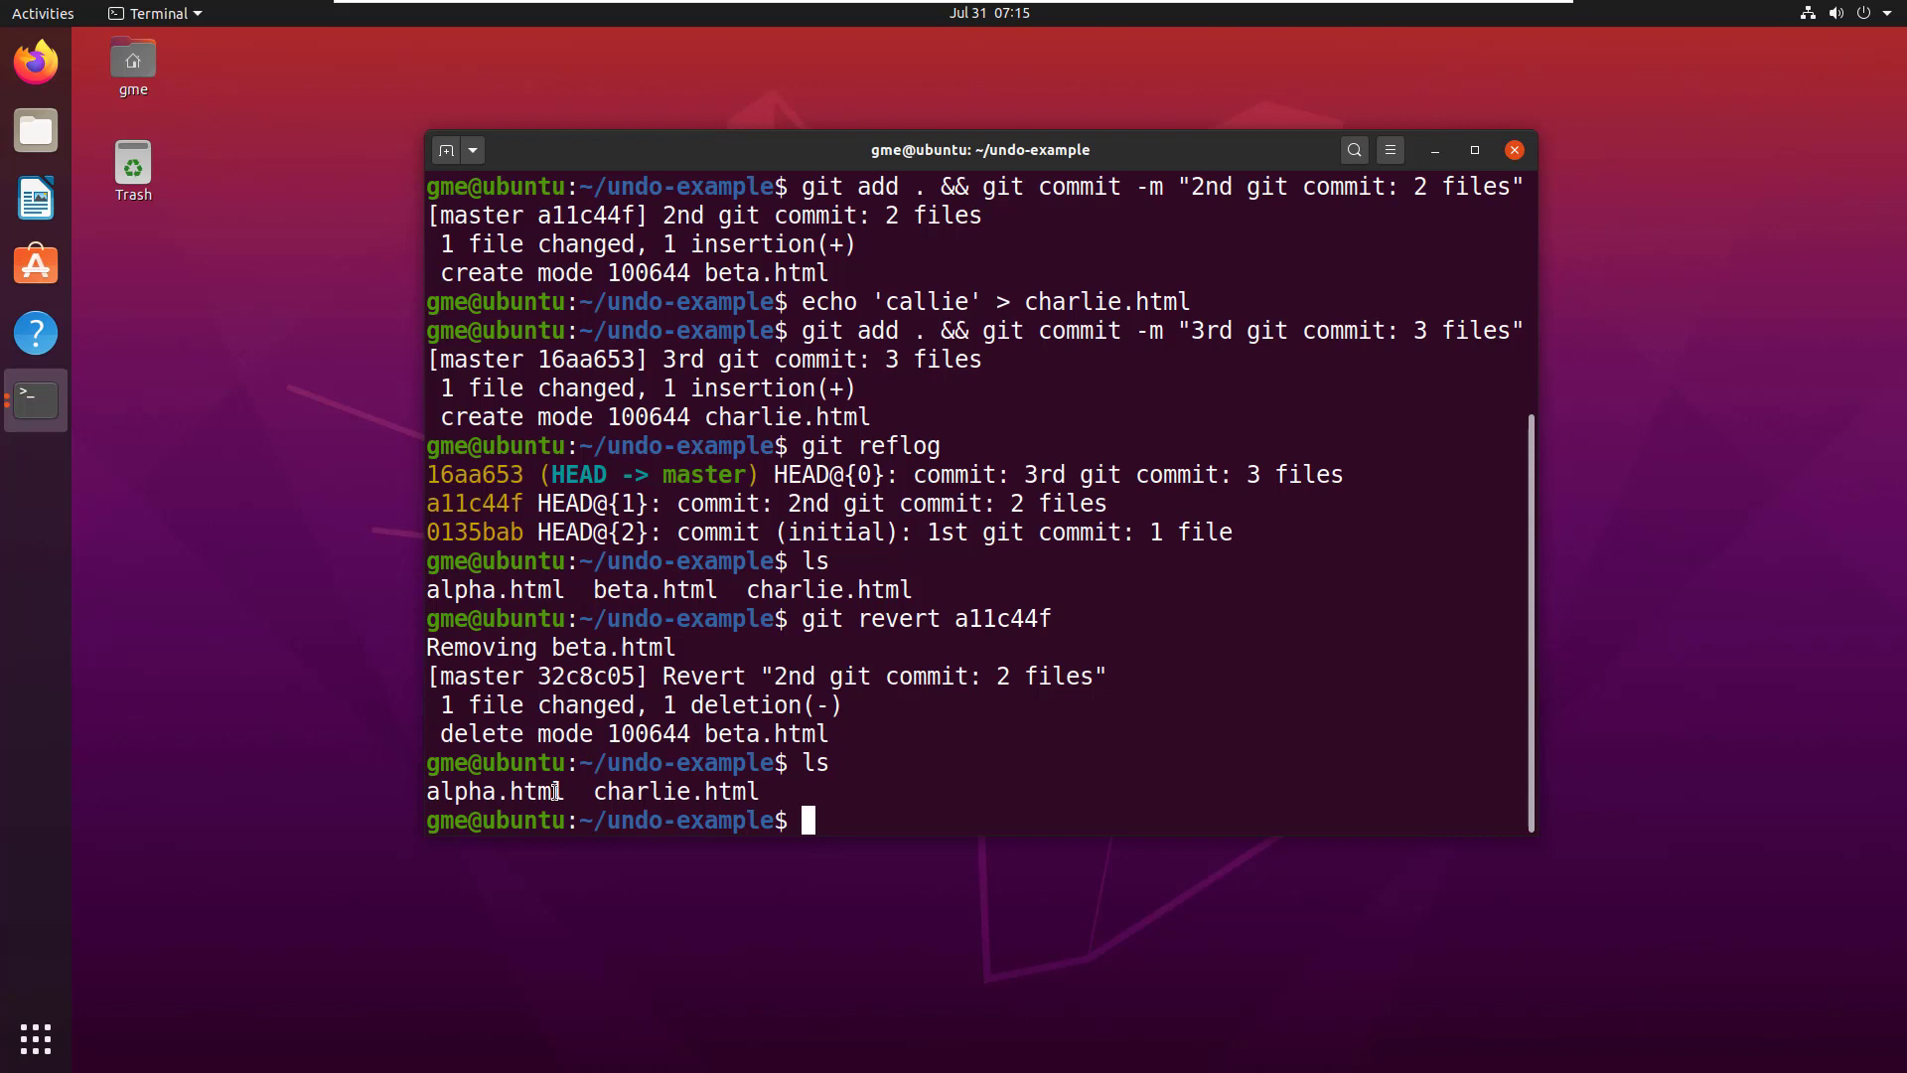
{"action": "double_click", "coordinate": [494, 791]}
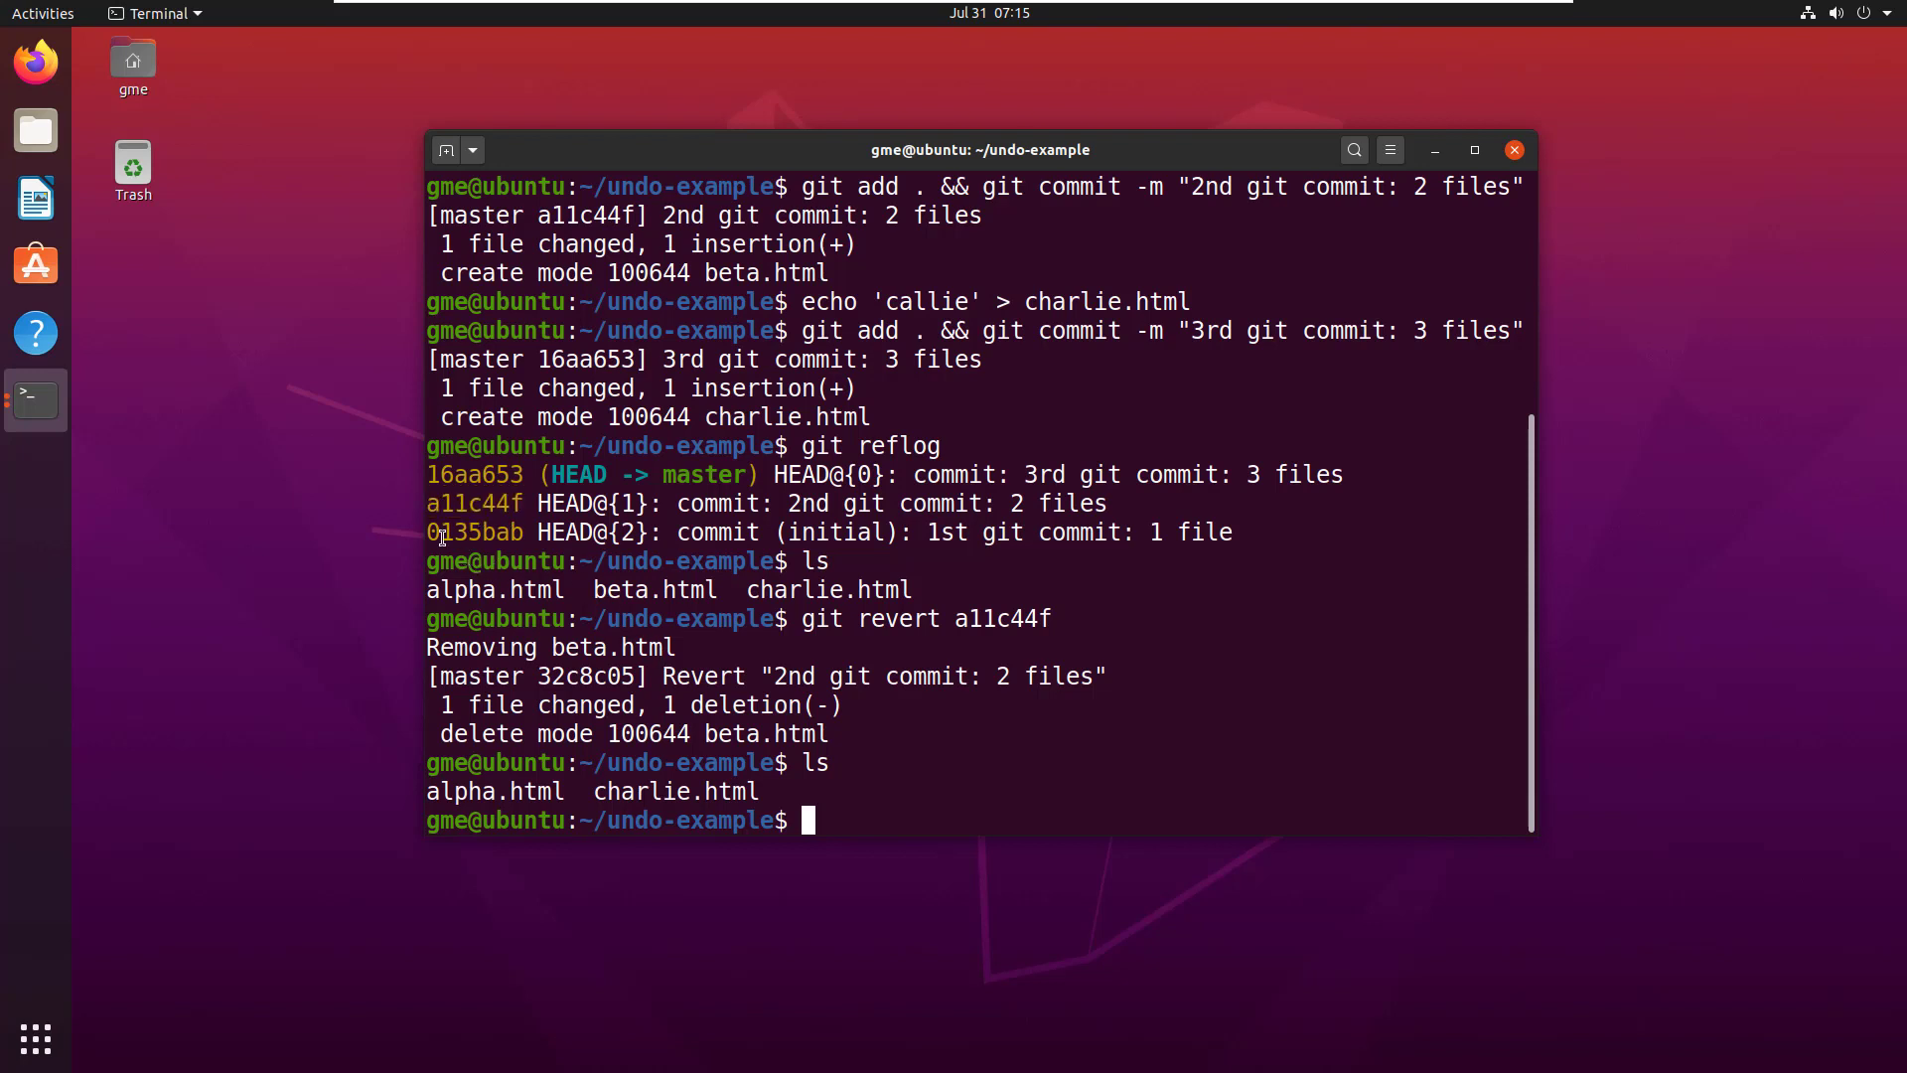
{"action": "double_click", "coordinate": [473, 502]}
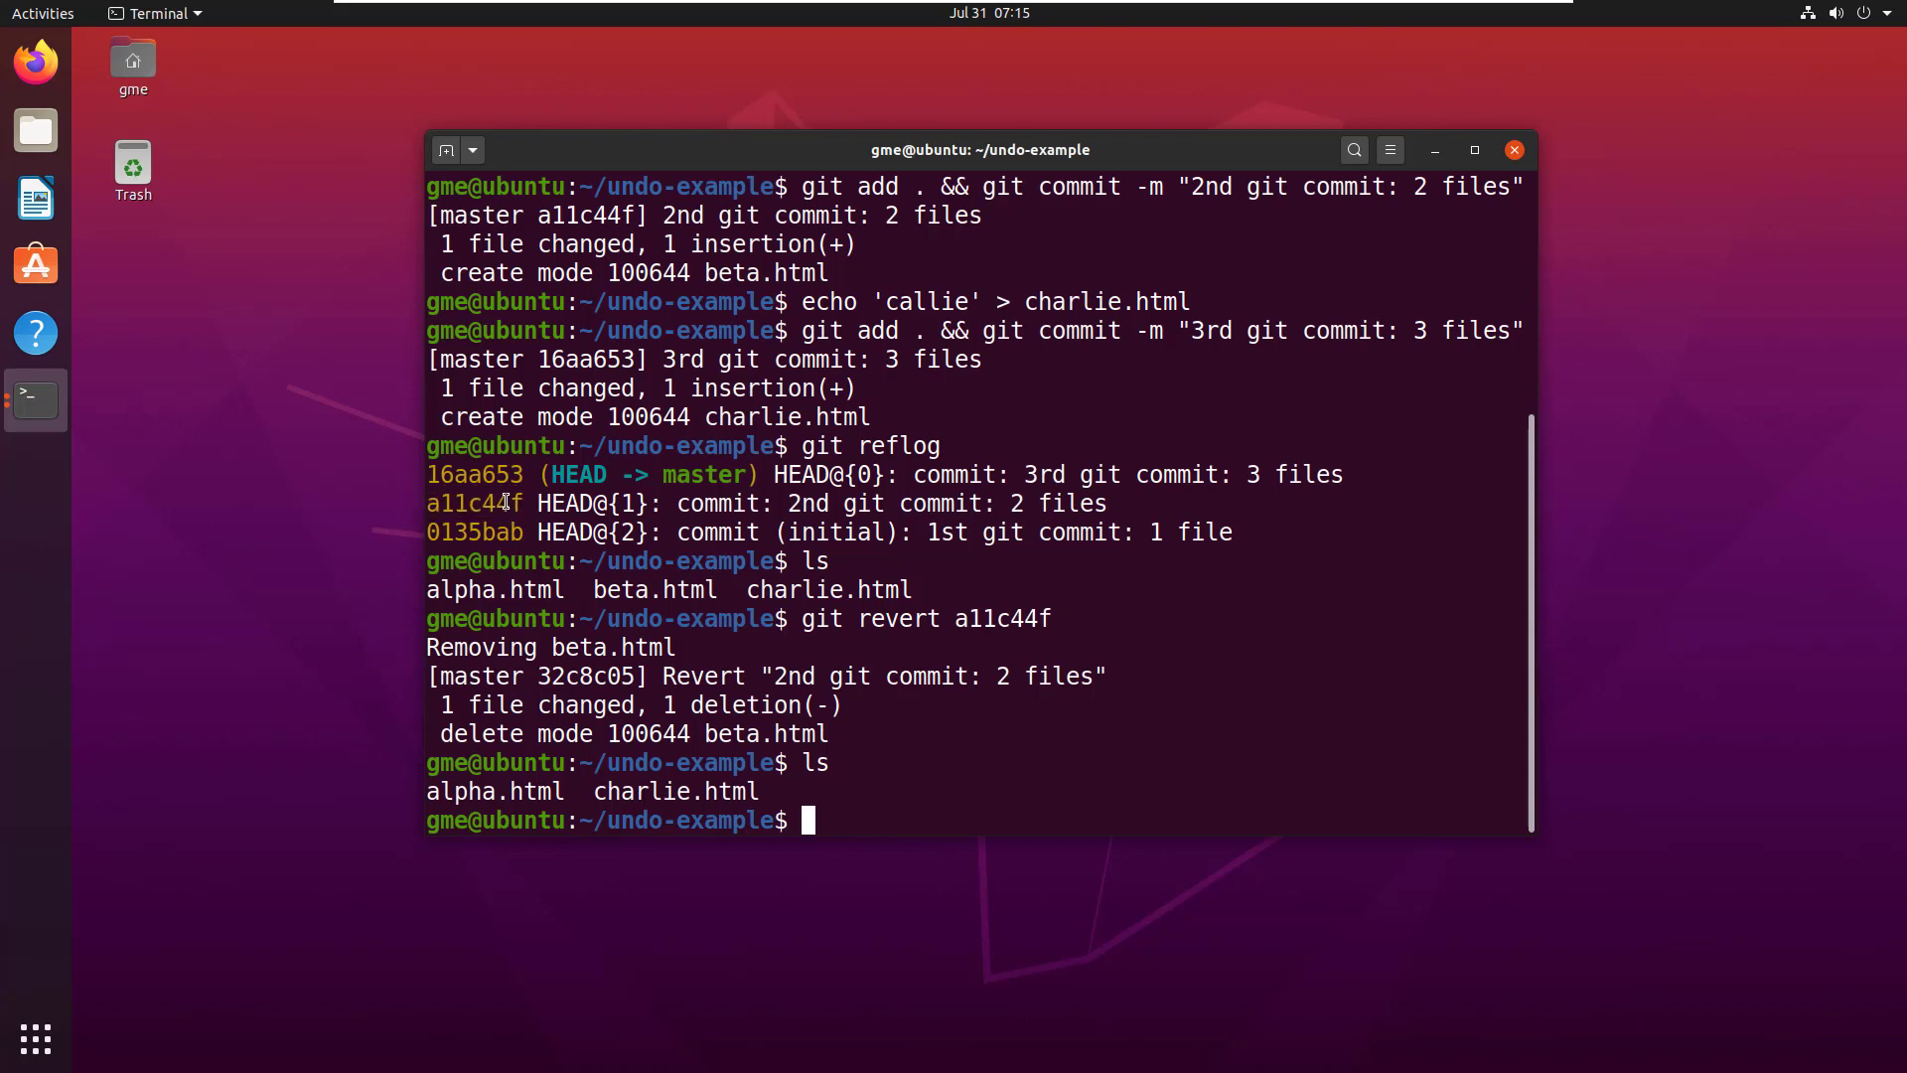
{"action": "double_click", "coordinate": [481, 505]}
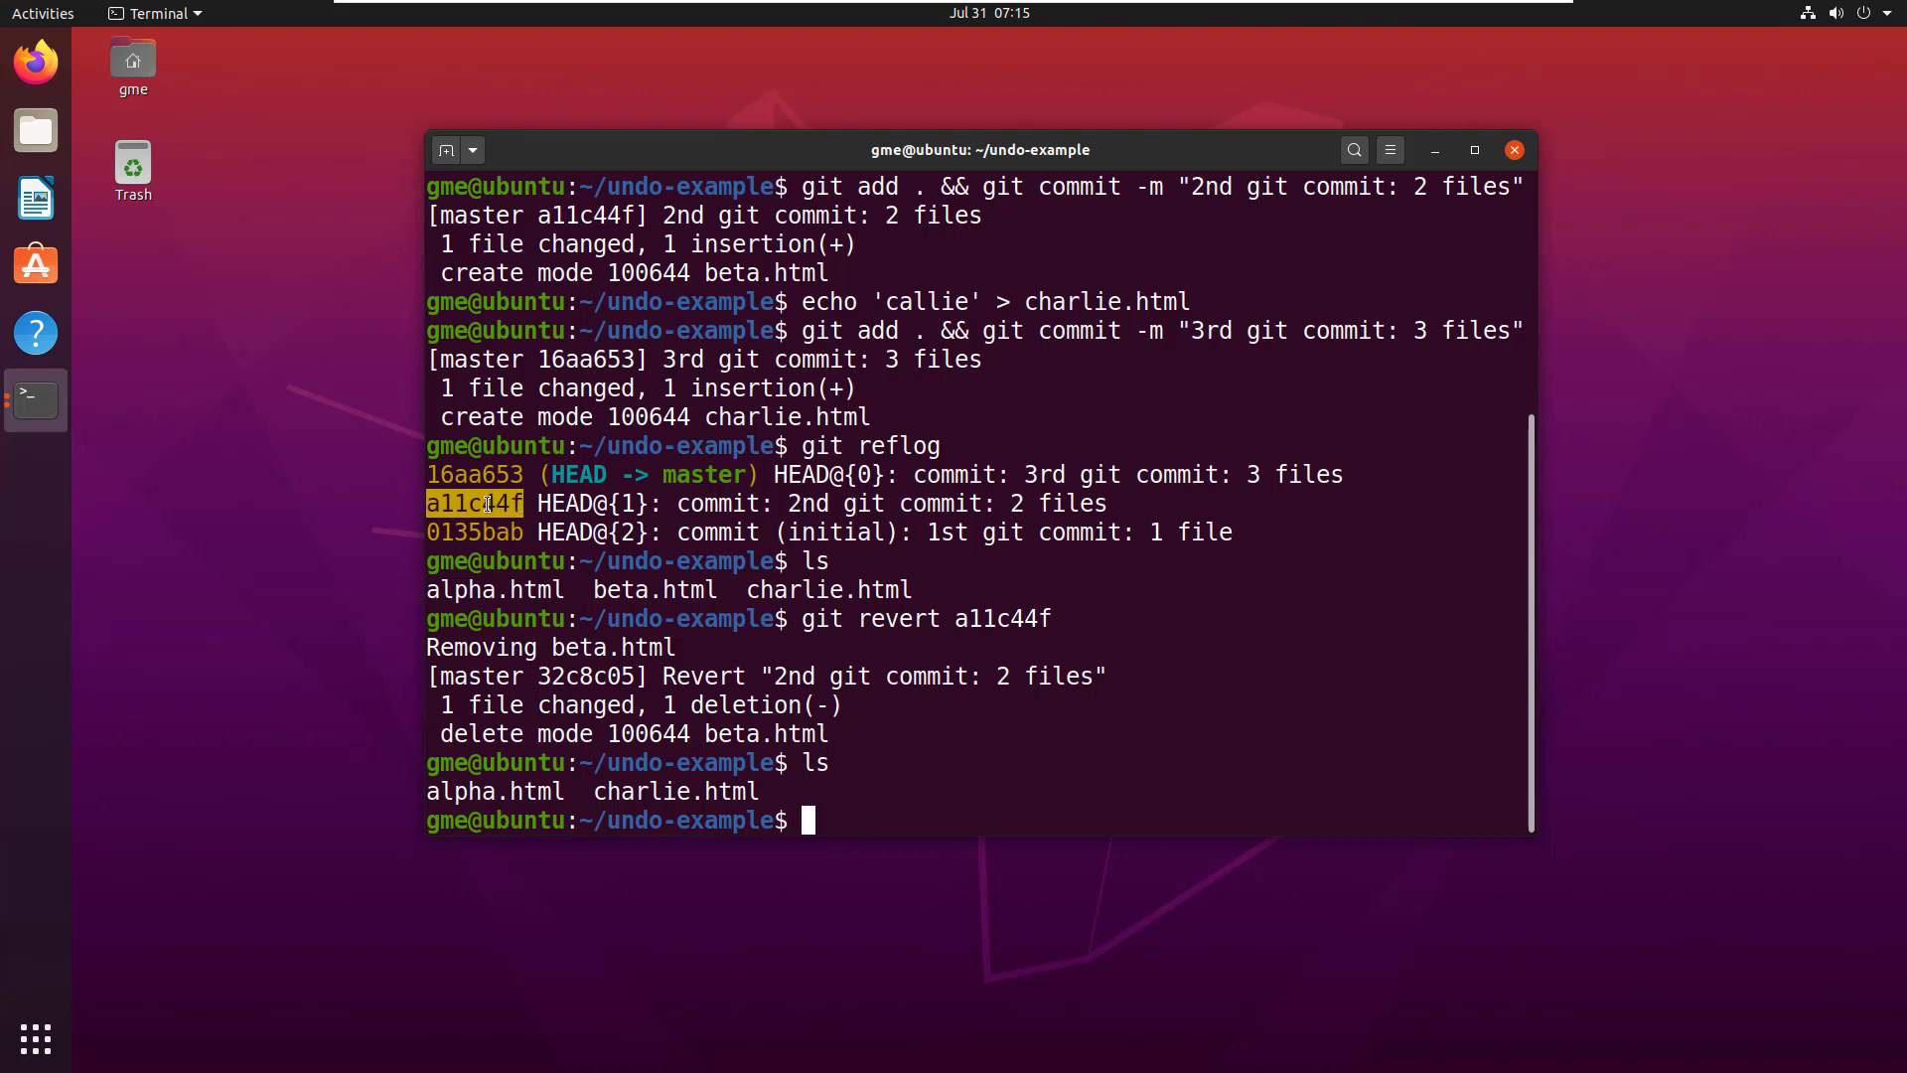
{"action": "mouse_move", "coordinate": [626, 560]}
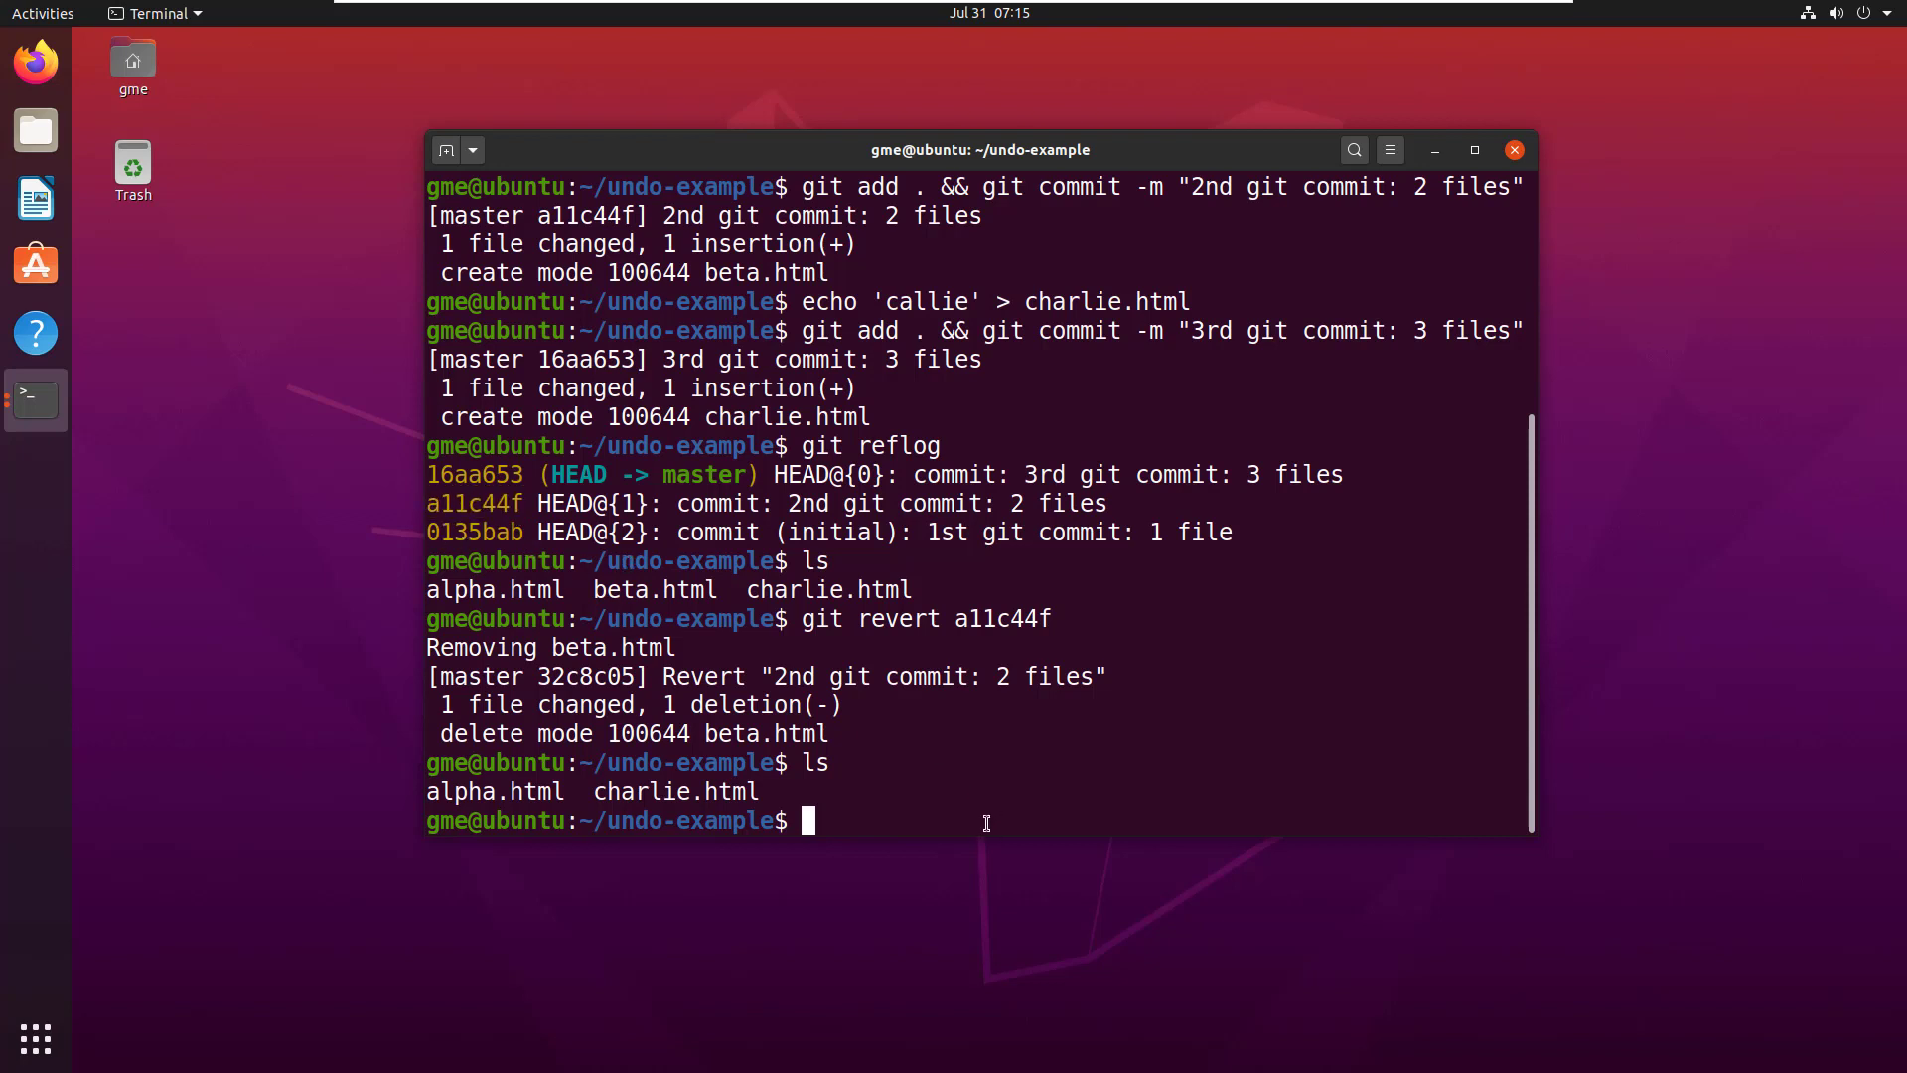
Enter git reset --hard a11c44f to return to the second commit
{"action": "type", "text": "git reset"}
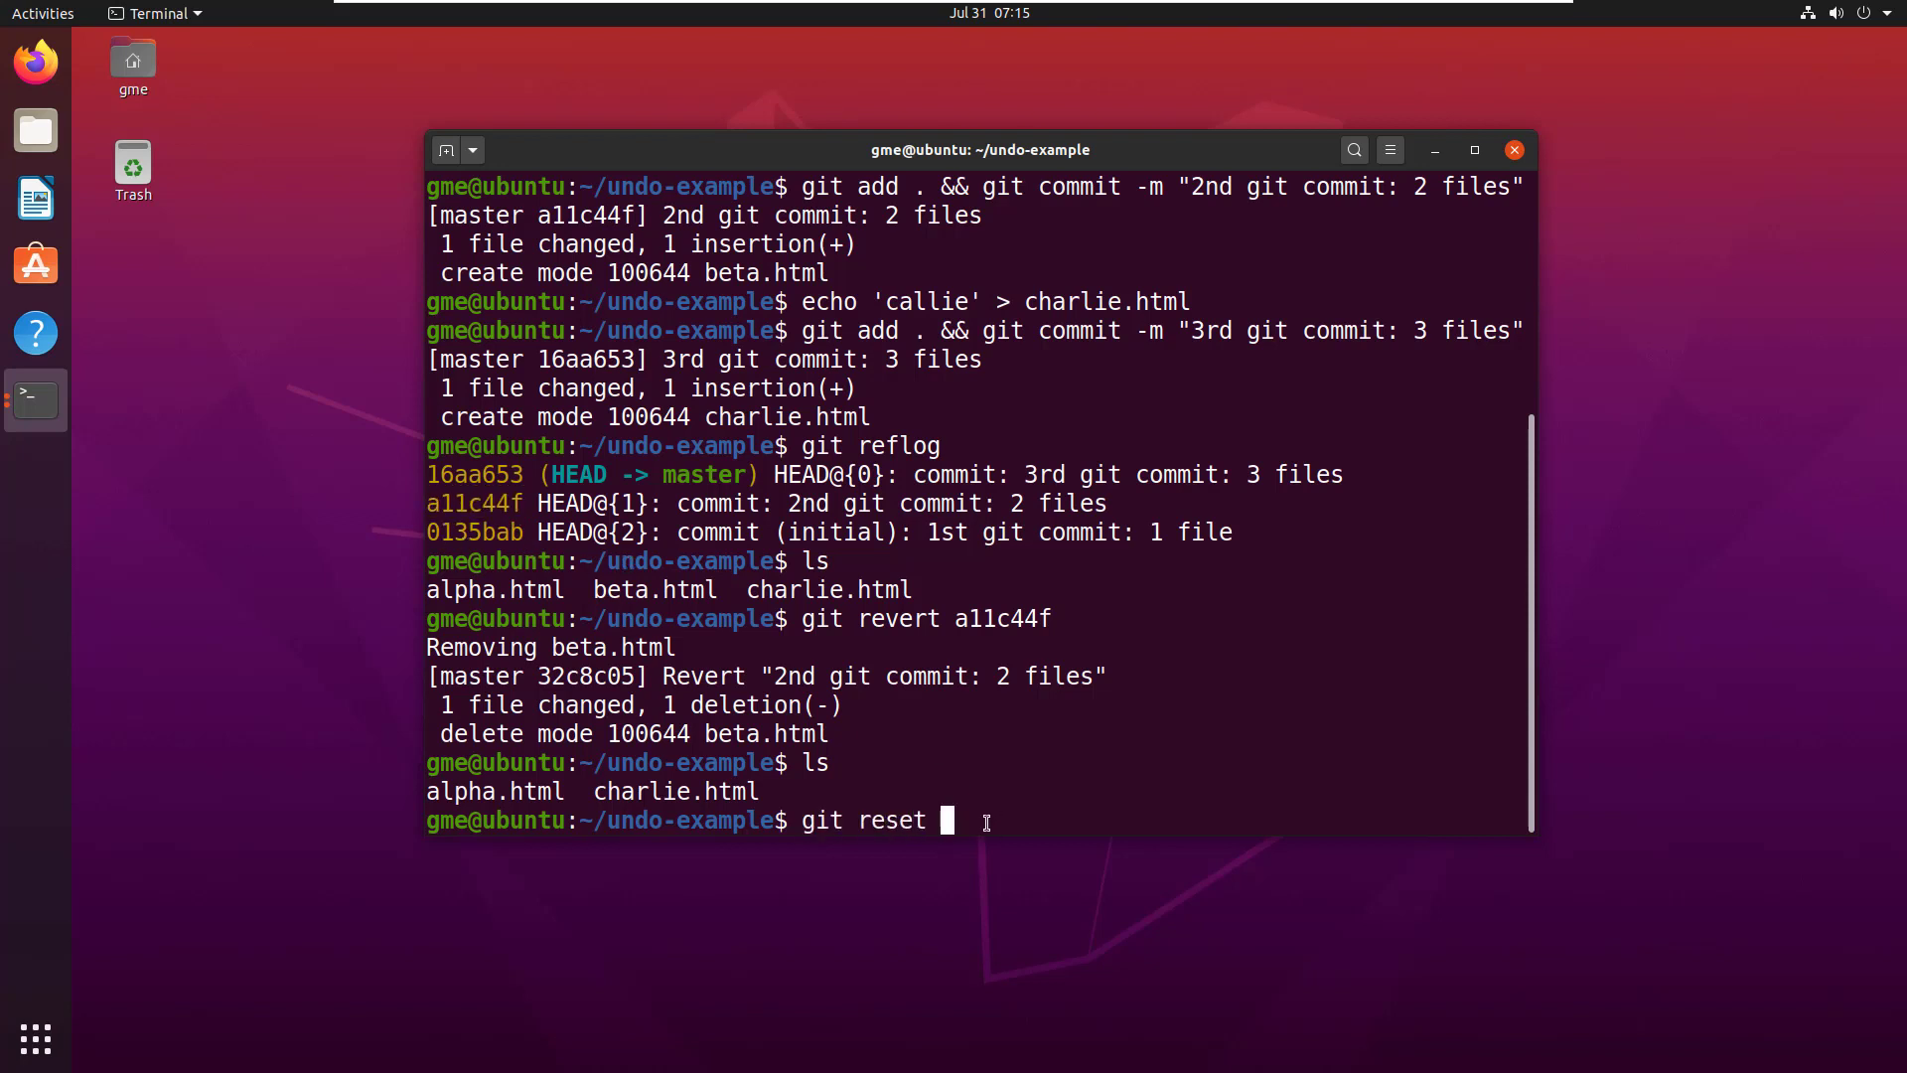
{"action": "type", "text": "--hard"}
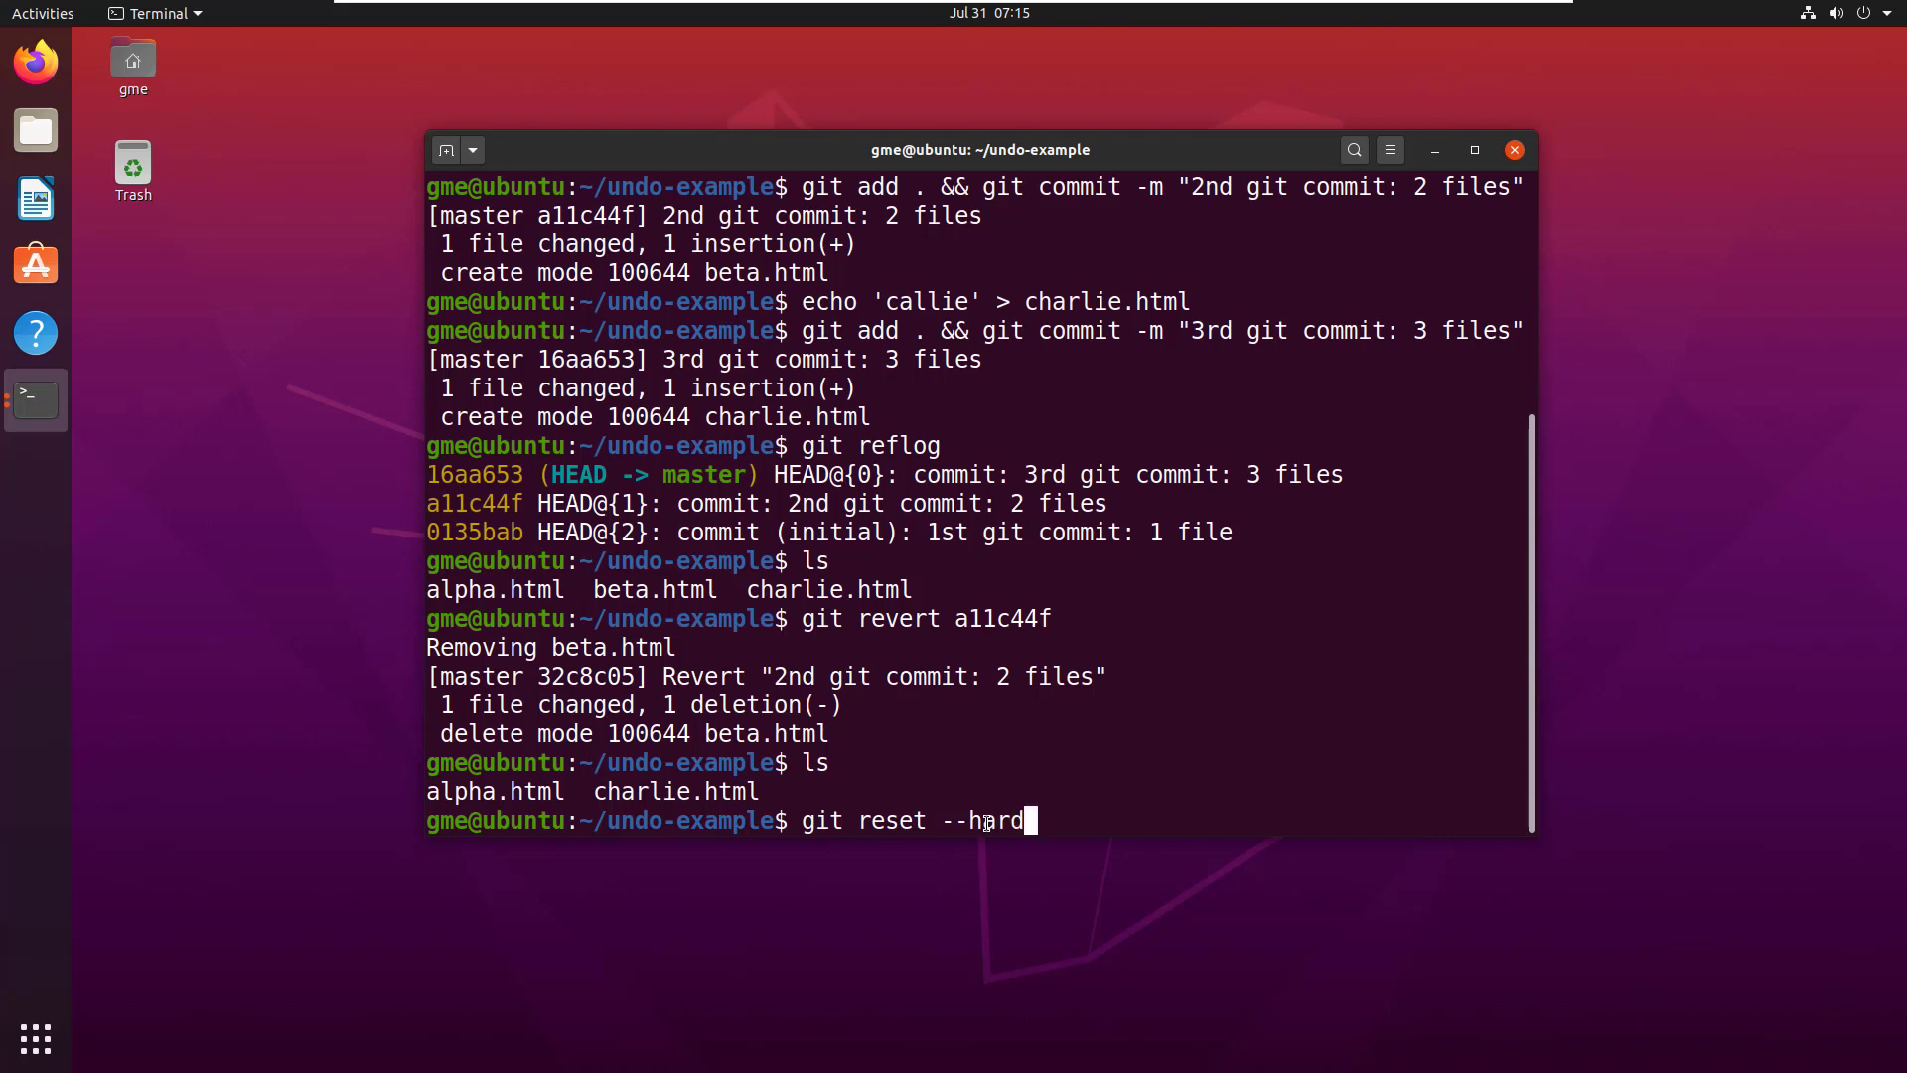
{"action": "key", "text": "BackSpace"}
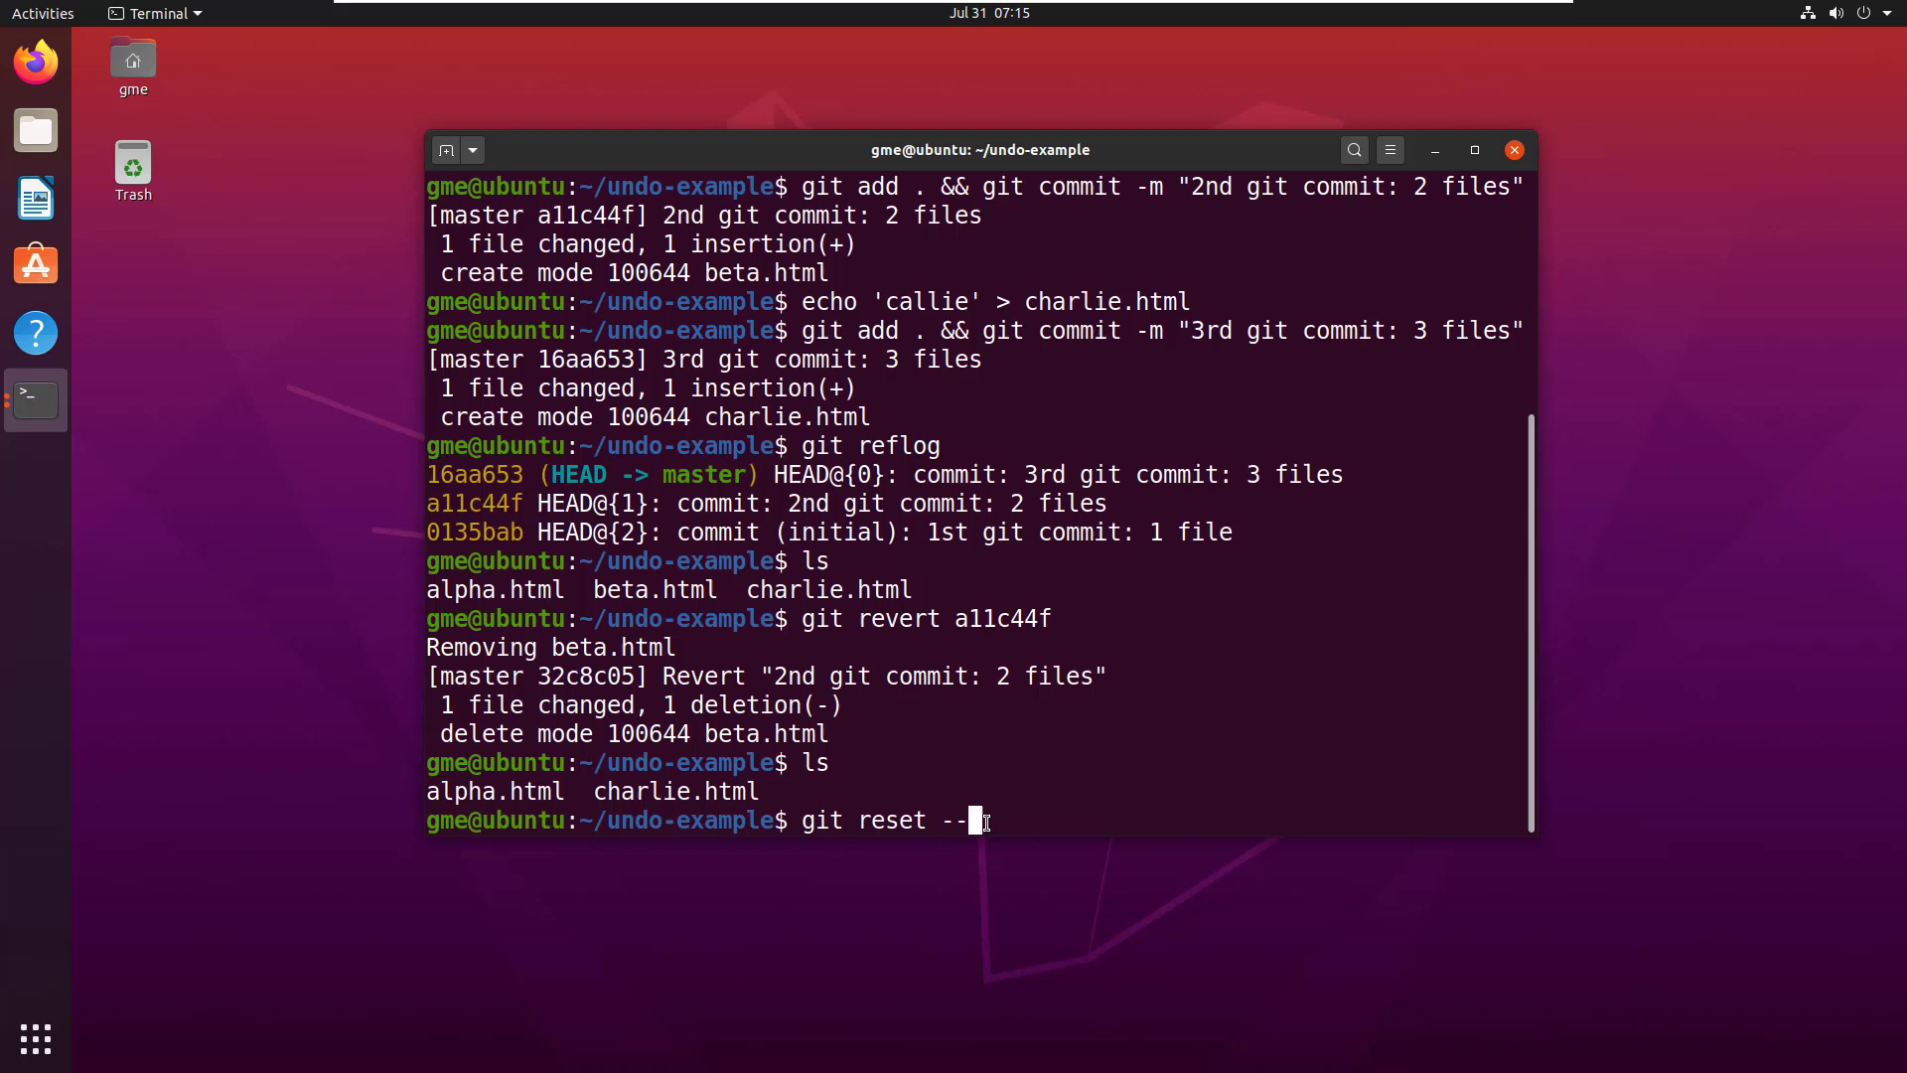
{"action": "type", "text": "hard"}
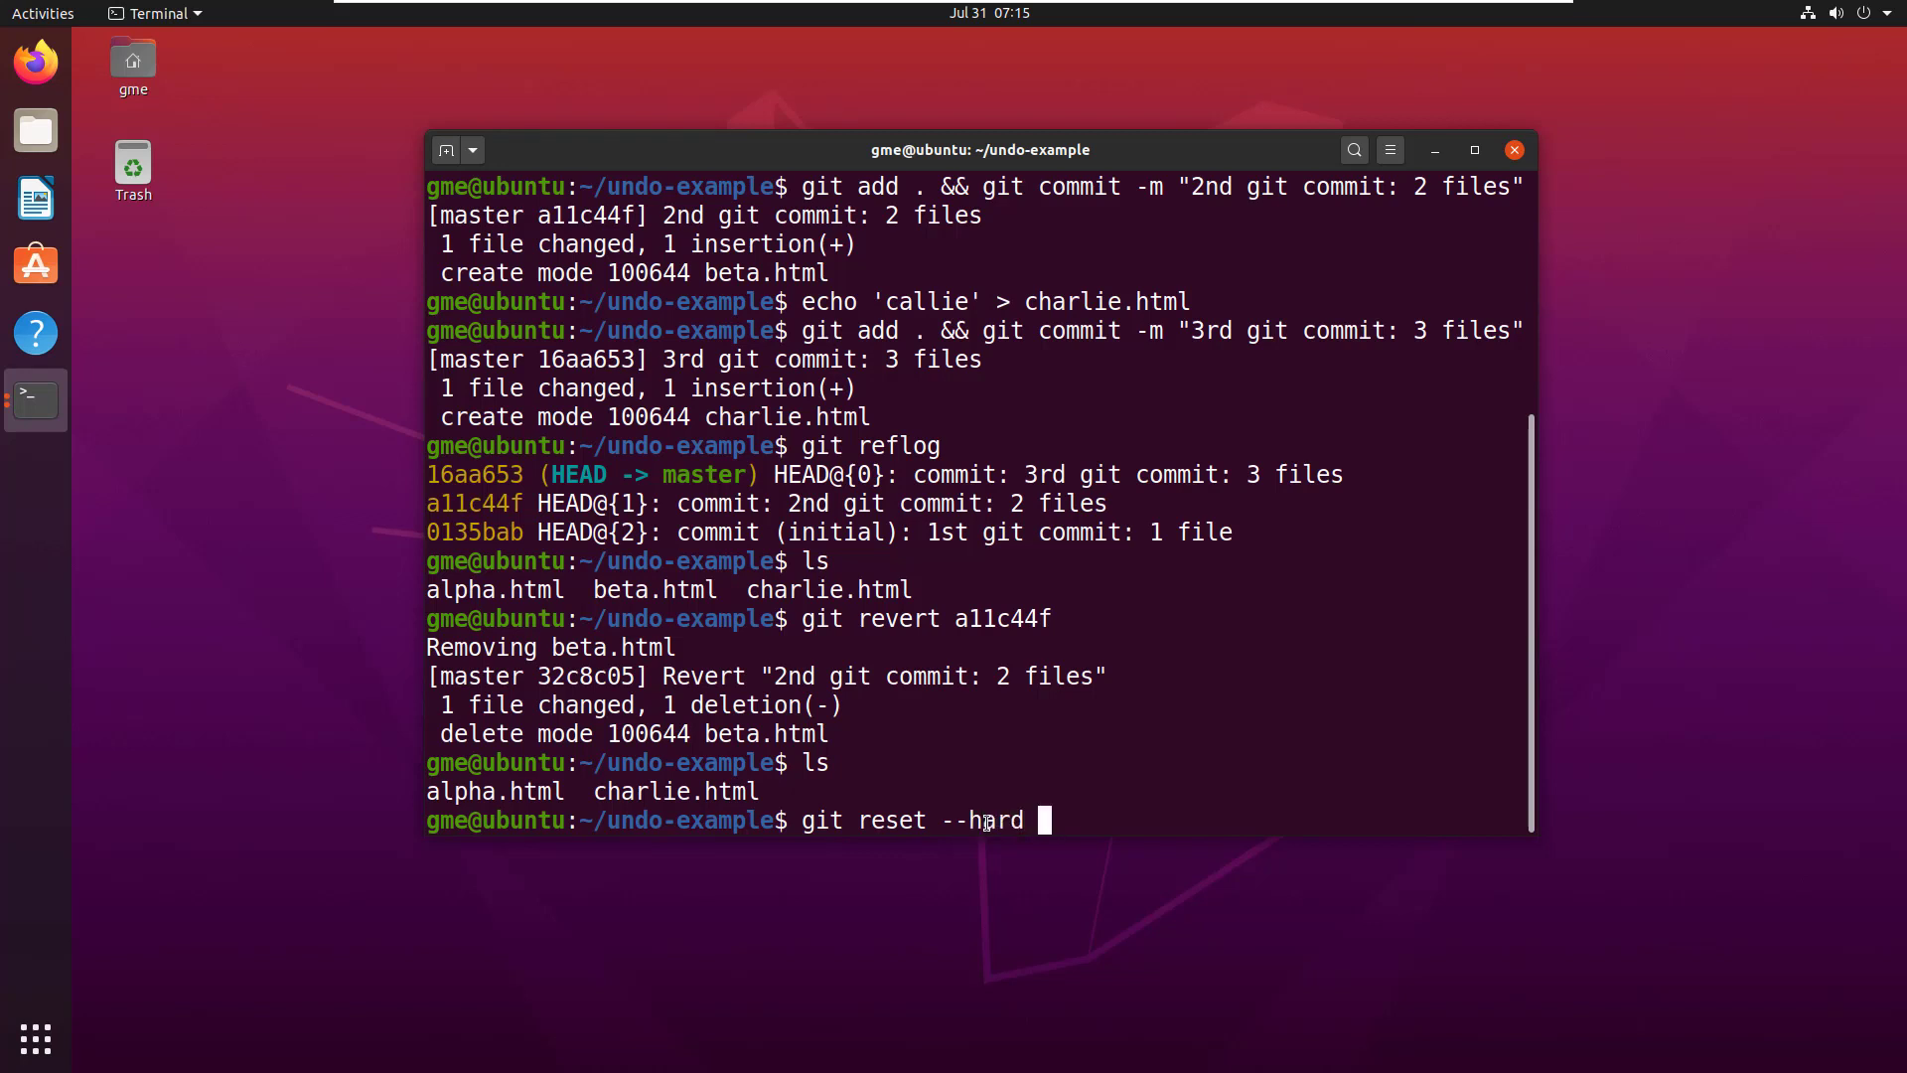
{"action": "type", "text": "a11c"}
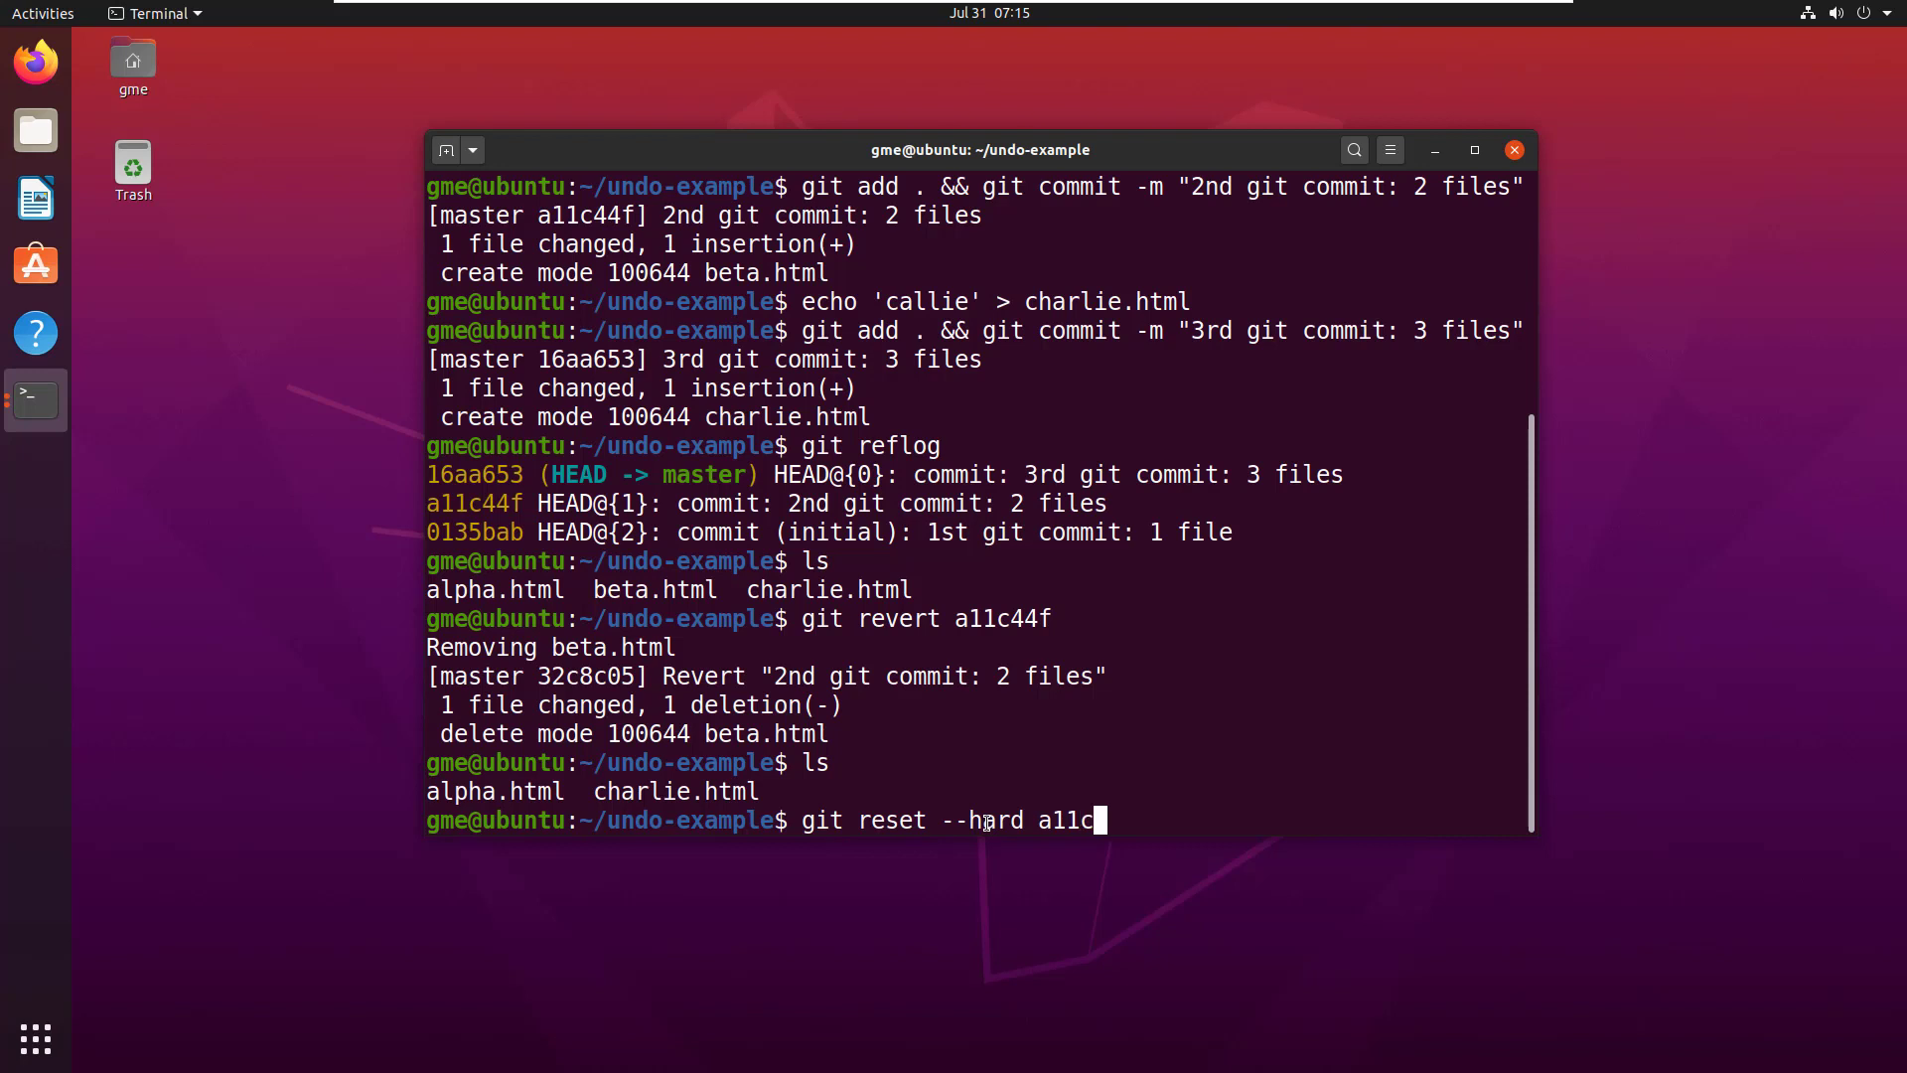
{"action": "type", "text": "44f"}
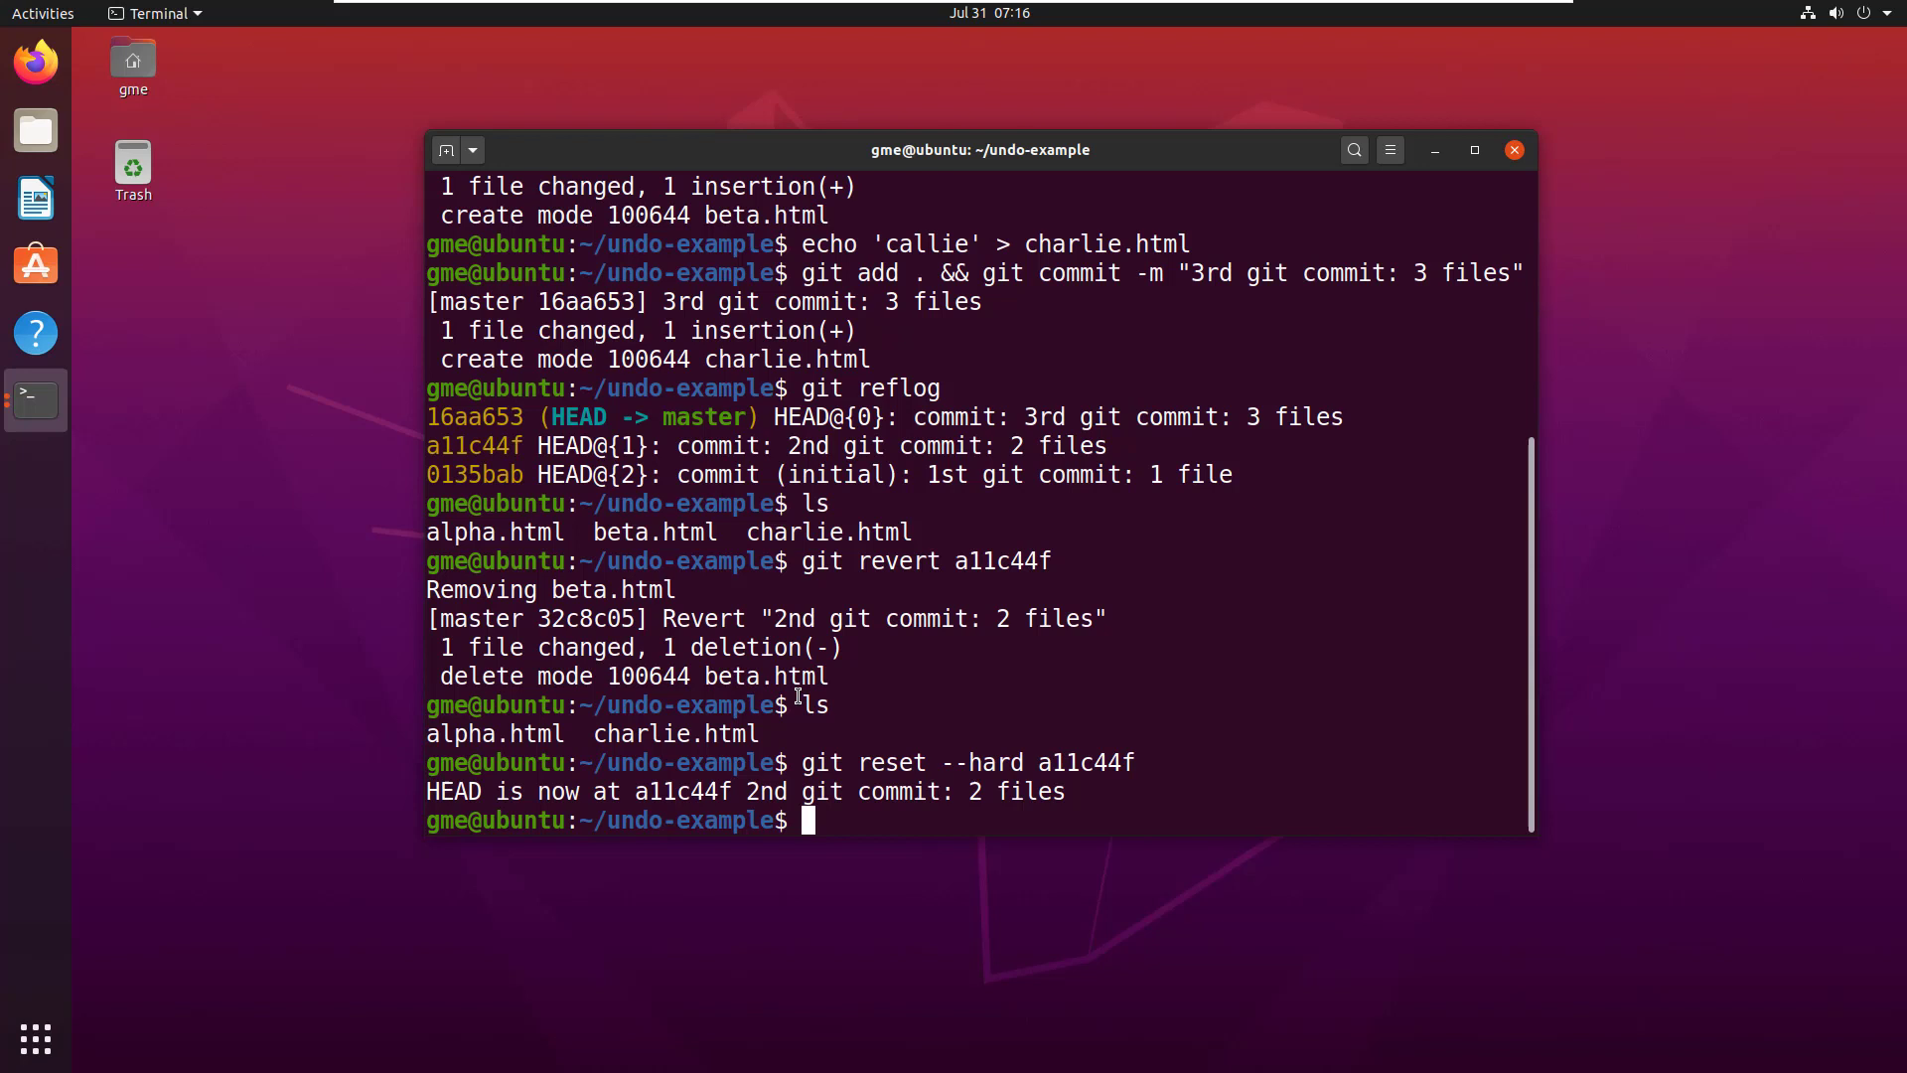
Highlight that HEAD's hash matches the reflog's second-commit entry a11c44f
{"action": "double_click", "coordinate": [679, 790]}
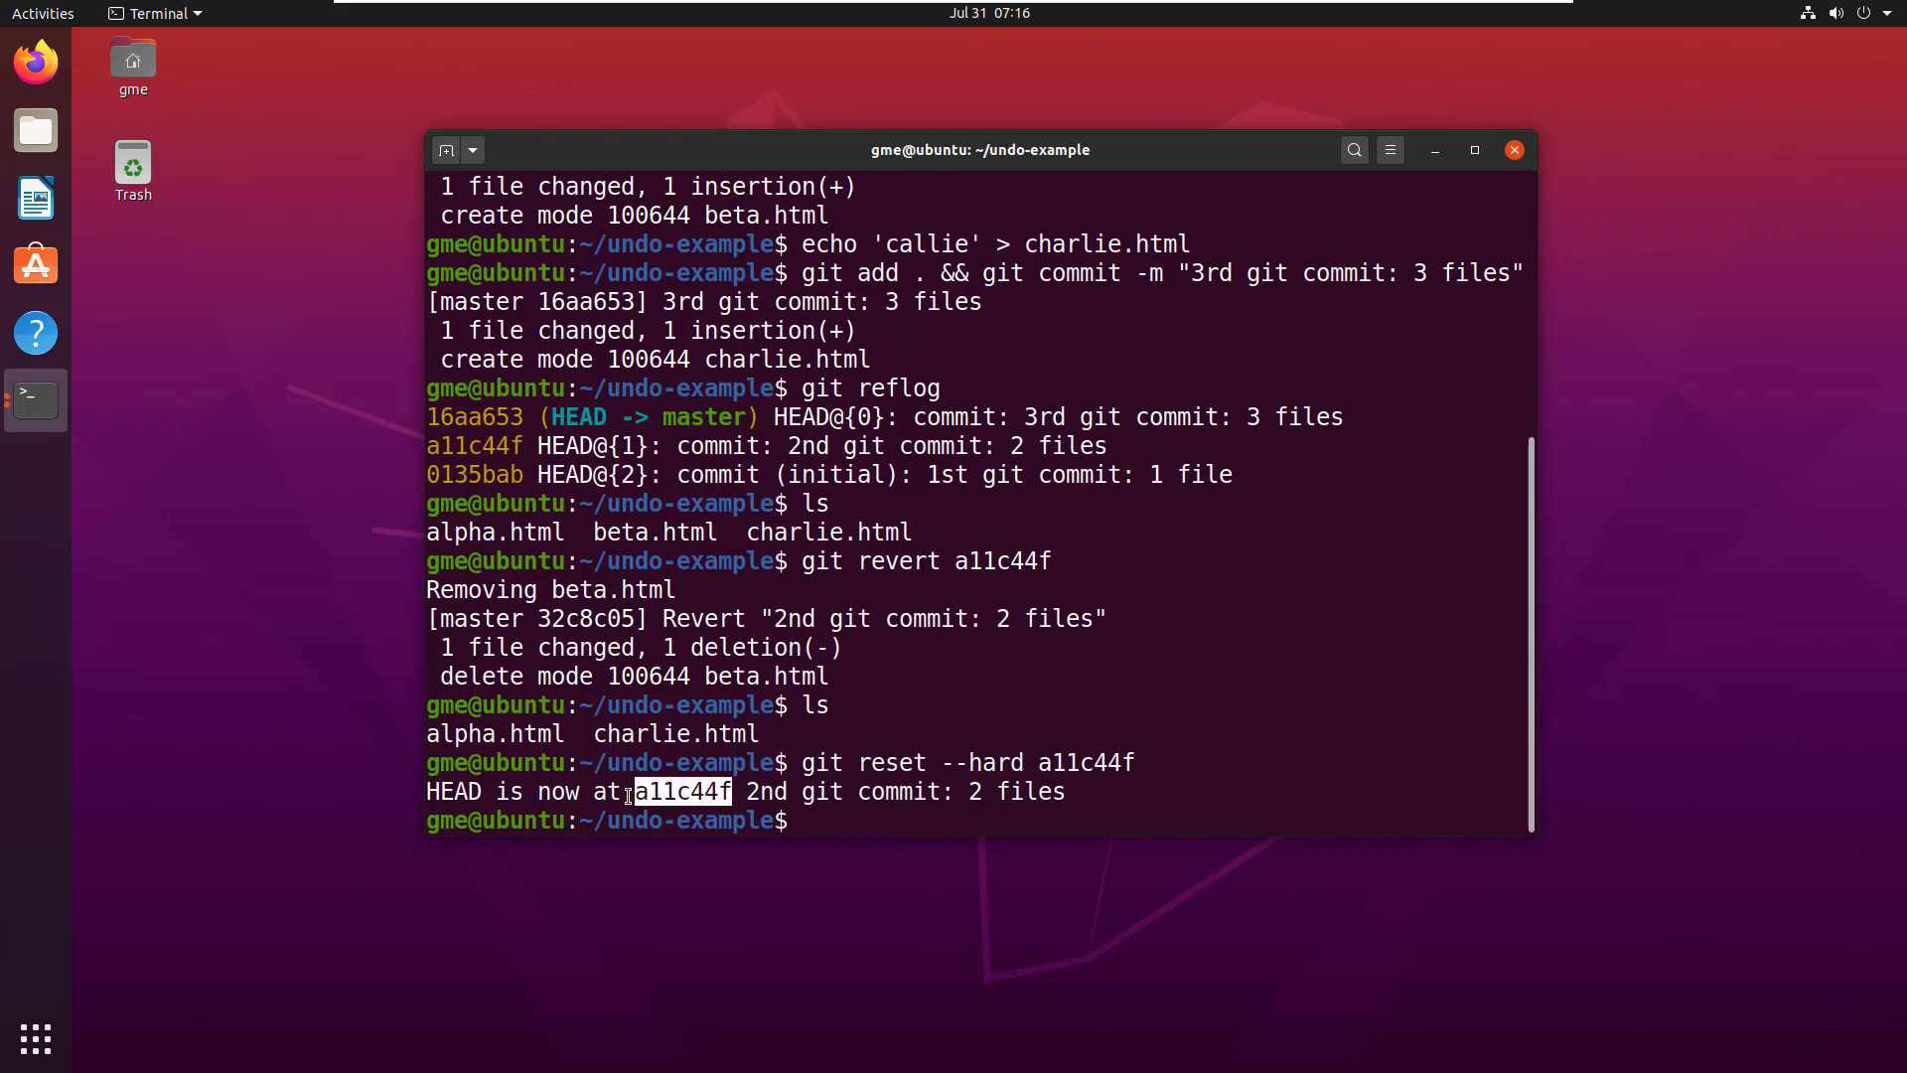
{"action": "mouse_move", "coordinate": [552, 705]}
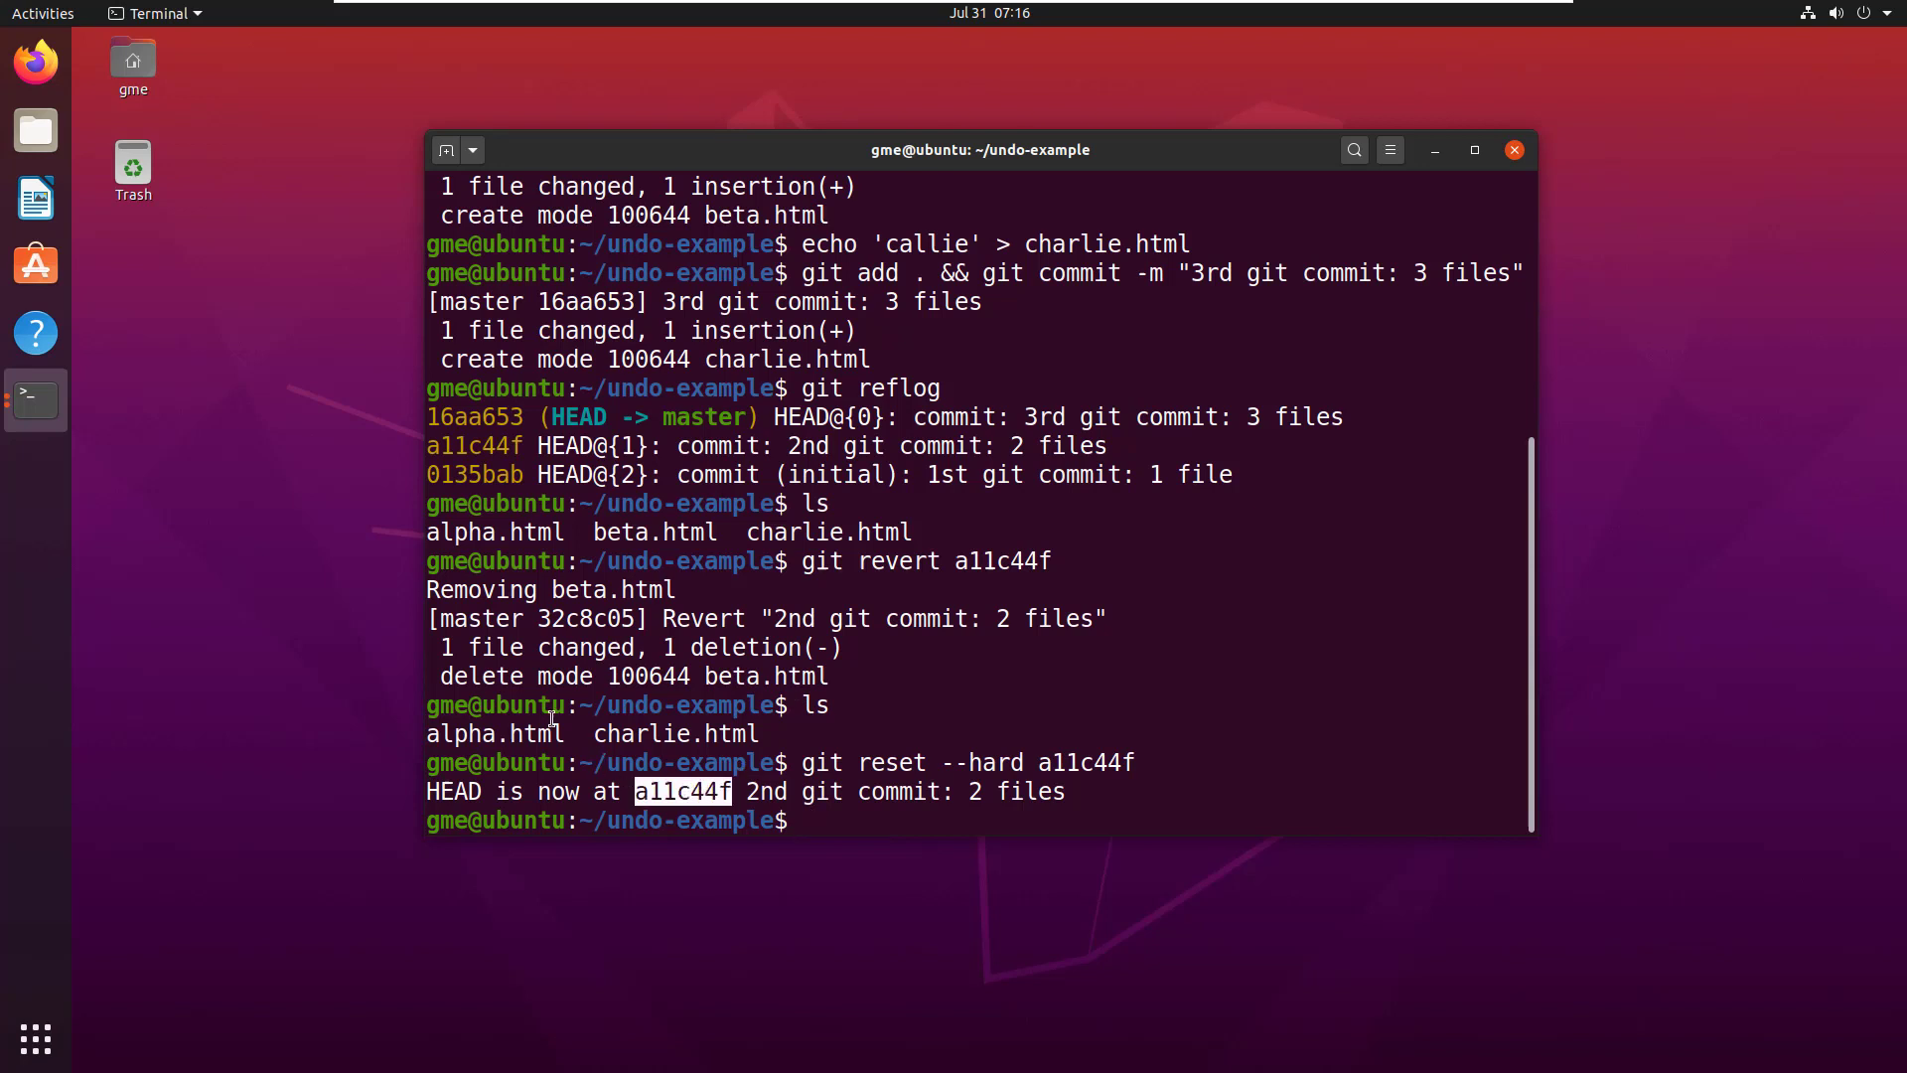
{"action": "double_click", "coordinate": [473, 445]}
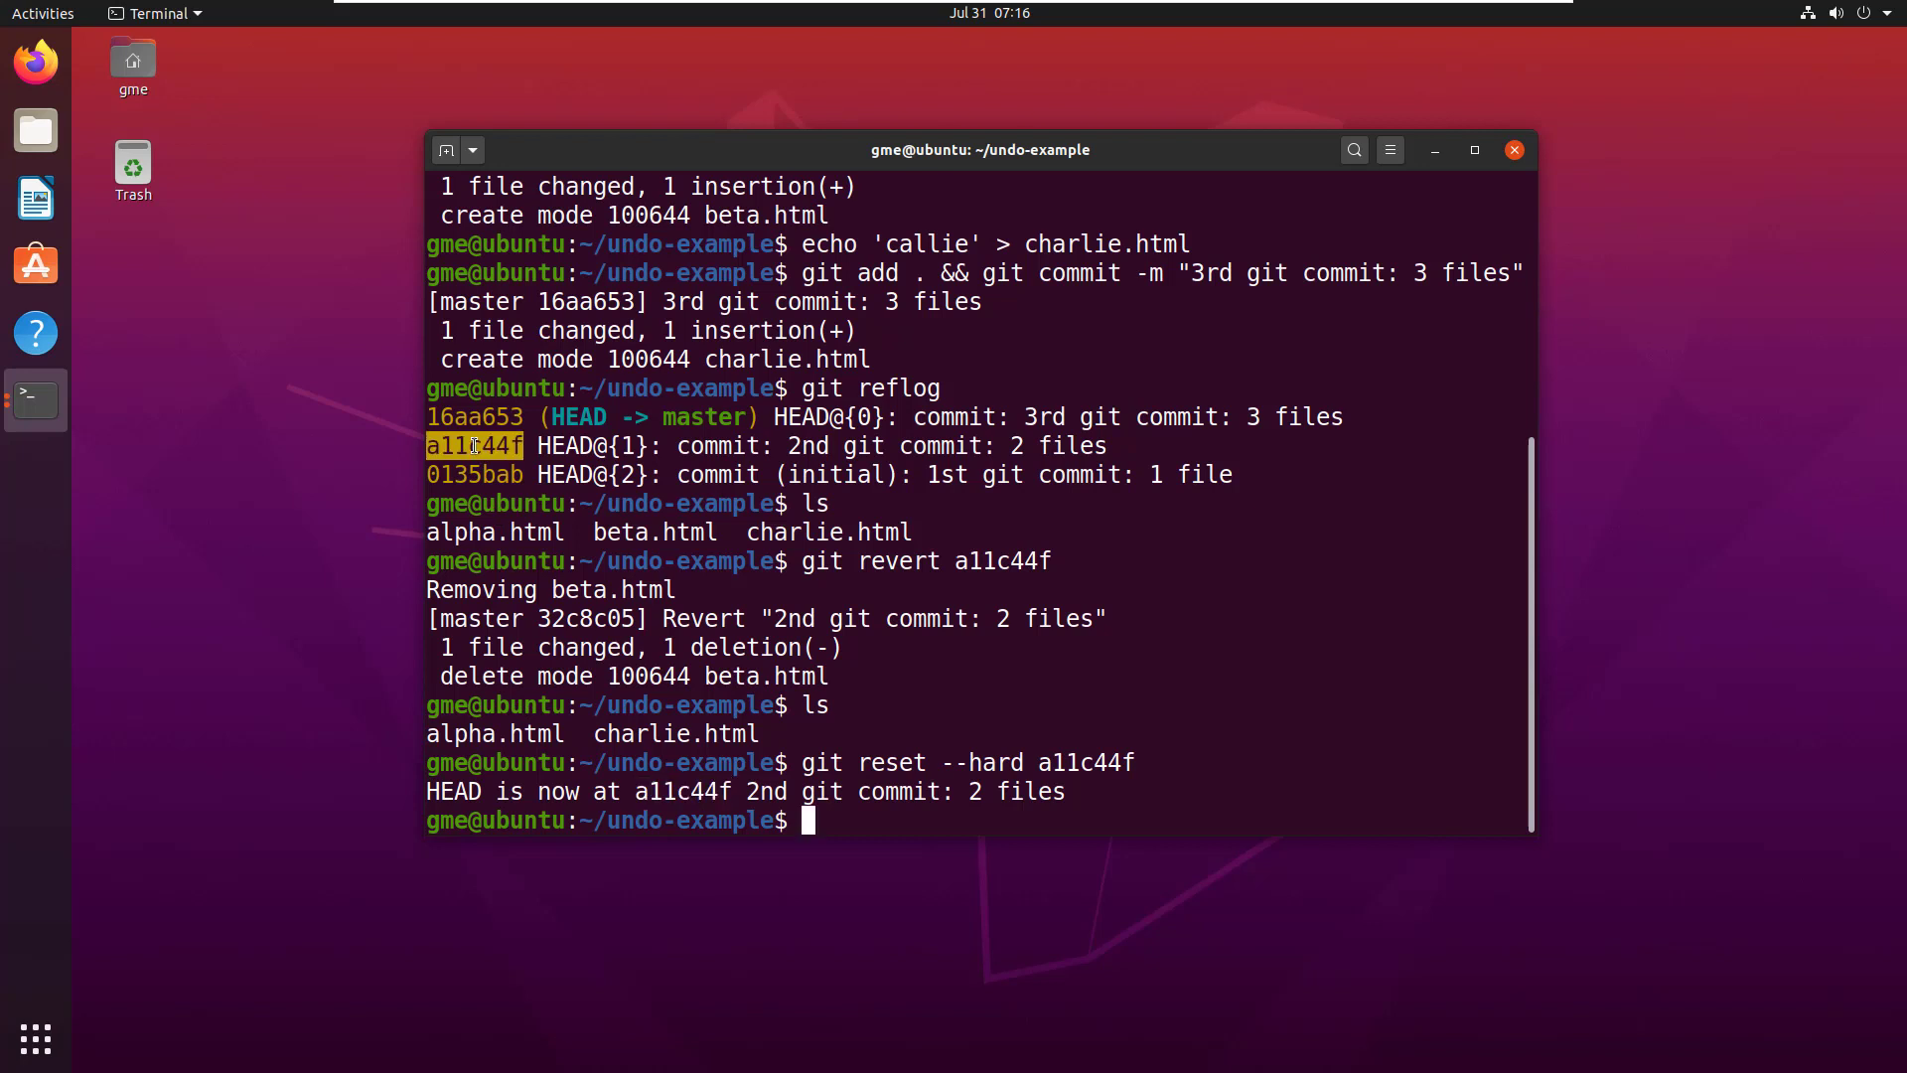
{"action": "mouse_move", "coordinate": [986, 713]}
{"action": "type", "text": "ls"}
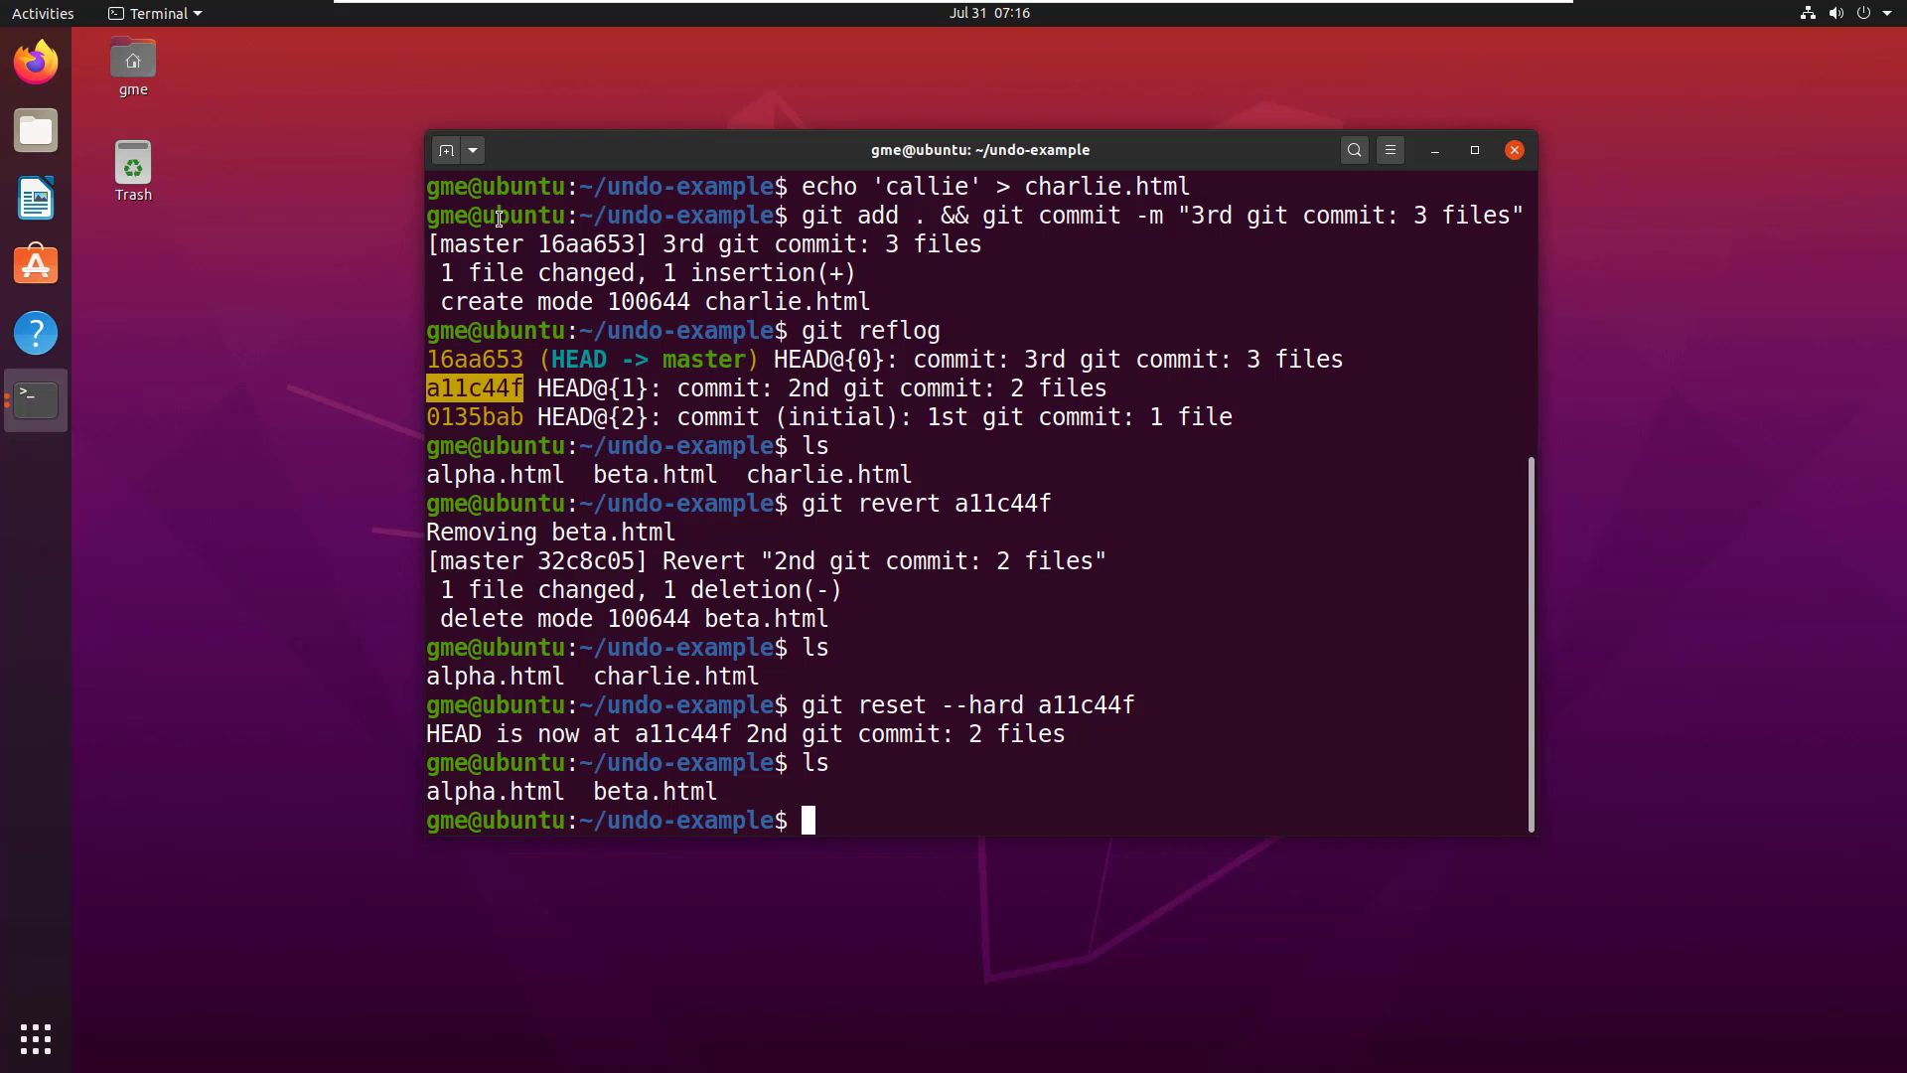
{"action": "mouse_move", "coordinate": [743, 804]}
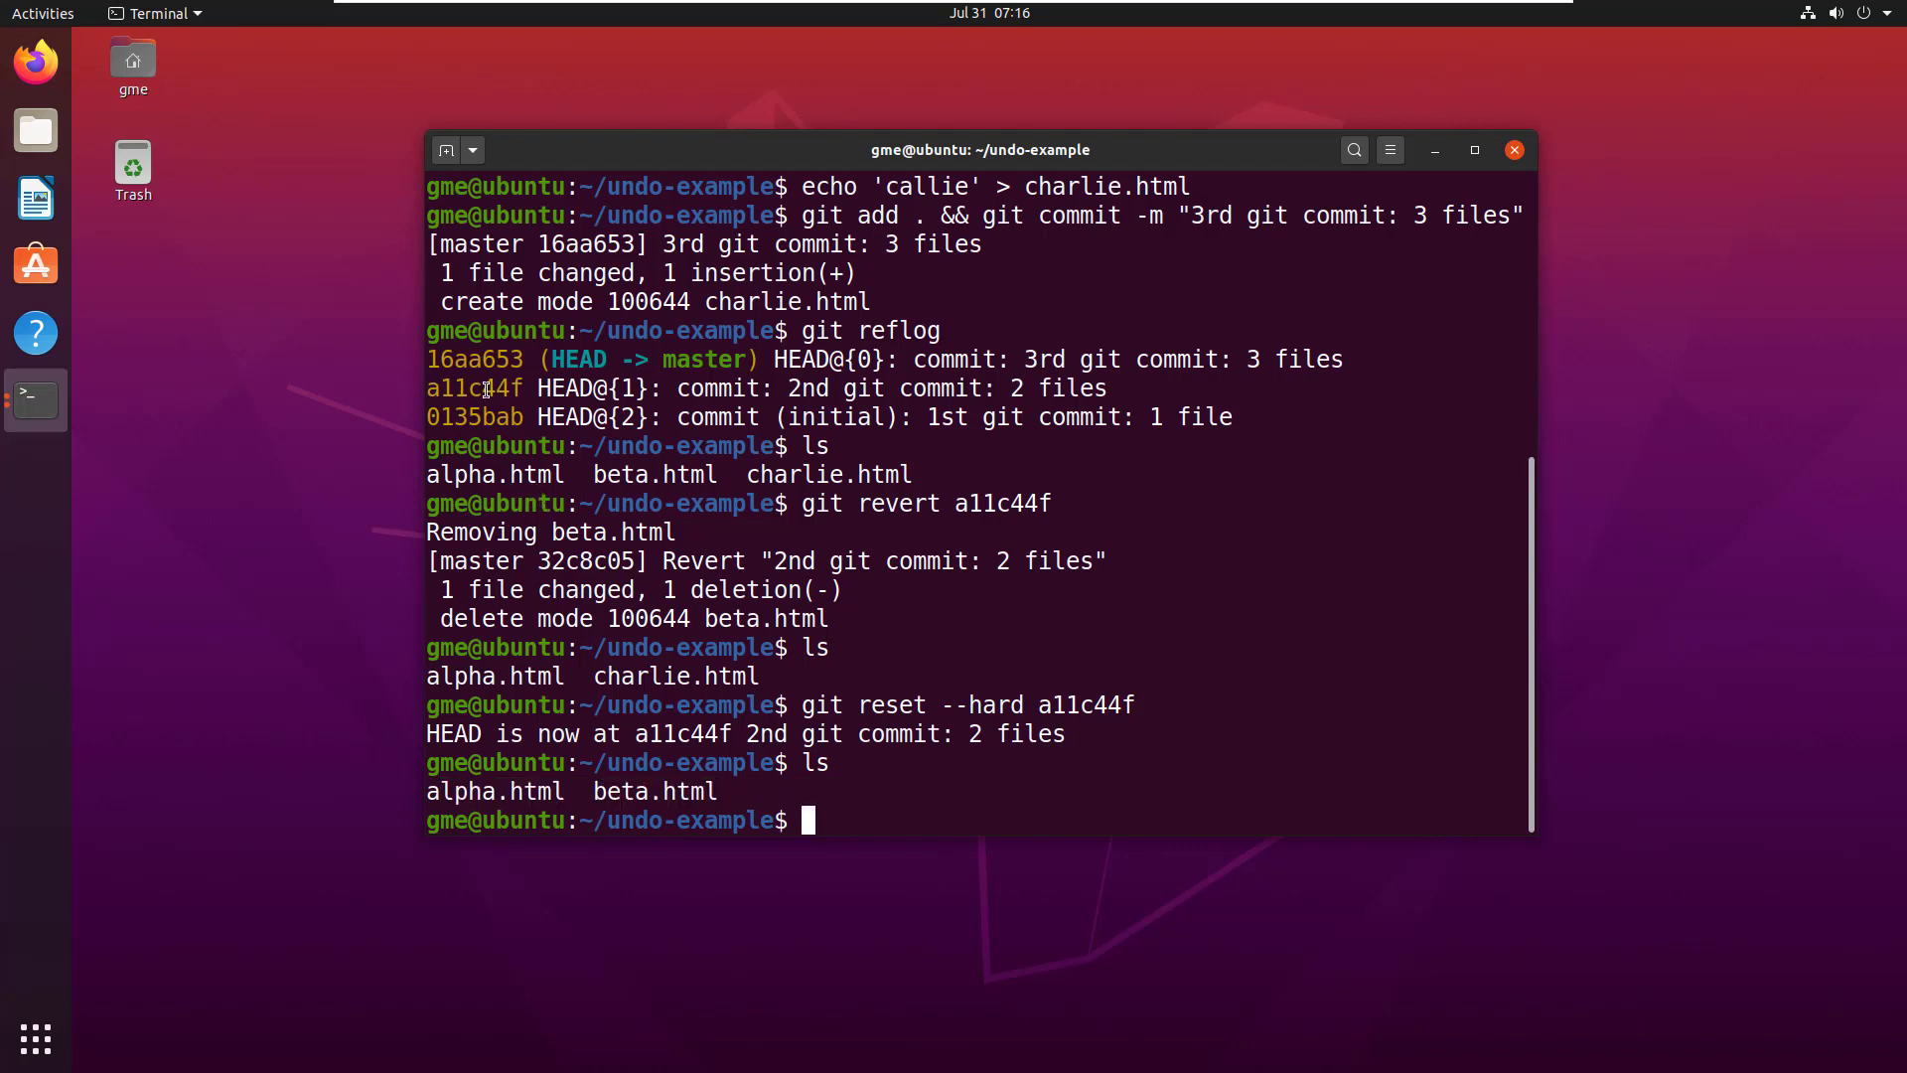
{"action": "mouse_move", "coordinate": [864, 816]}
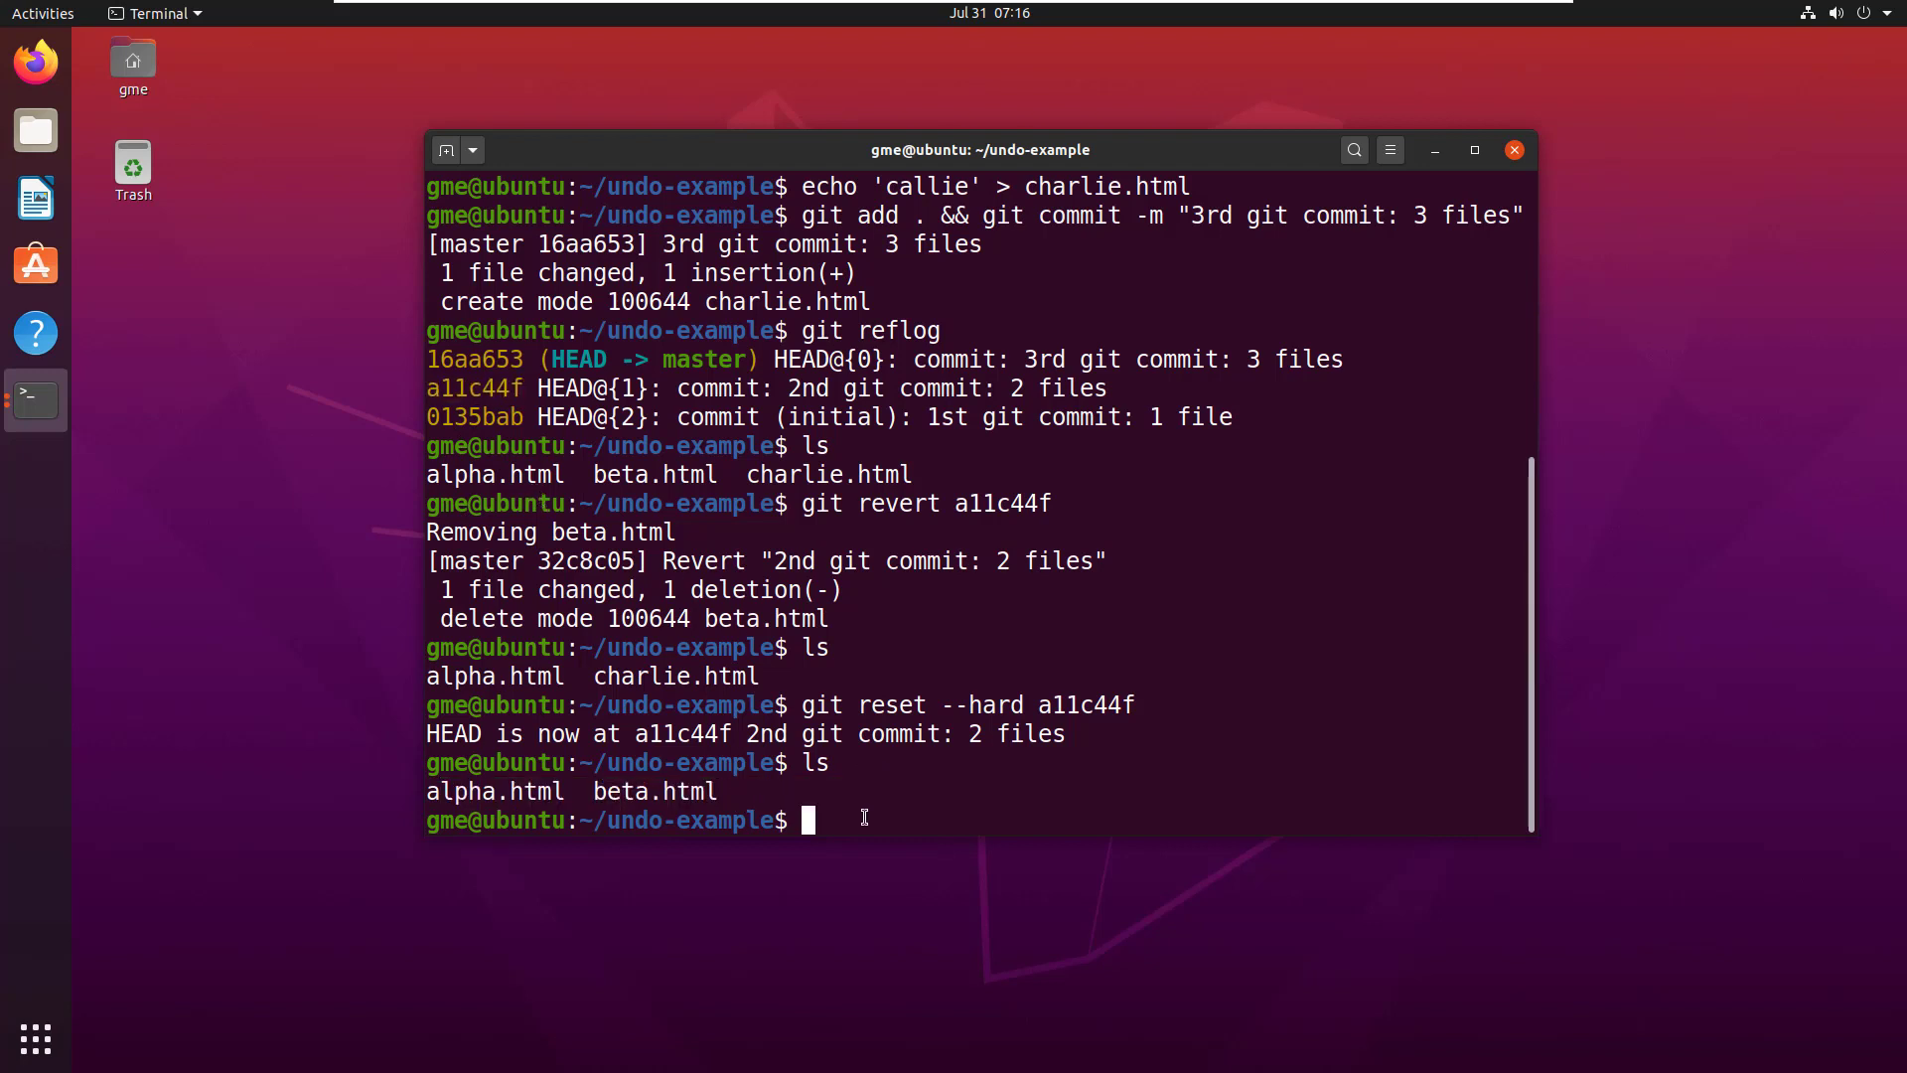
Enter git reset --hard 16aa653 to return to the third commit
{"action": "type", "text": "git reset"}
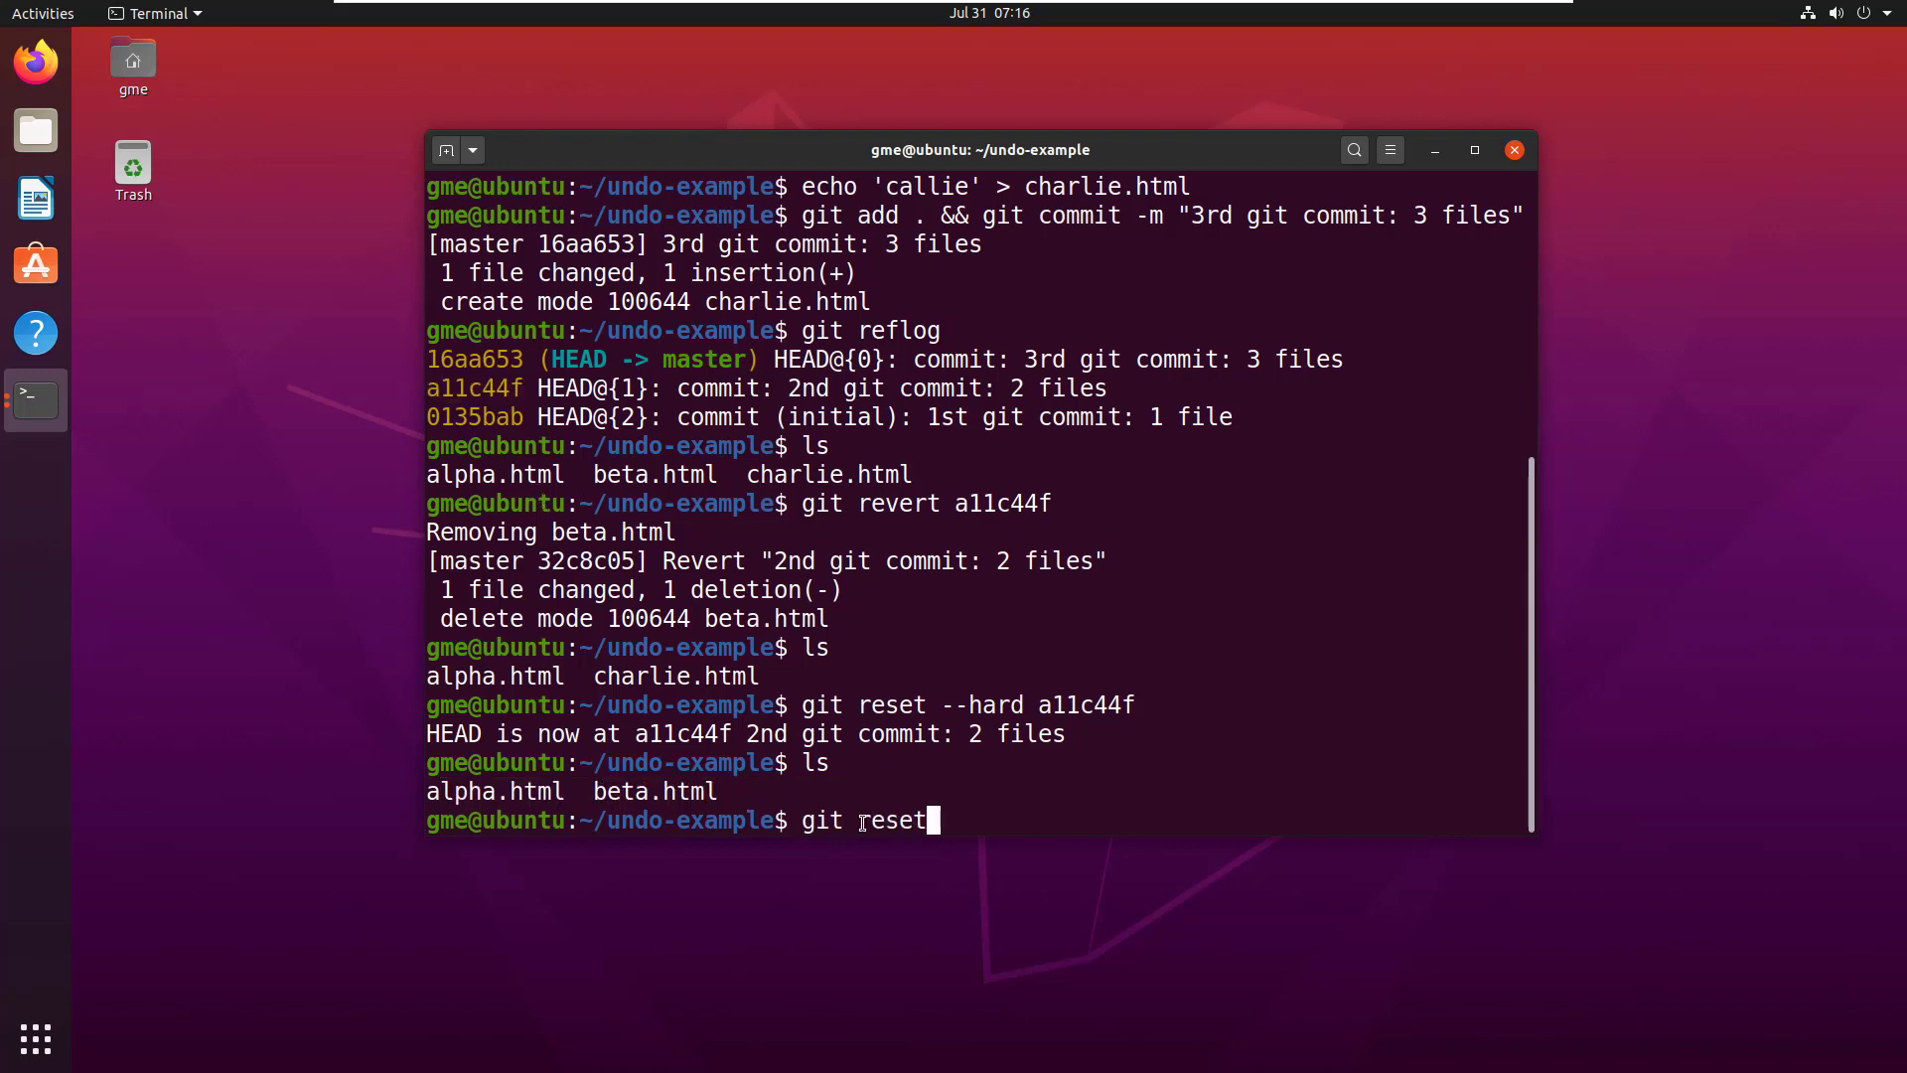
{"action": "type", "text": "--"}
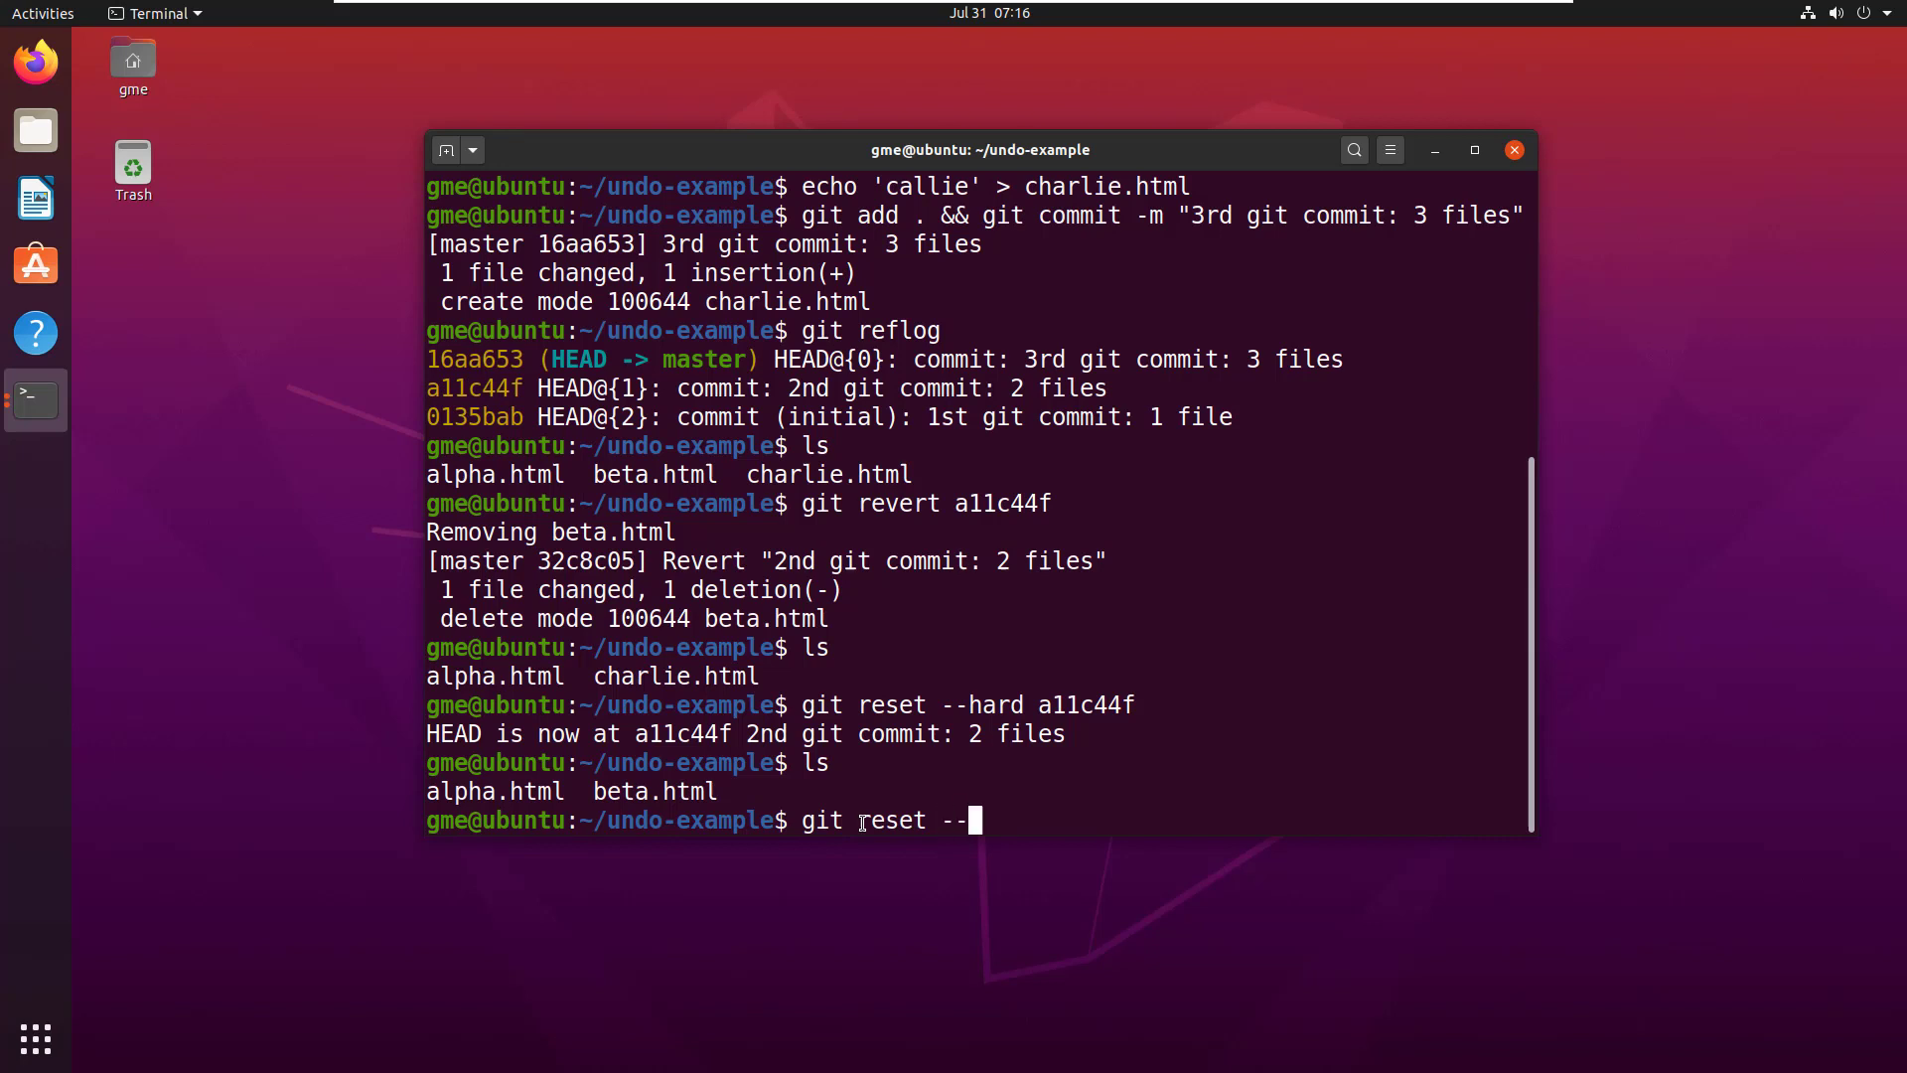
{"action": "type", "text": "hard 1"}
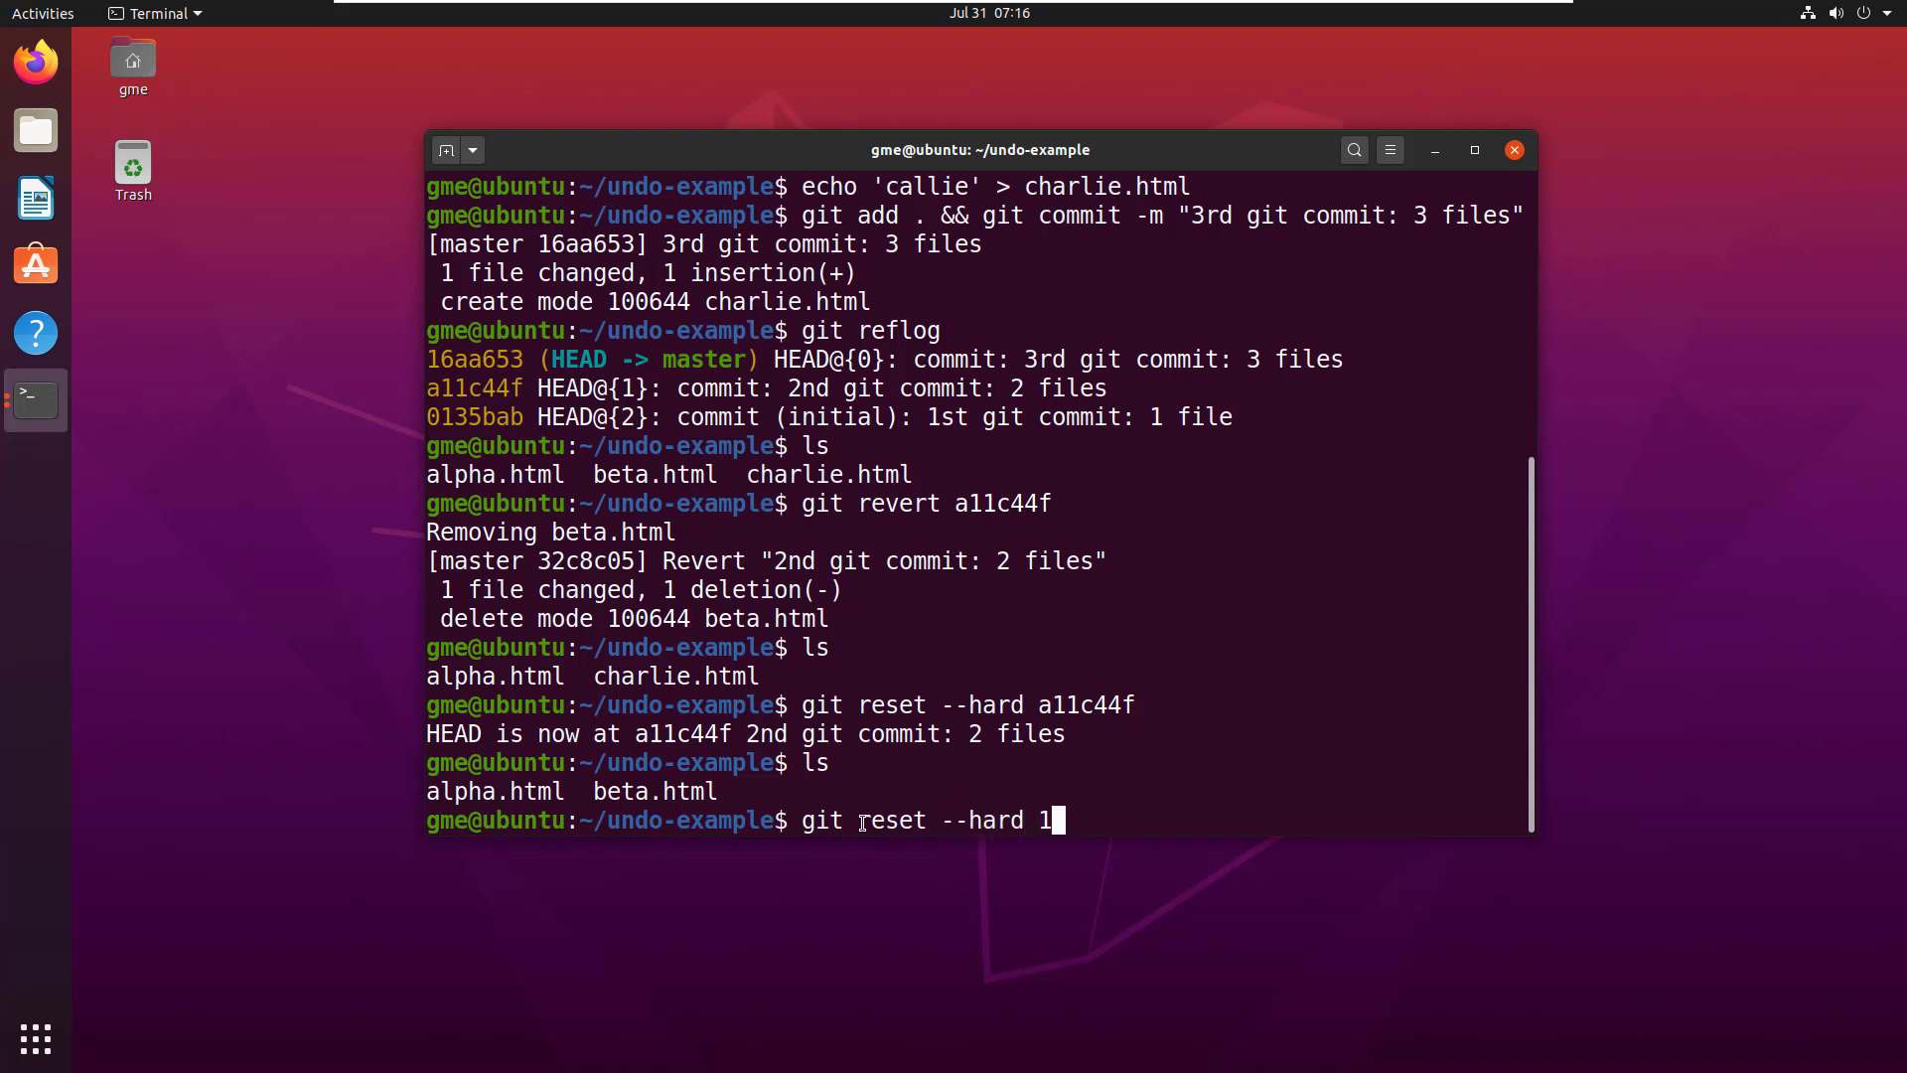
{"action": "type", "text": "6aa"}
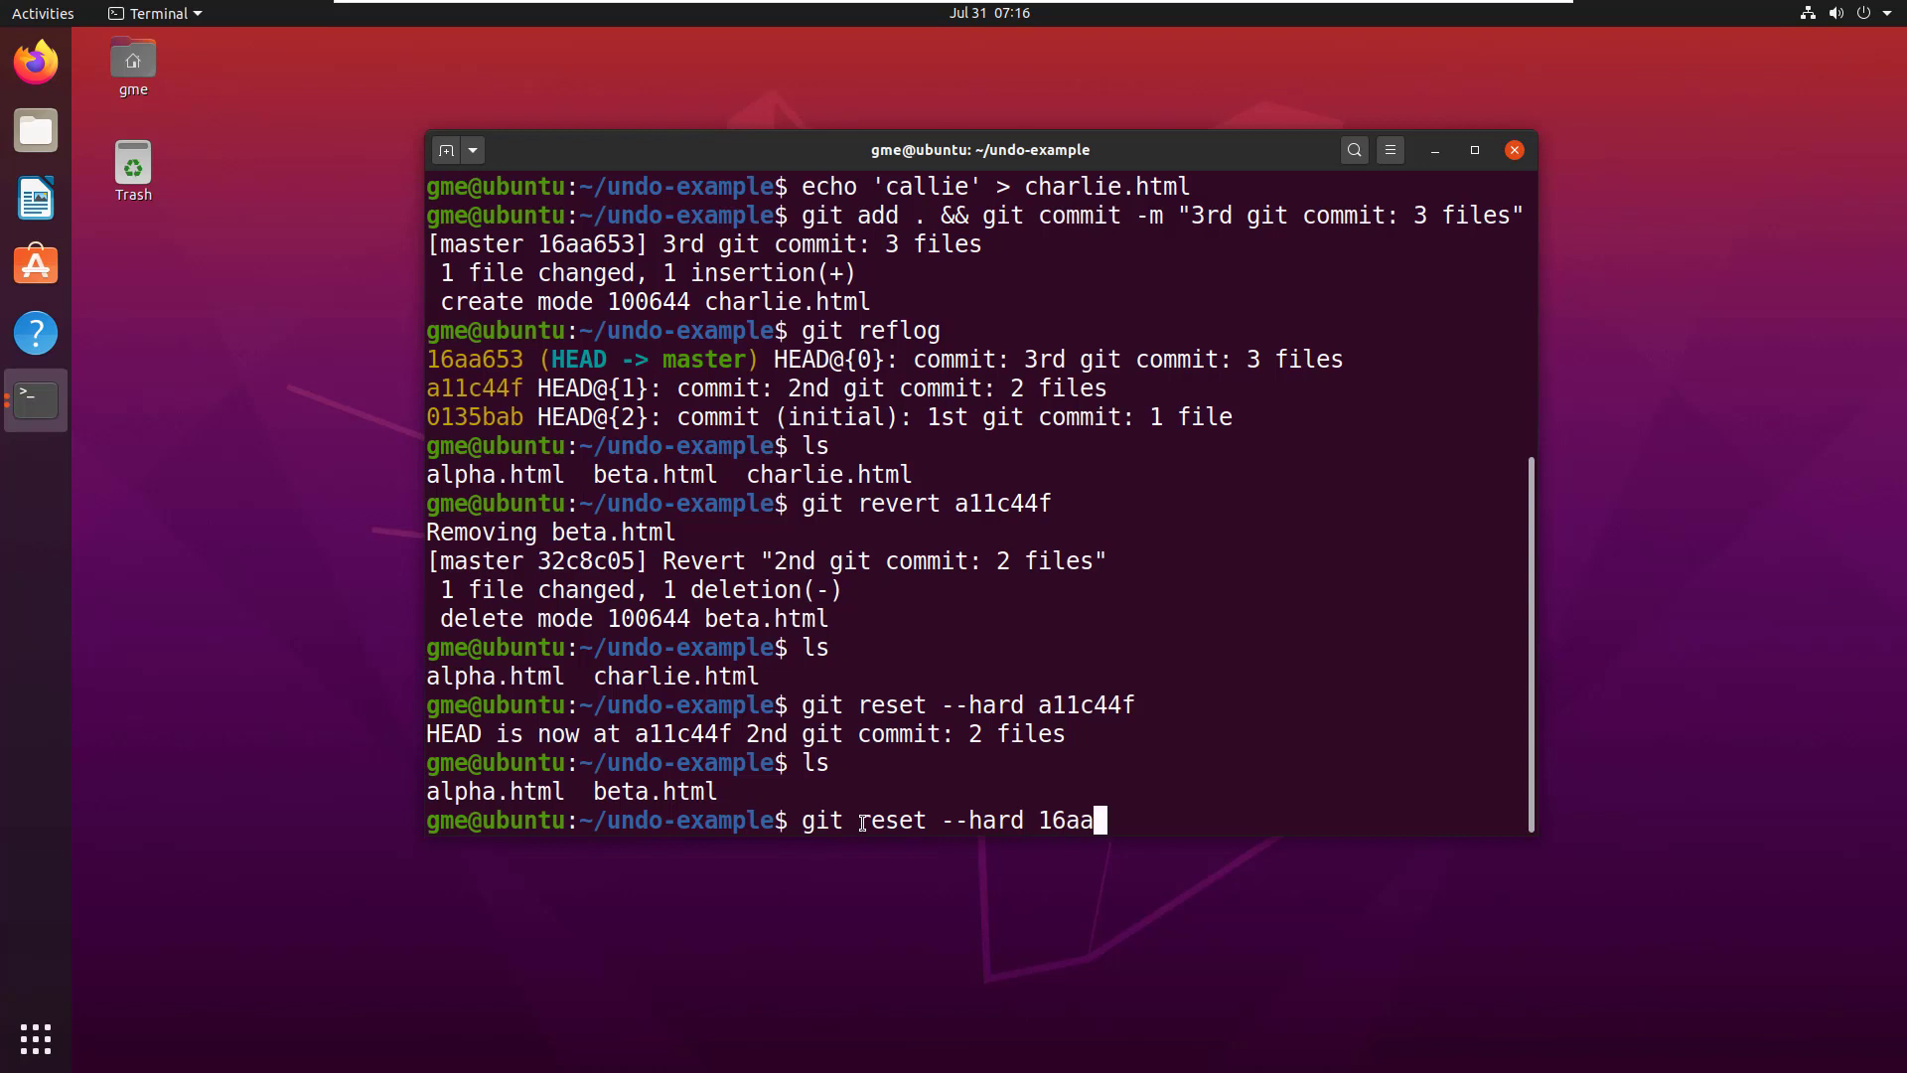
{"action": "type", "text": "653"}
{"action": "type", "text": "ls"}
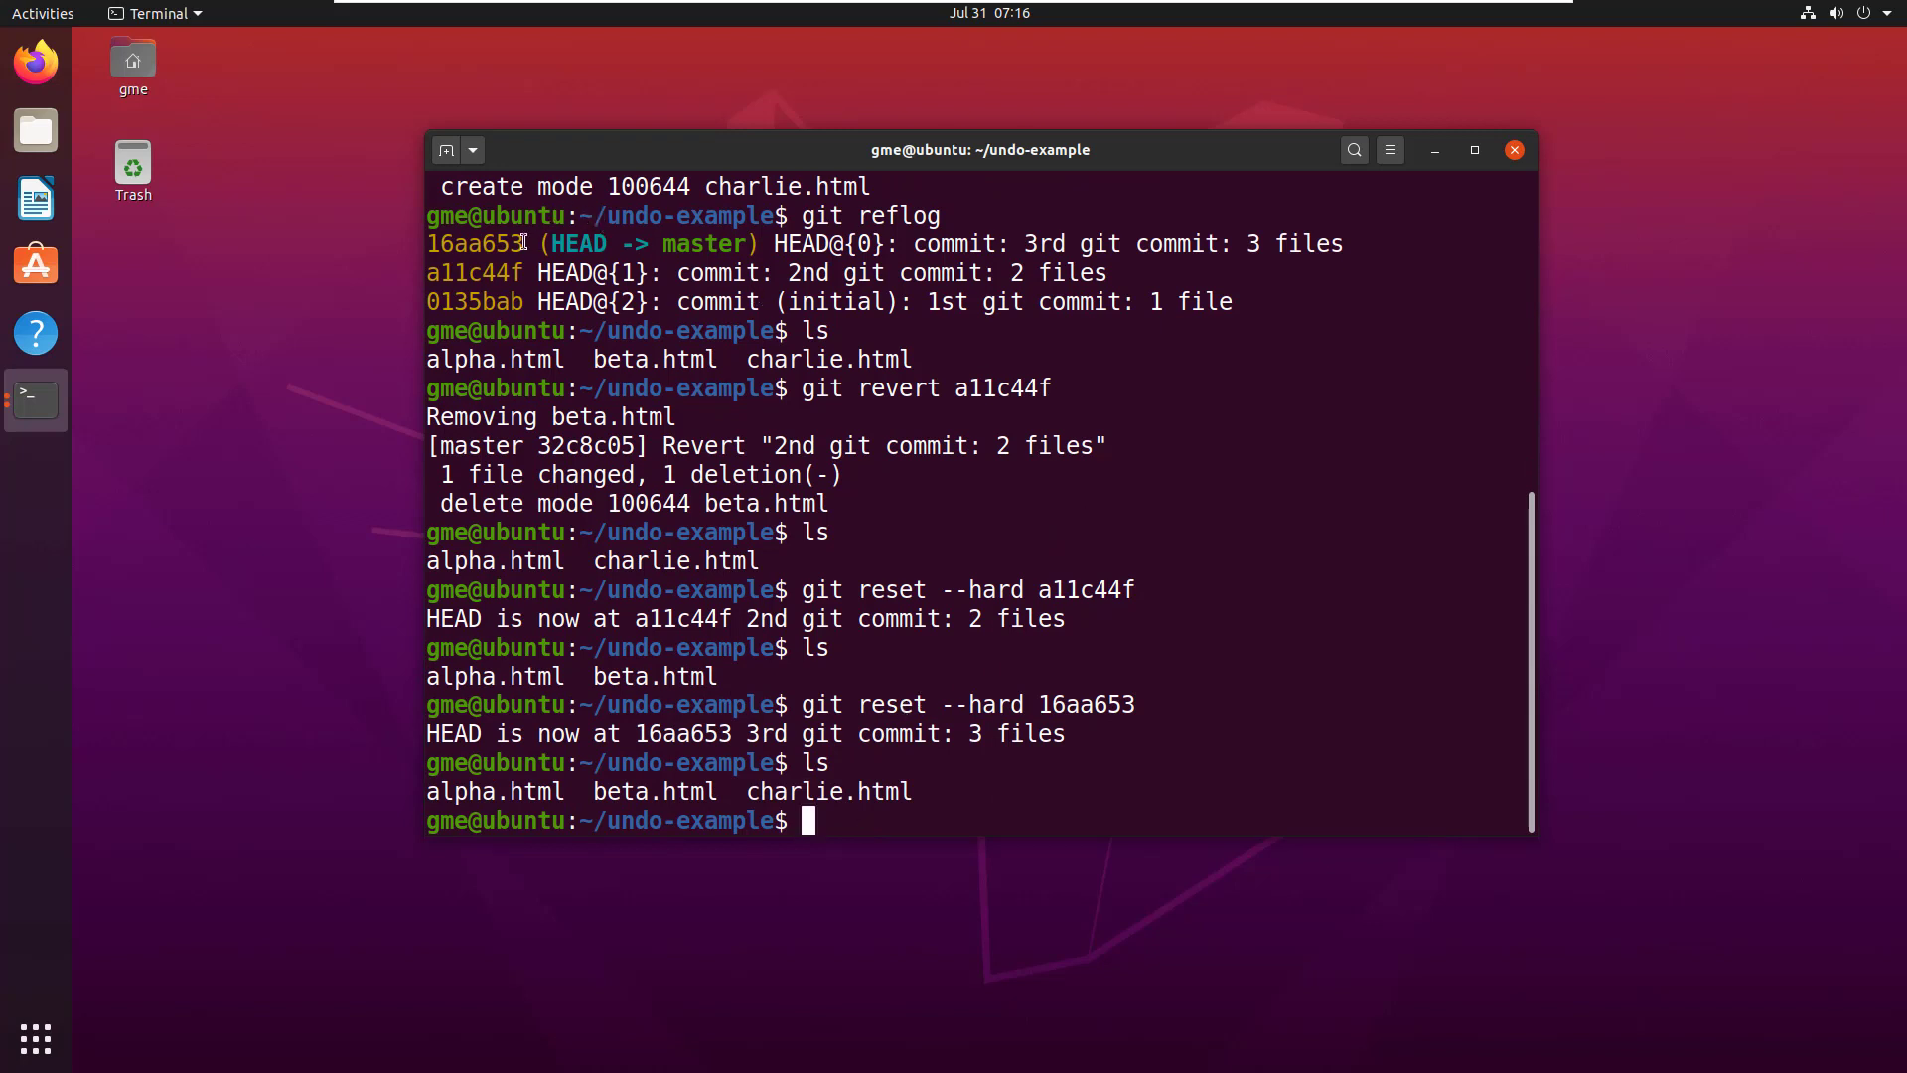
Highlight HEAD matching the reflog's 3rd-commit hash 16aa653 and point out the initial commit's hash
{"action": "double_click", "coordinate": [482, 245]}
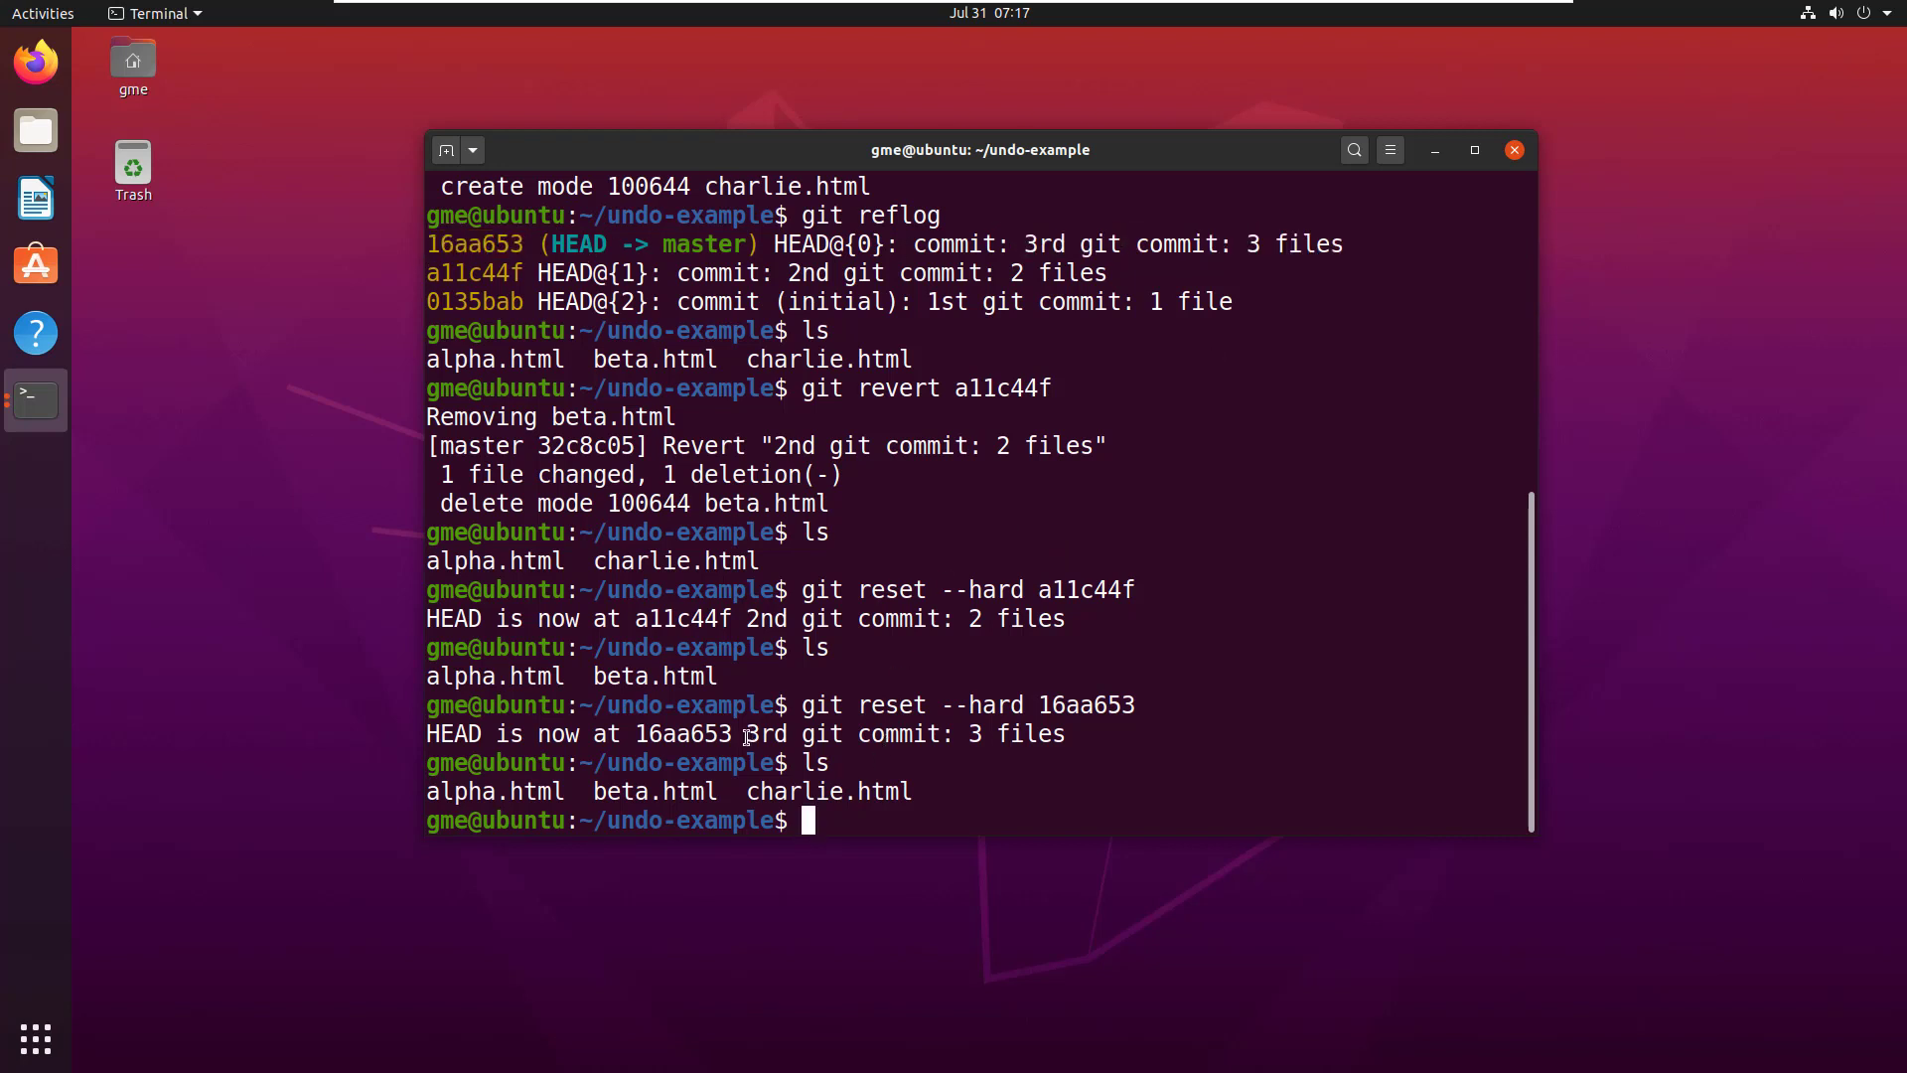
{"action": "double_click", "coordinate": [682, 735]}
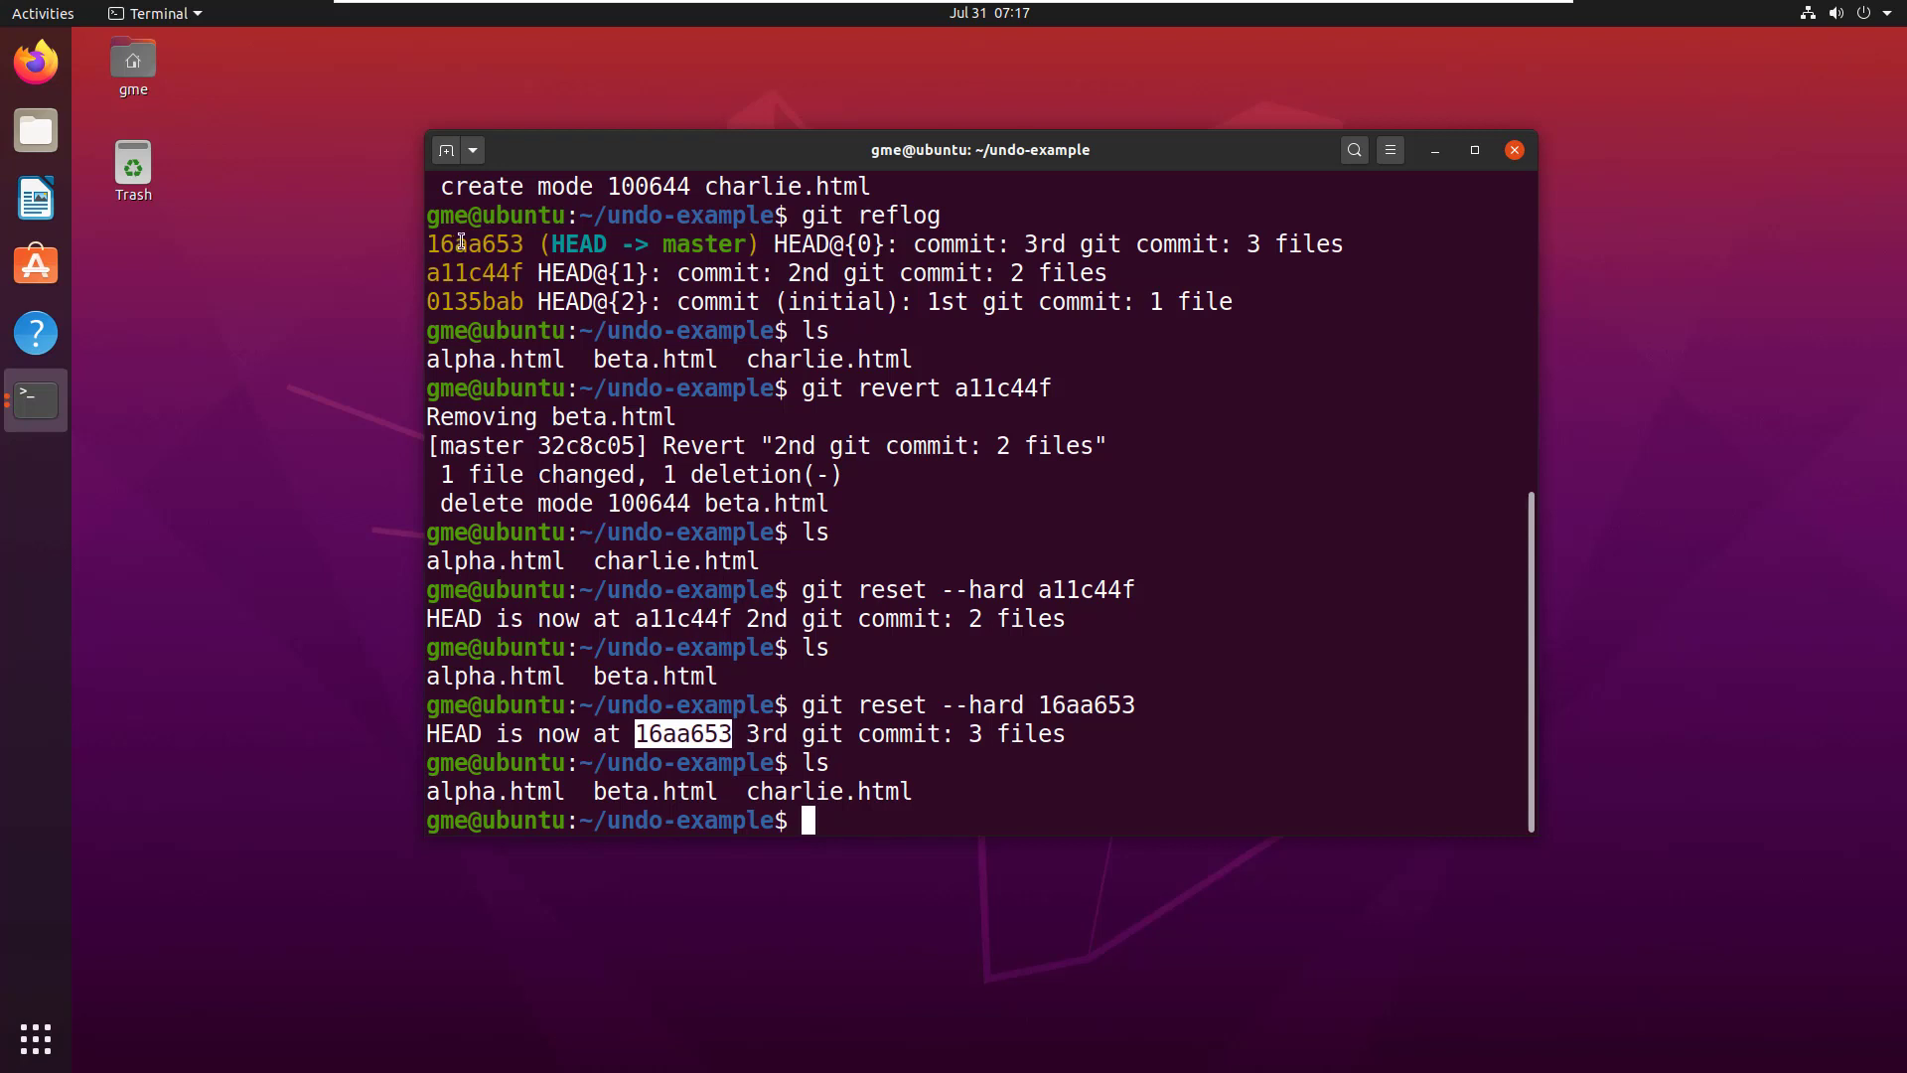
{"action": "double_click", "coordinate": [1305, 244]}
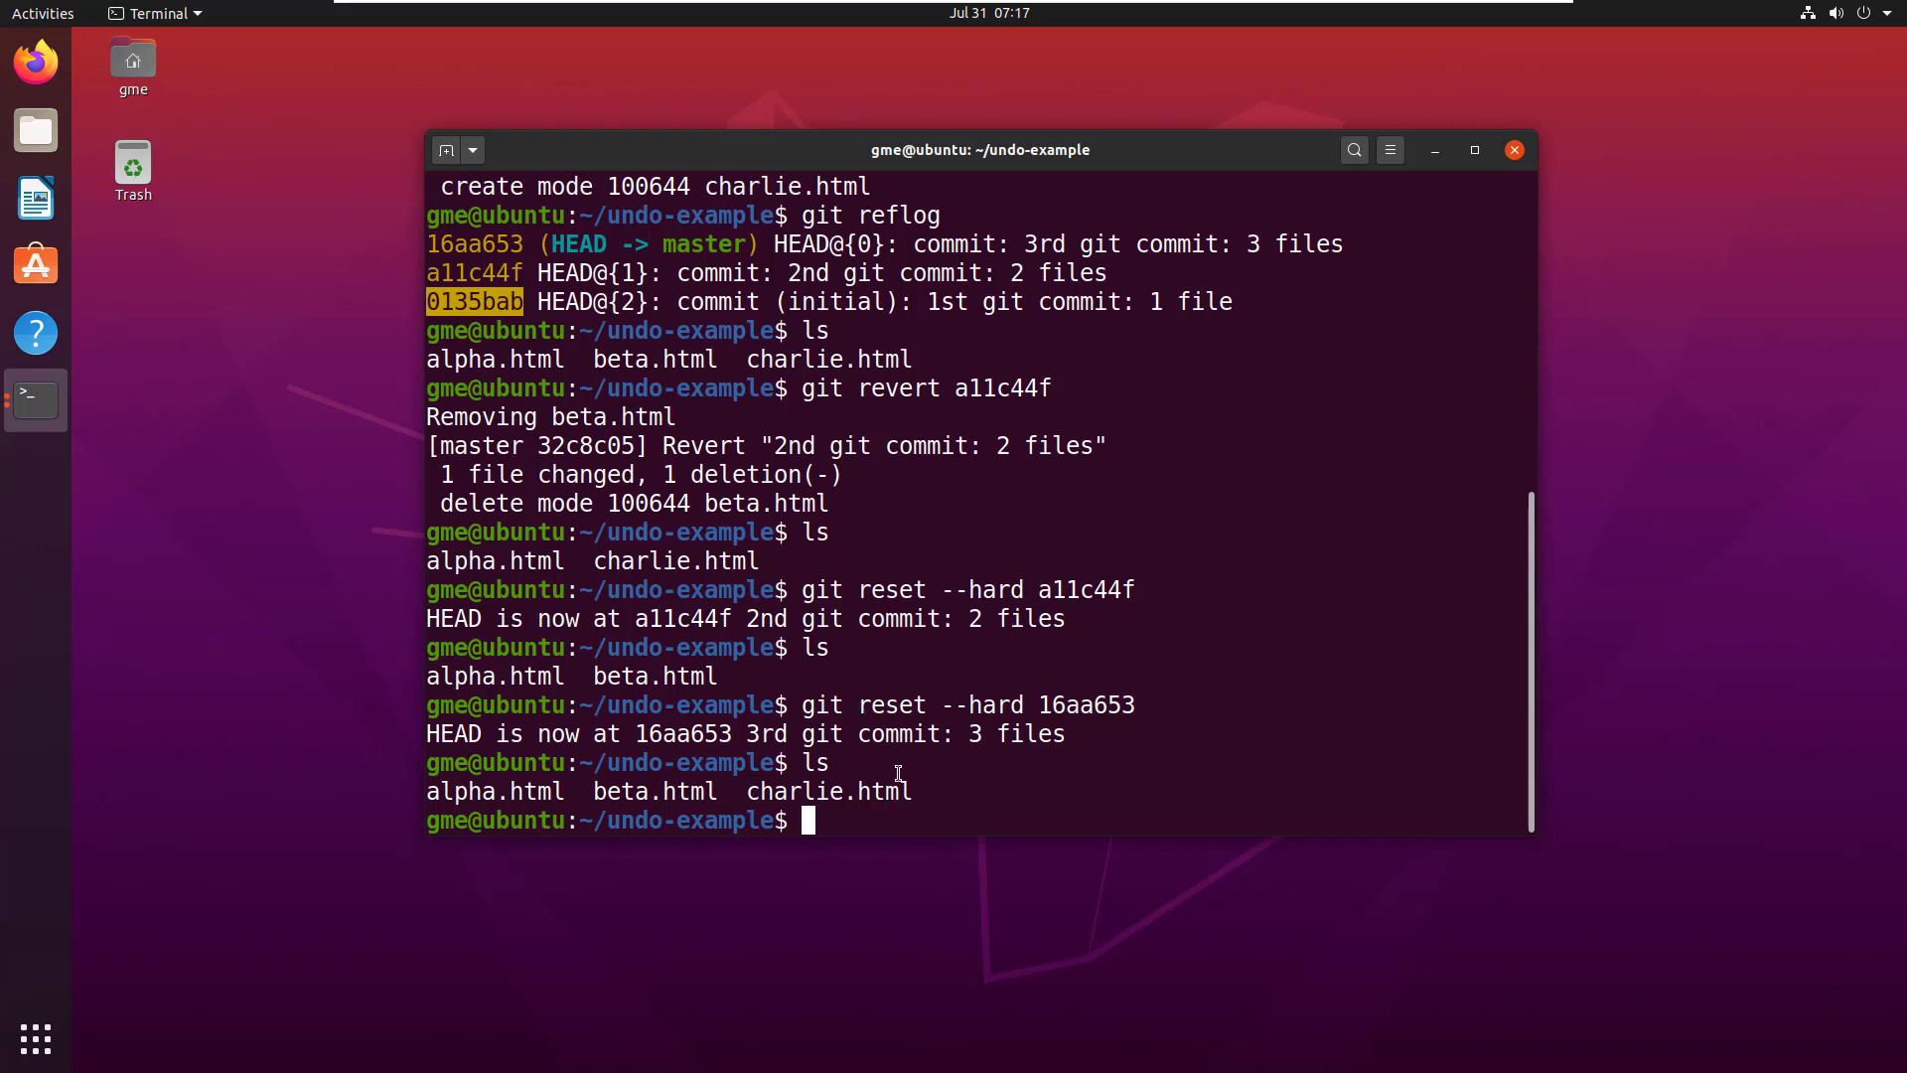
Begin entering git reset --hard 0135bab toward the initial commit, hash typed as far as 0135
{"action": "type", "text": "git re"}
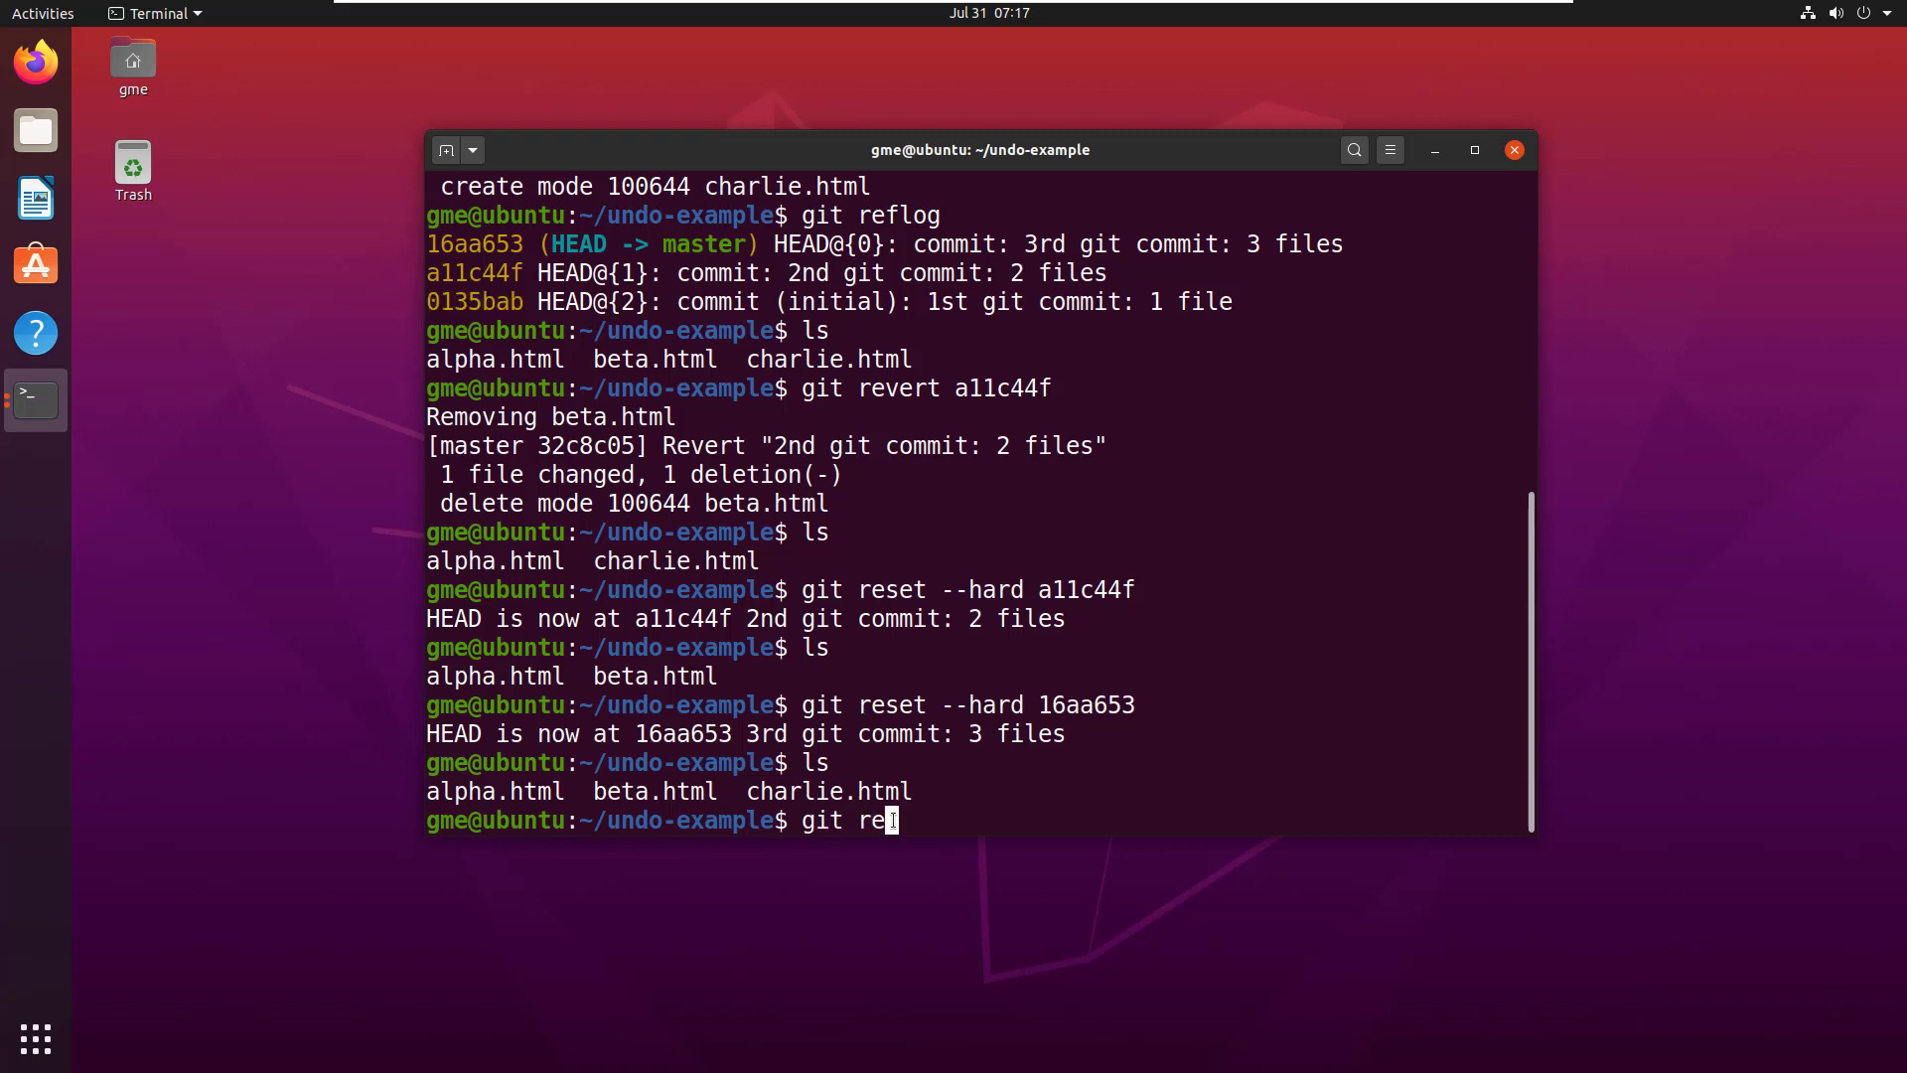
{"action": "type", "text": "set --hard"}
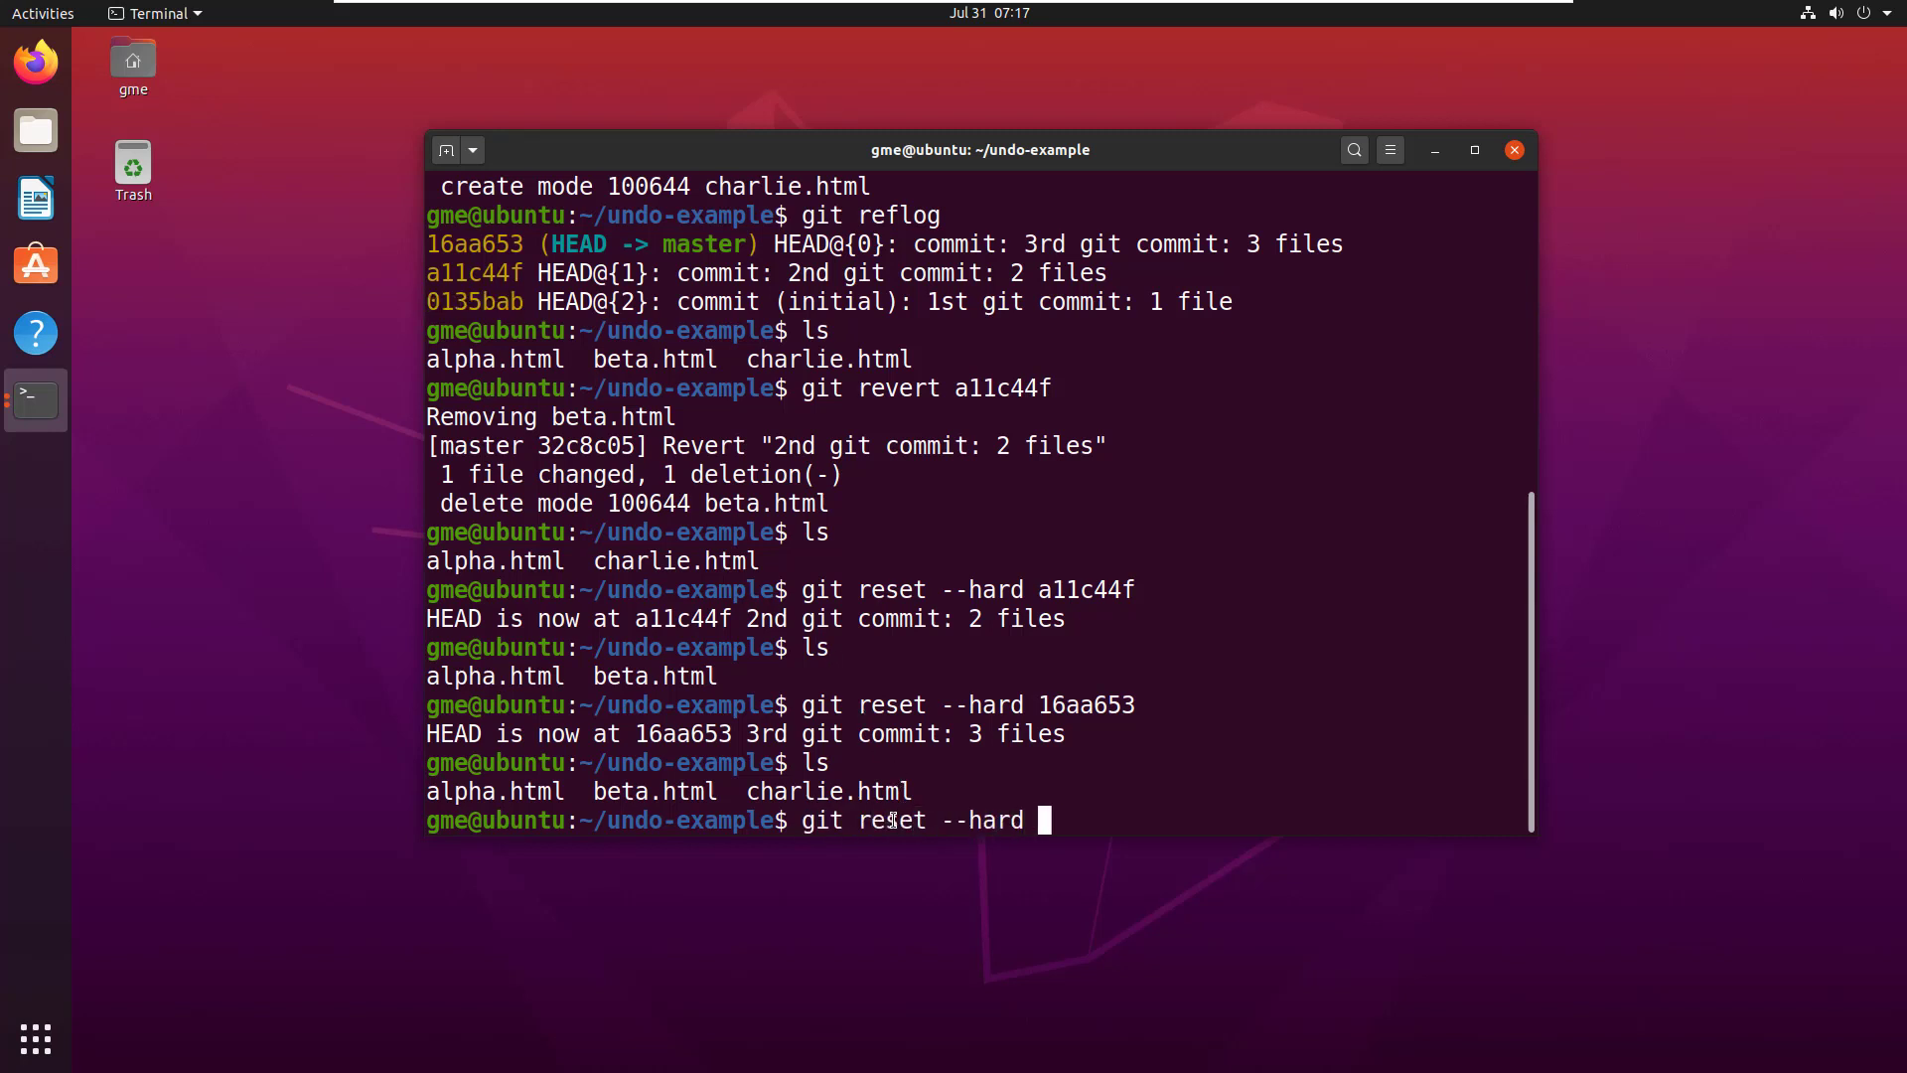
{"action": "type", "text": "0"}
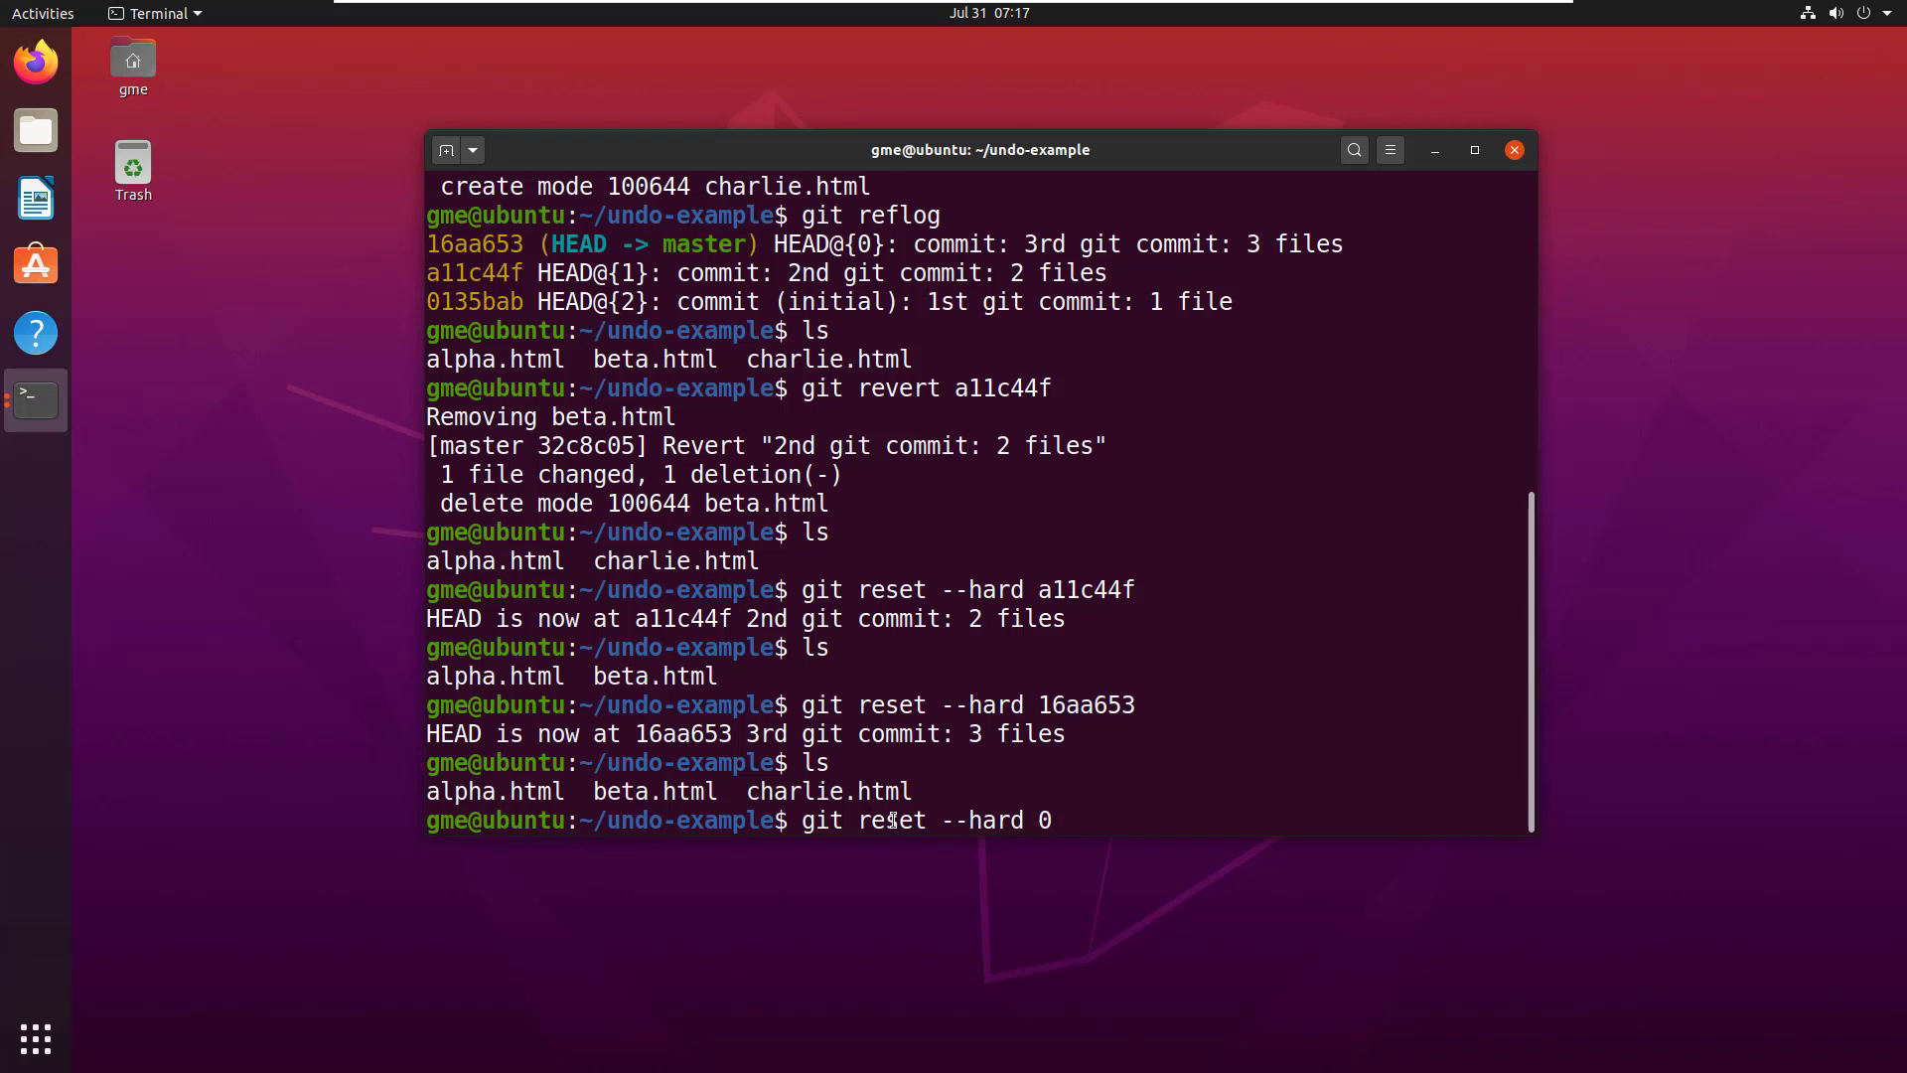
{"action": "type", "text": "135"}
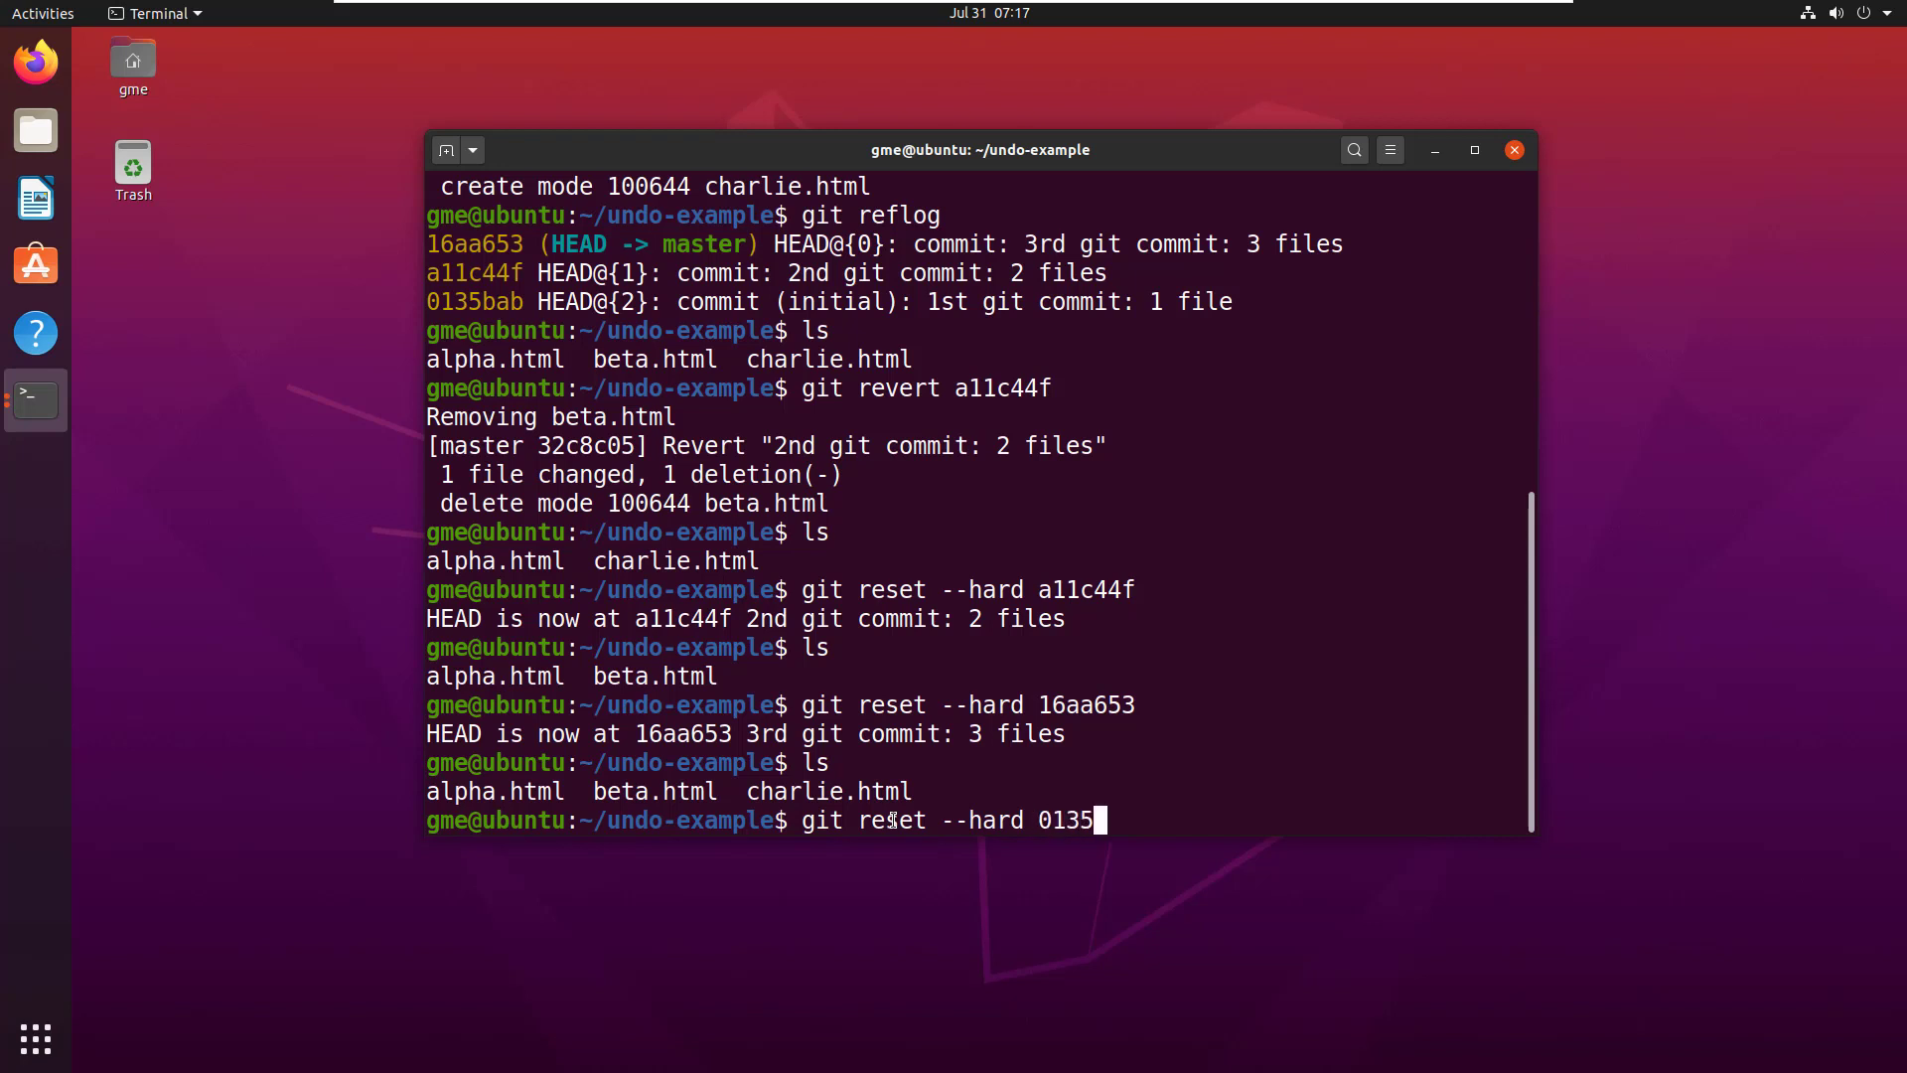